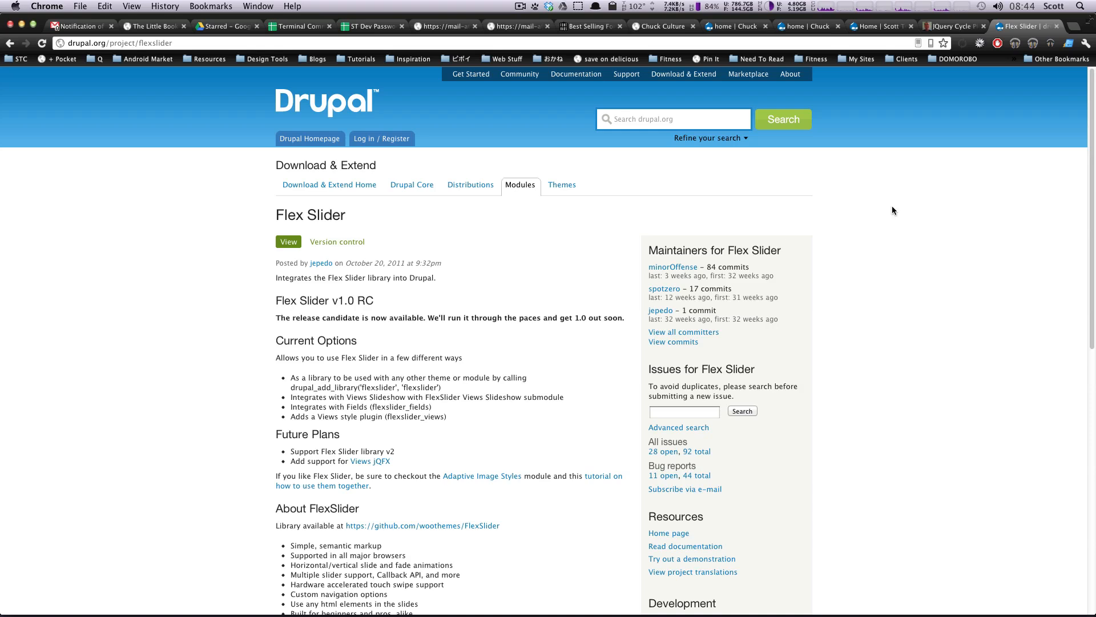
mouse_move(884, 144)
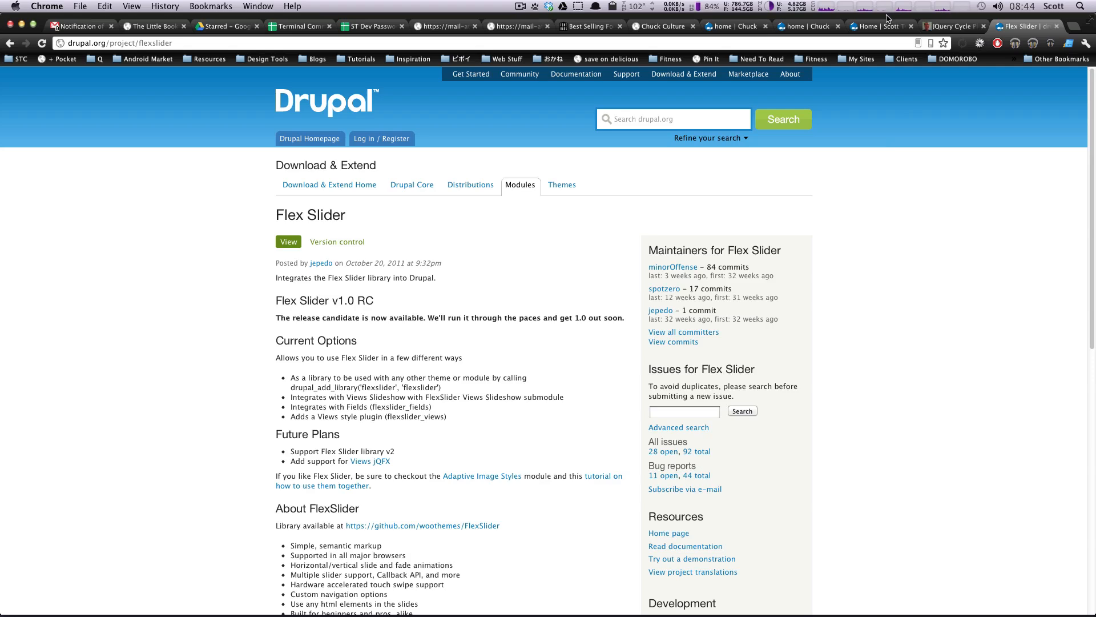
Switch to the local site's home page and find its Slideshow block with Previous, Pause, Next links.
click(875, 26)
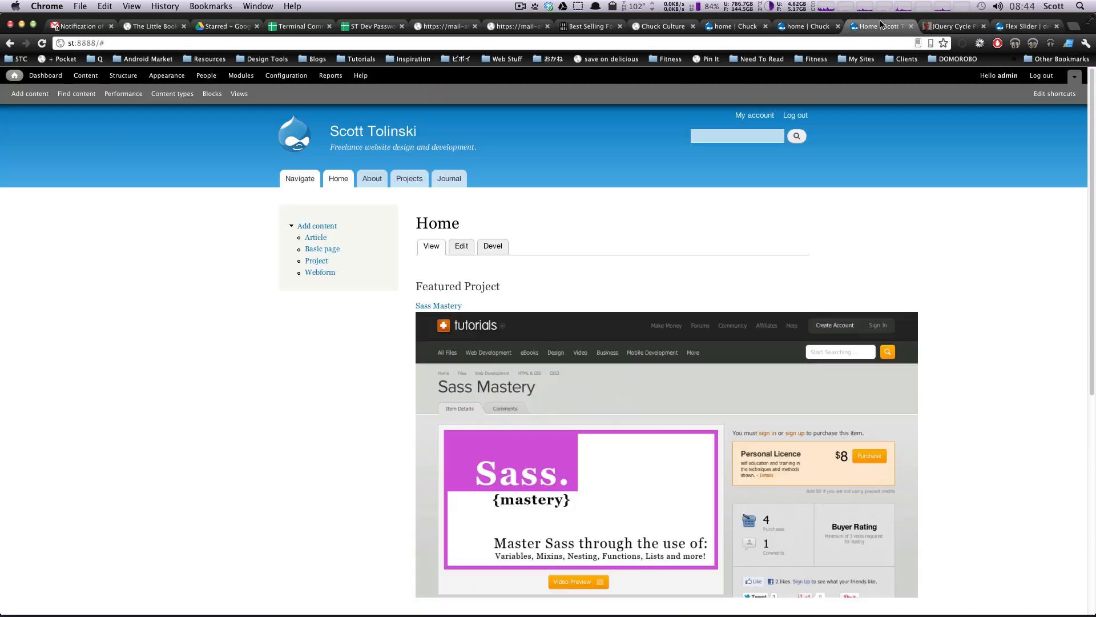
scroll(down, 3)
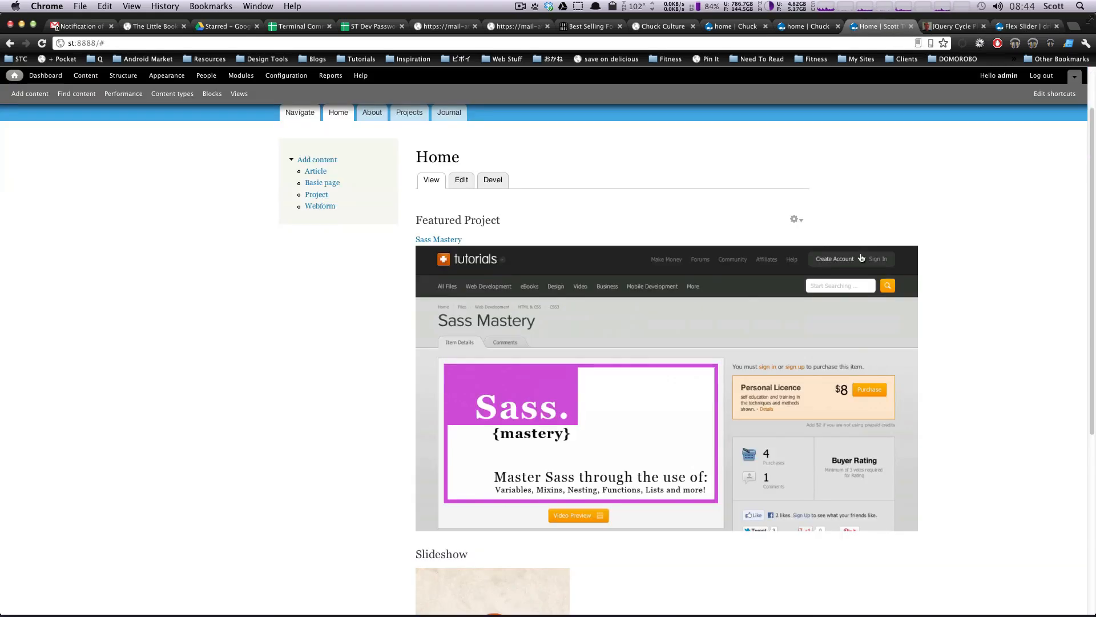
scroll(down, 3)
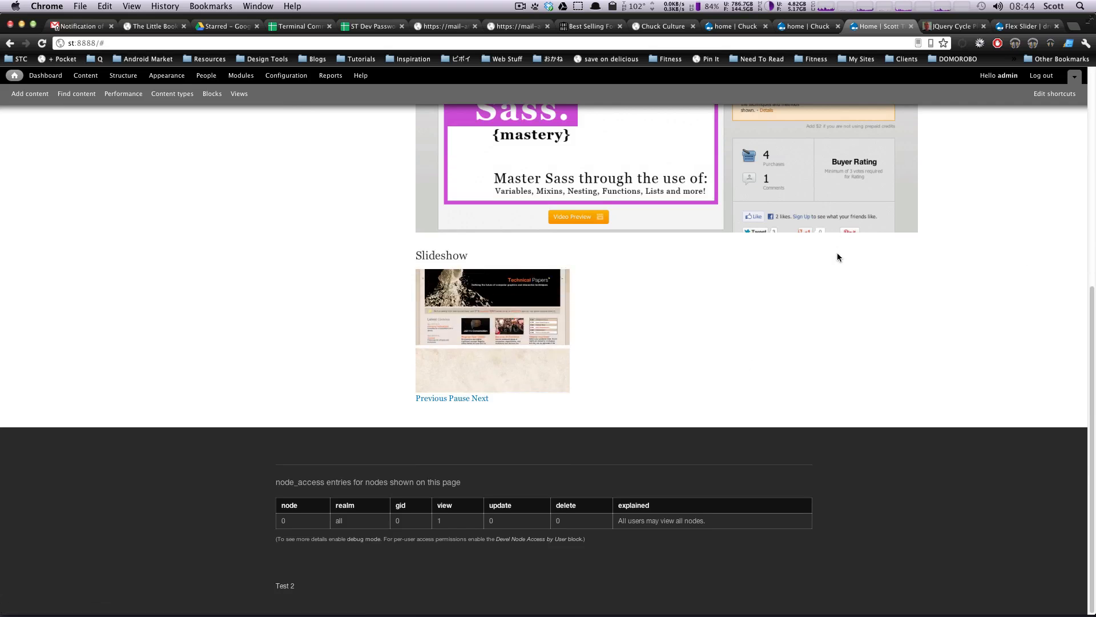
scroll(up, 3)
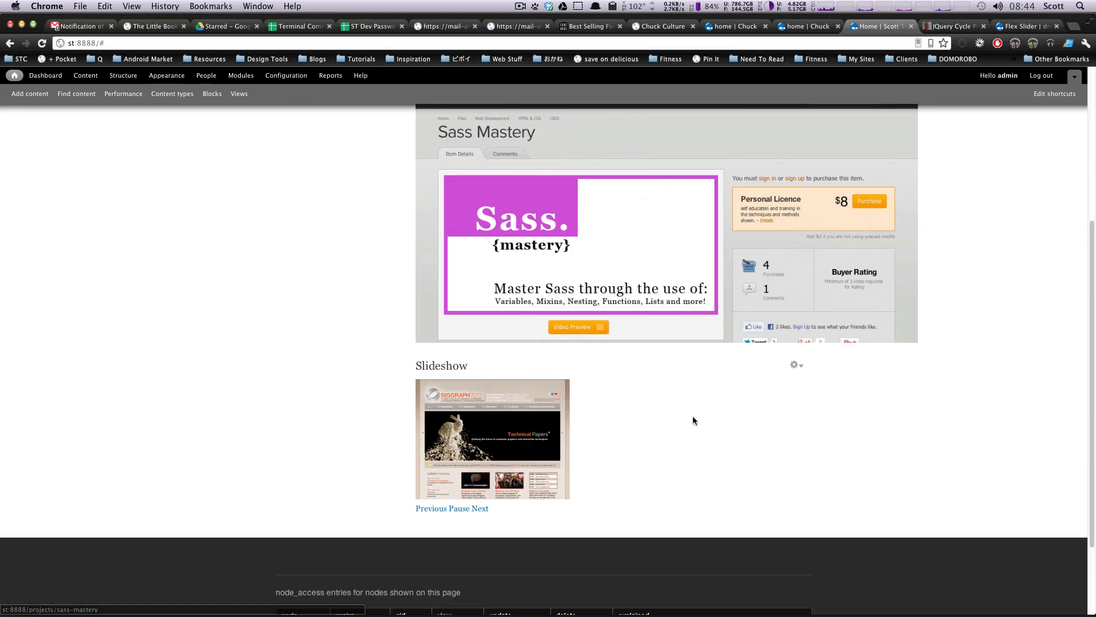
mouse_move(575, 424)
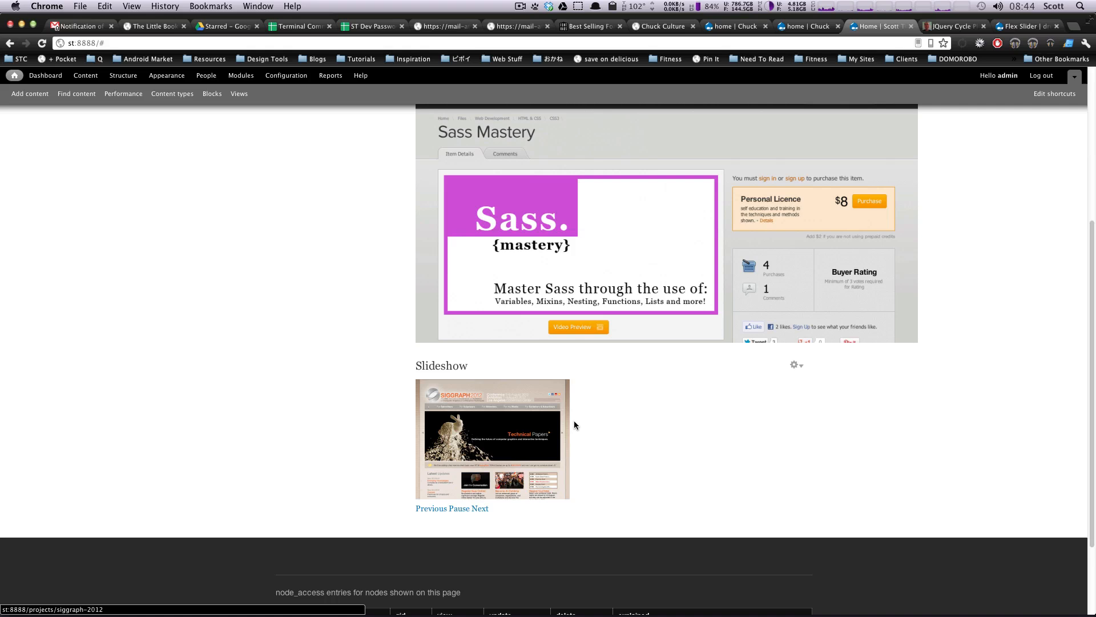
Set the Slideshow view's Content: Project Image field to the project-test image style and save.
click(796, 364)
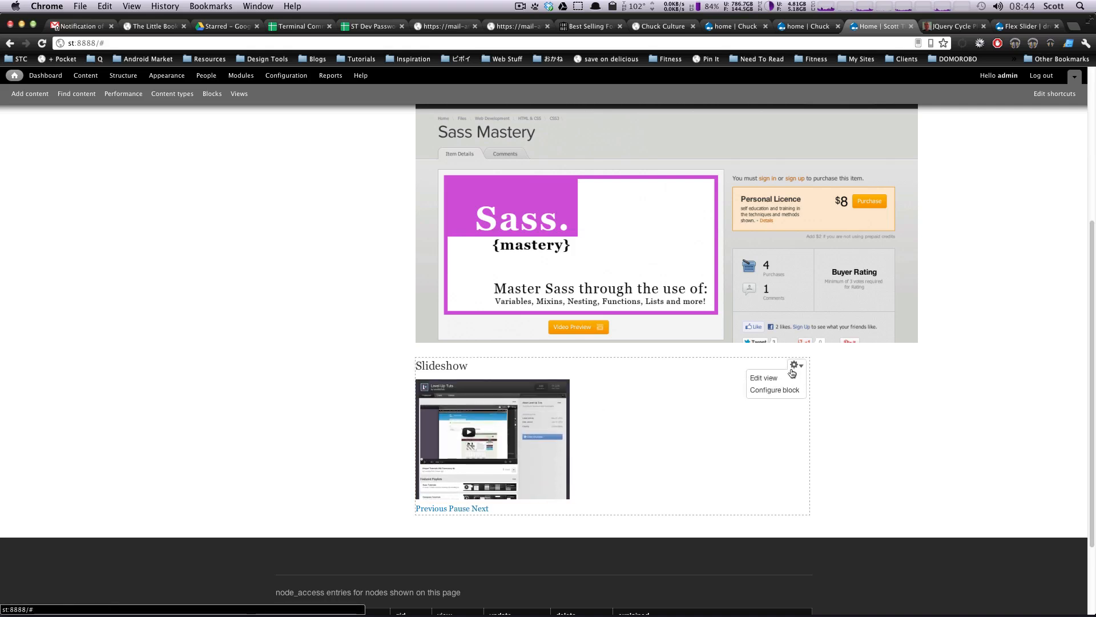
click(763, 378)
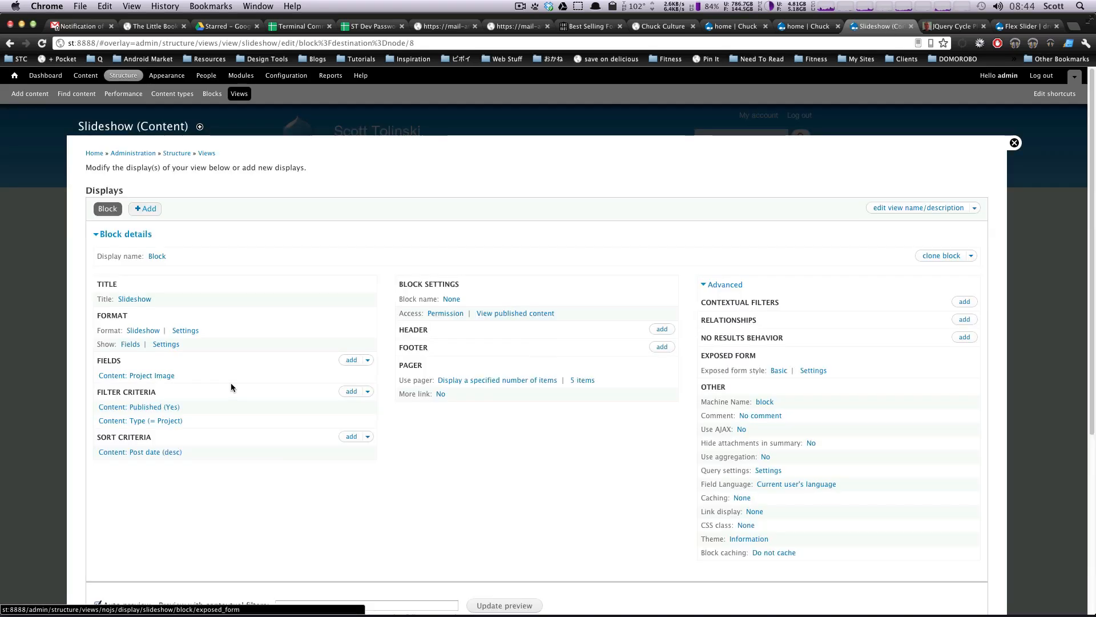
mouse_move(153, 375)
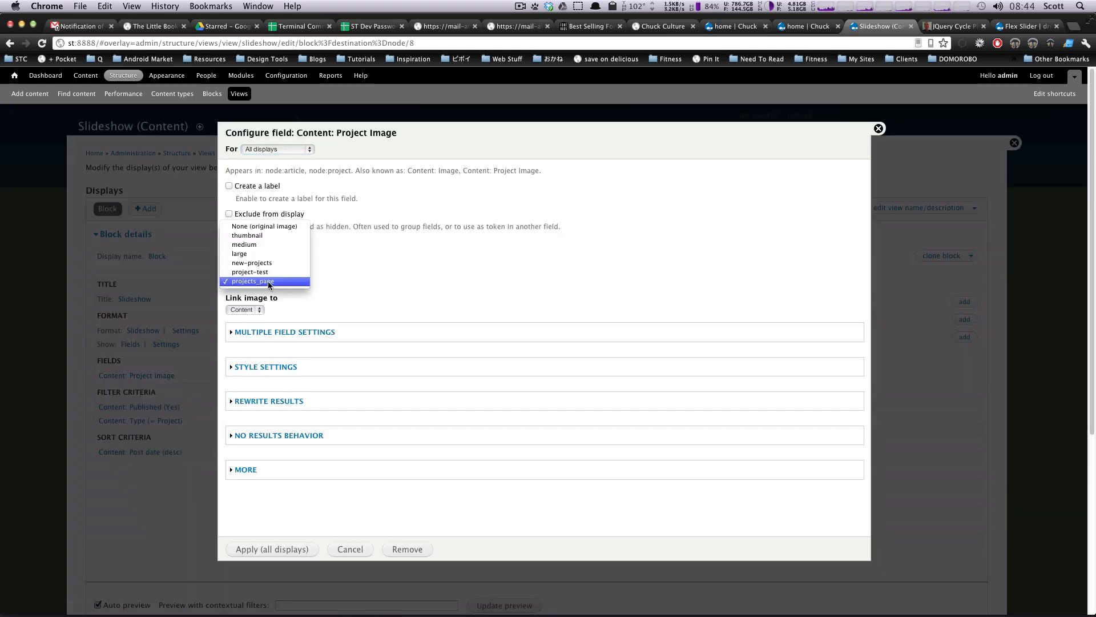
click(250, 272)
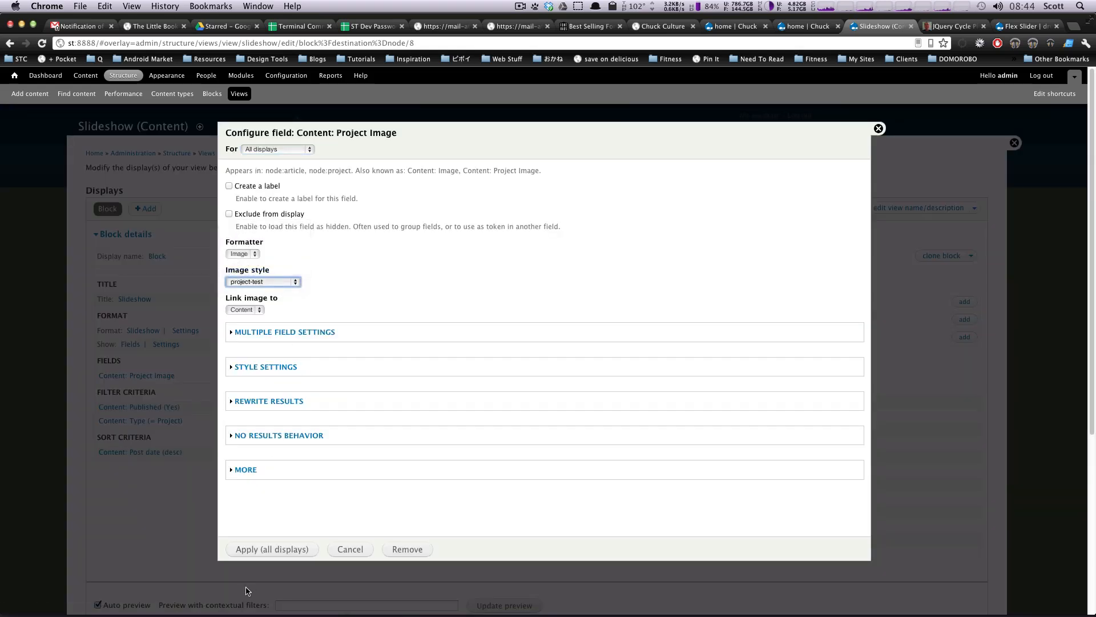
click(272, 549)
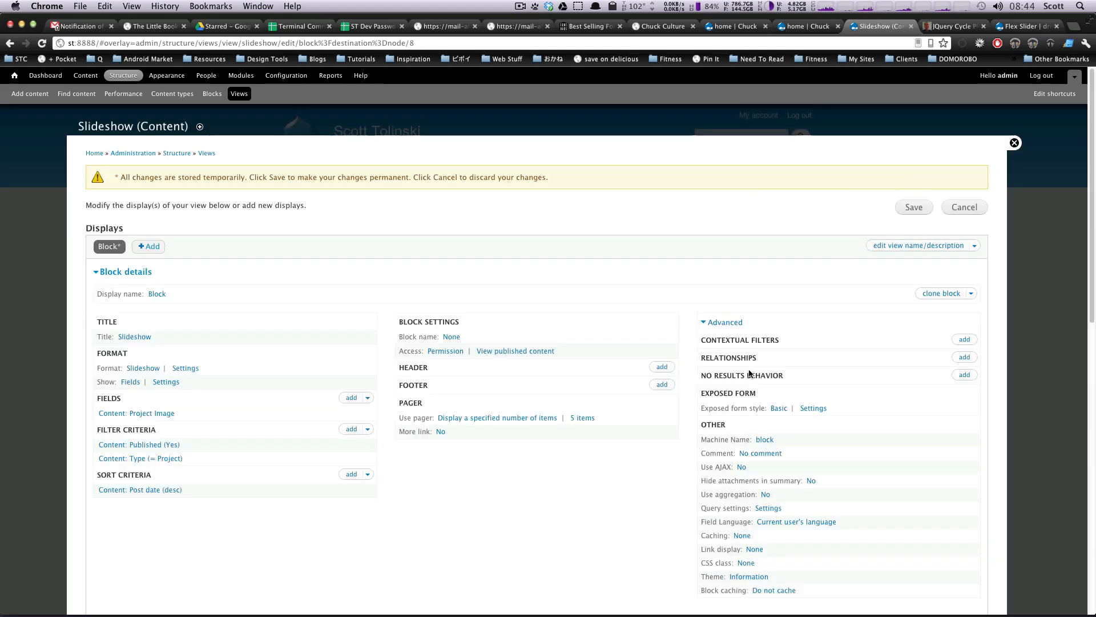
scroll(down, 3)
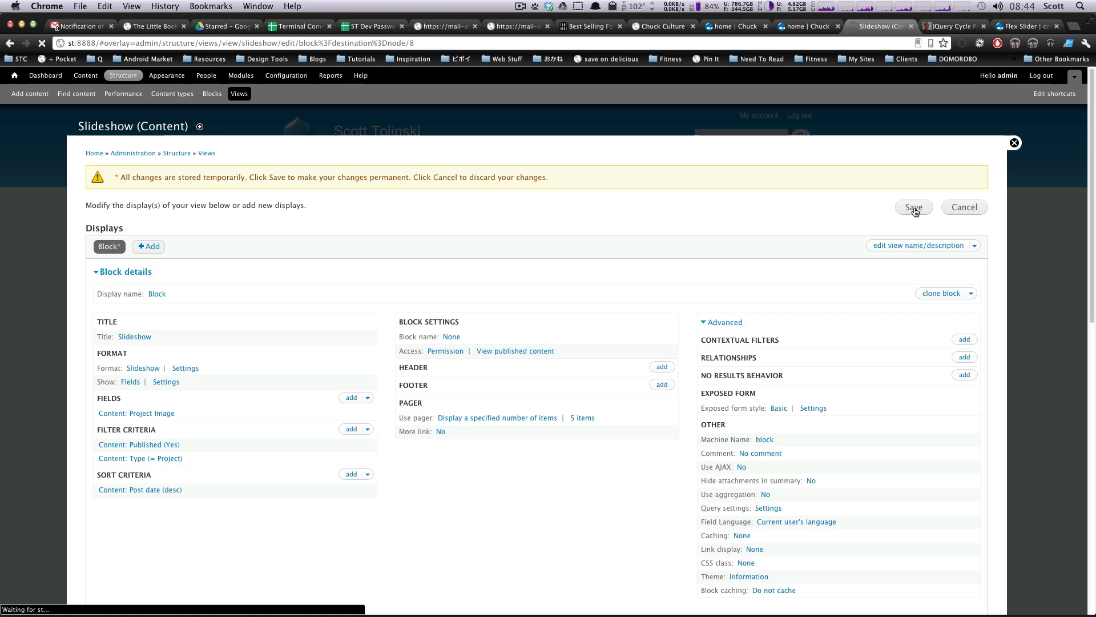
click(913, 206)
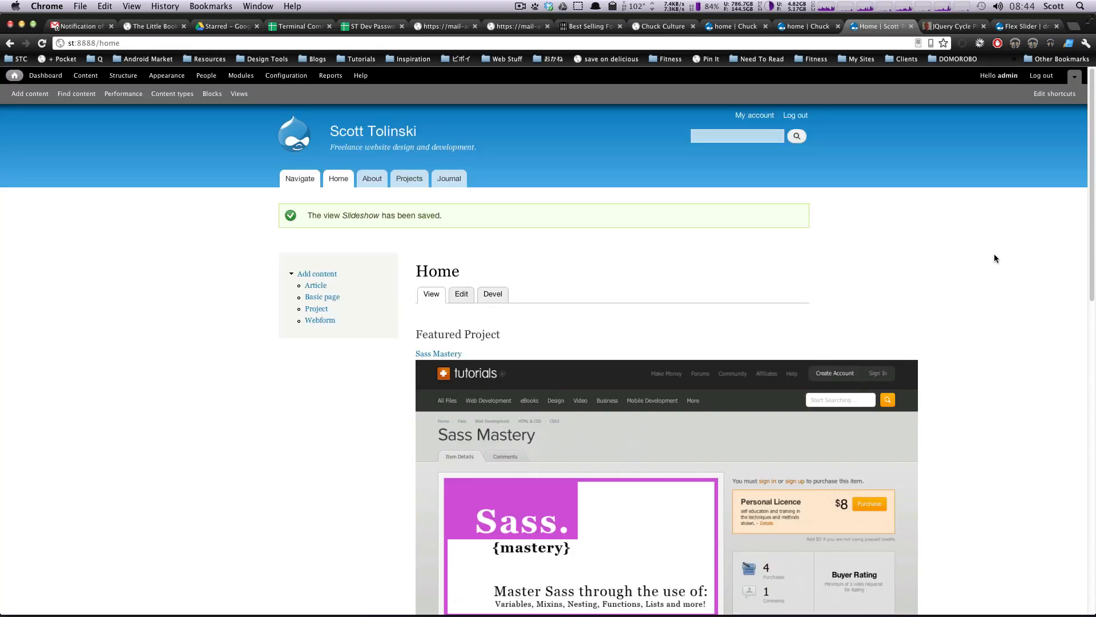
scroll(down, 3)
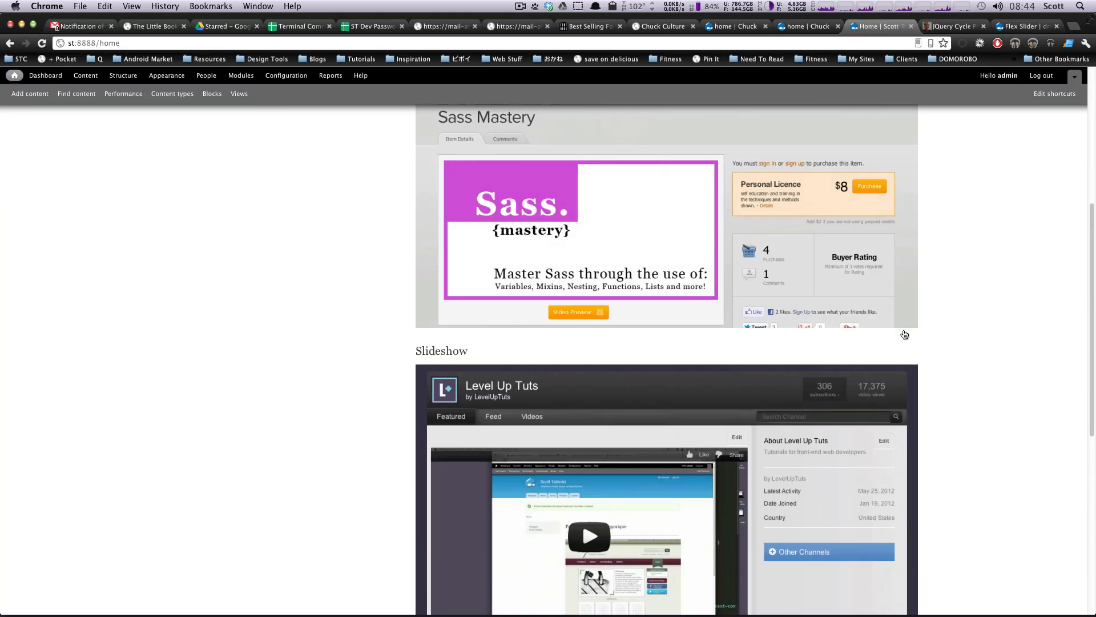
scroll(down, 3)
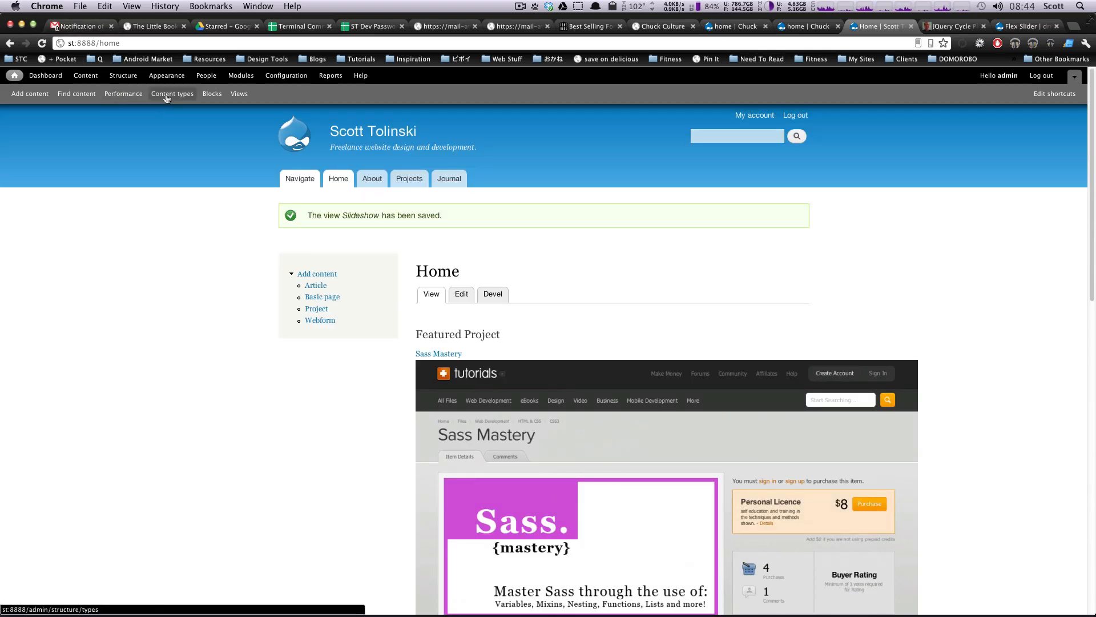
mouse_move(1009, 331)
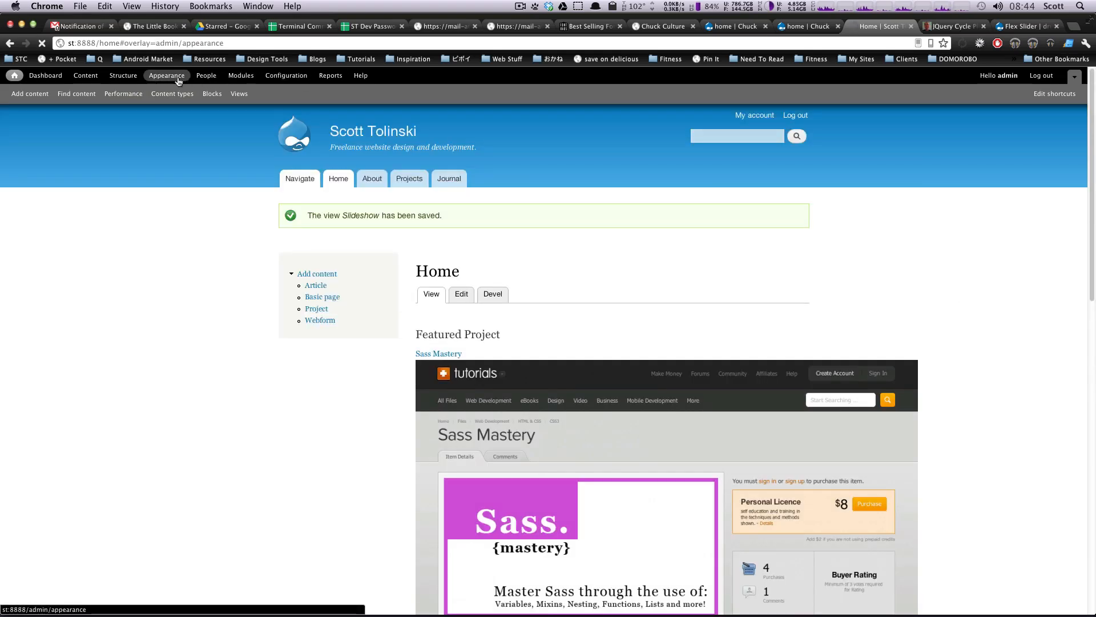
In Appearance, set ST 7.x-3.1 as the default theme and close the overlay.
click(167, 76)
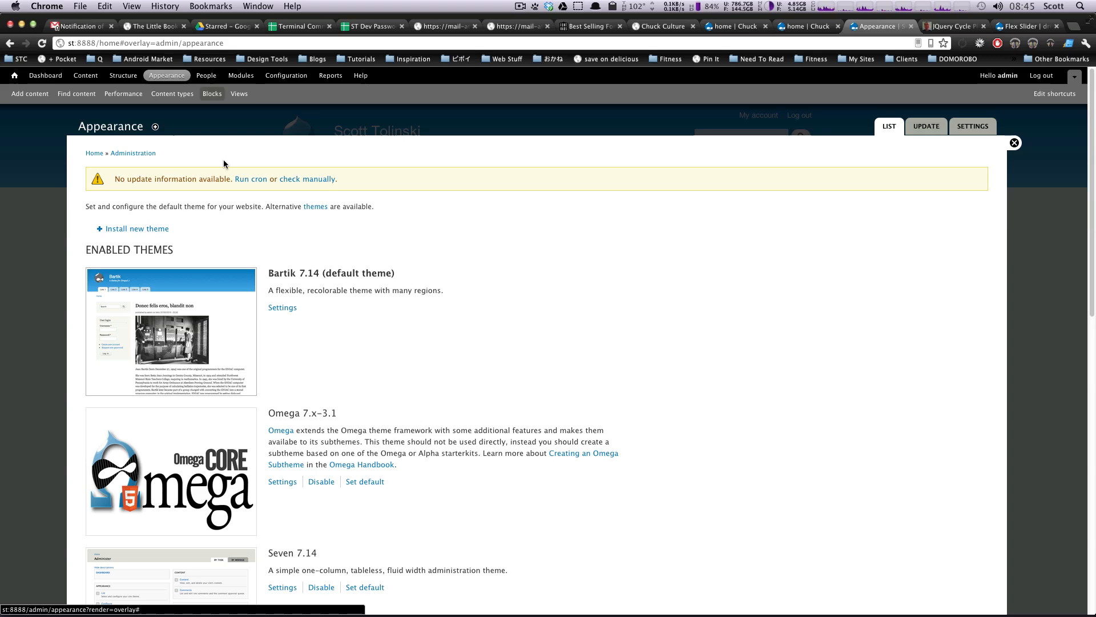
scroll(down, 3)
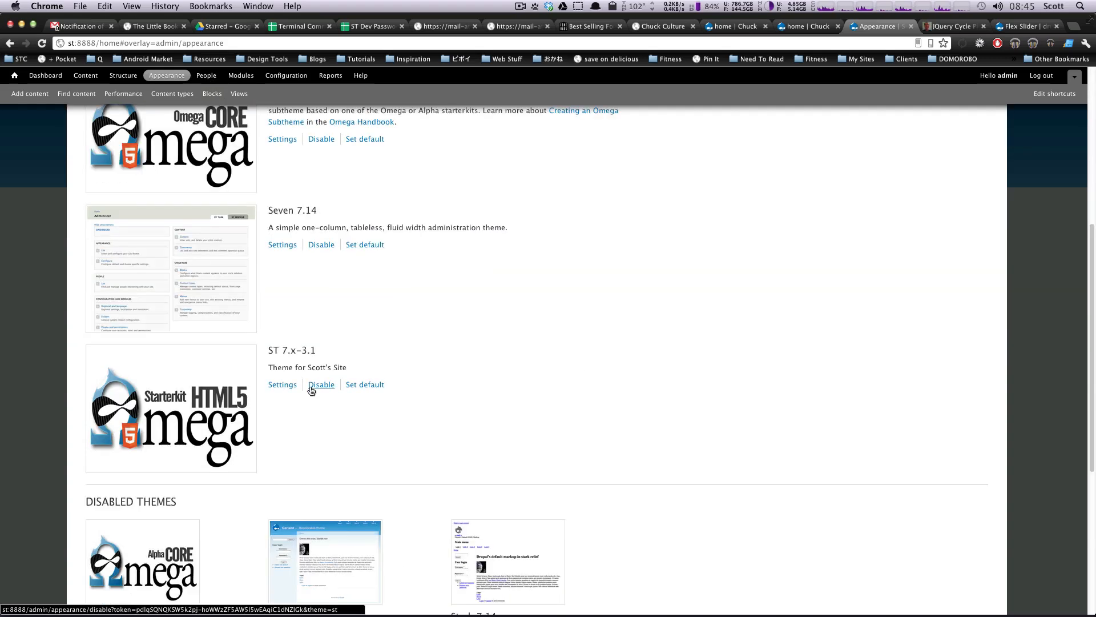
scroll(down, 3)
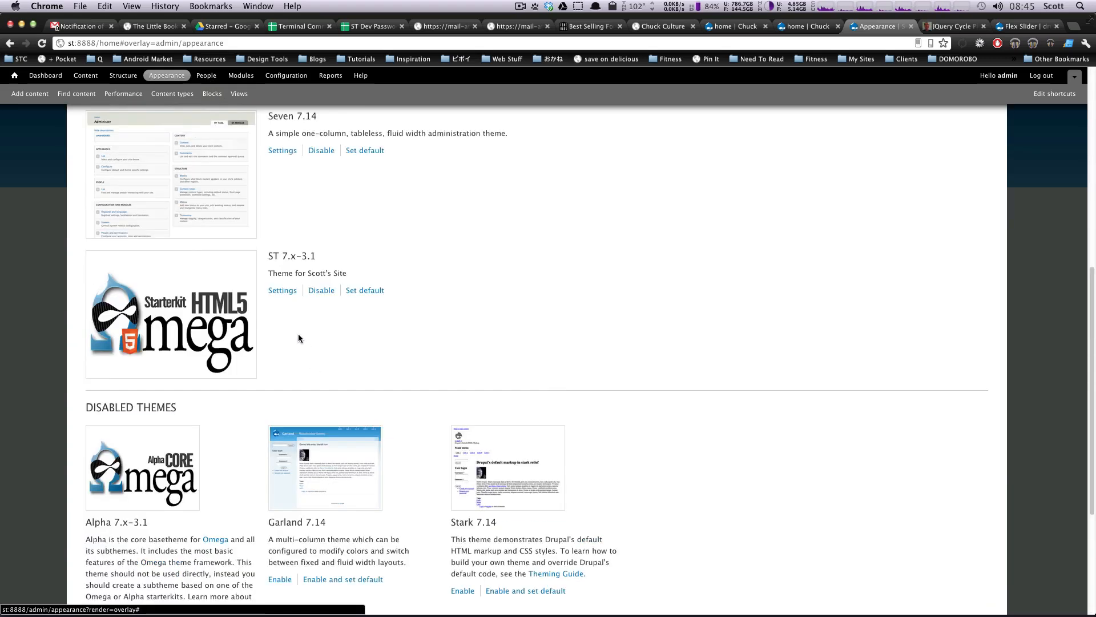
mouse_move(364, 290)
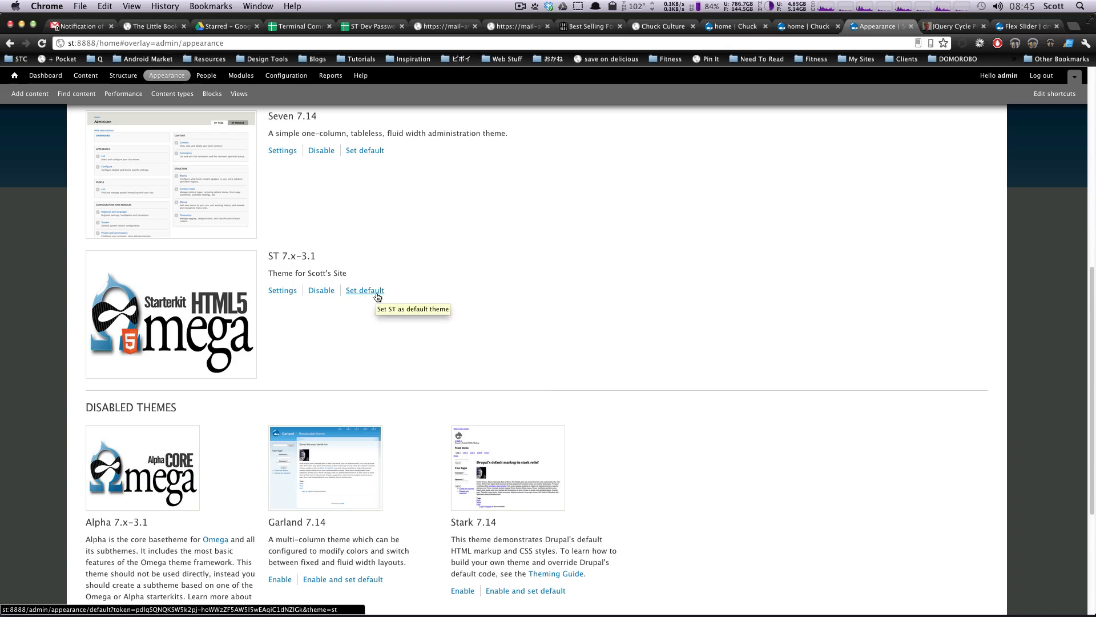
click(364, 290)
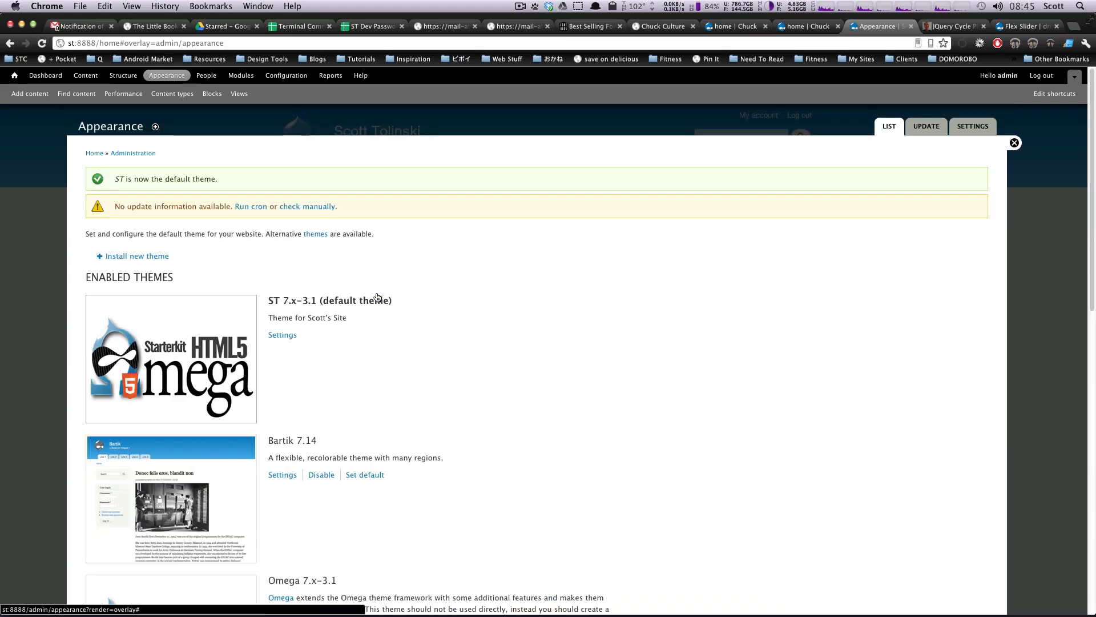
scroll(down, 3)
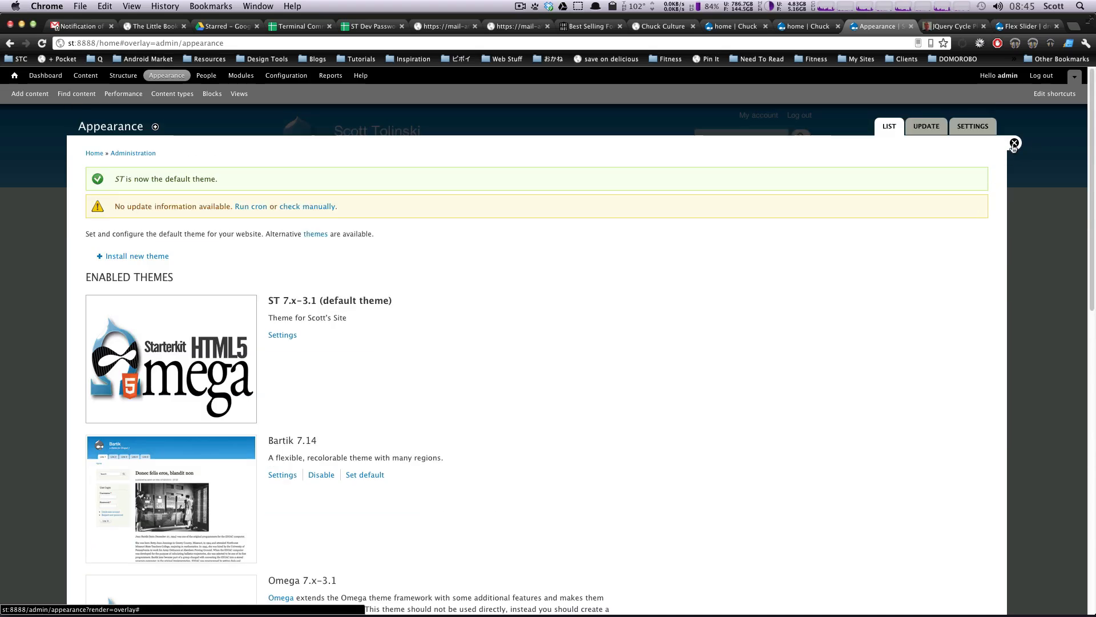
click(1014, 143)
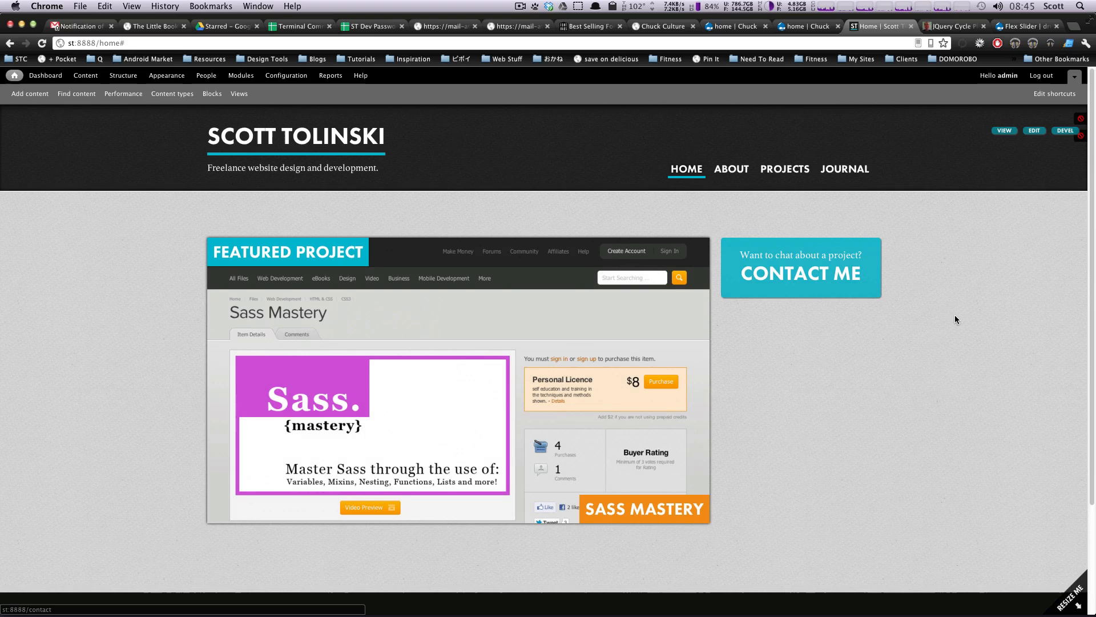
Open the Blocks layout and scroll to View: Slideshow in the Disabled section.
click(212, 93)
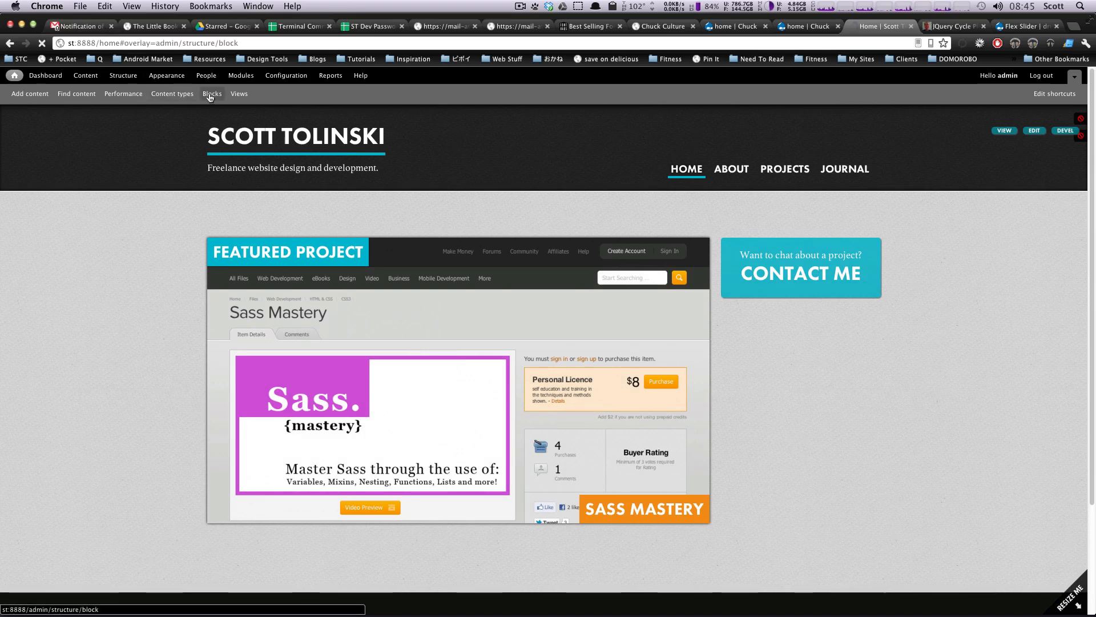
click(212, 93)
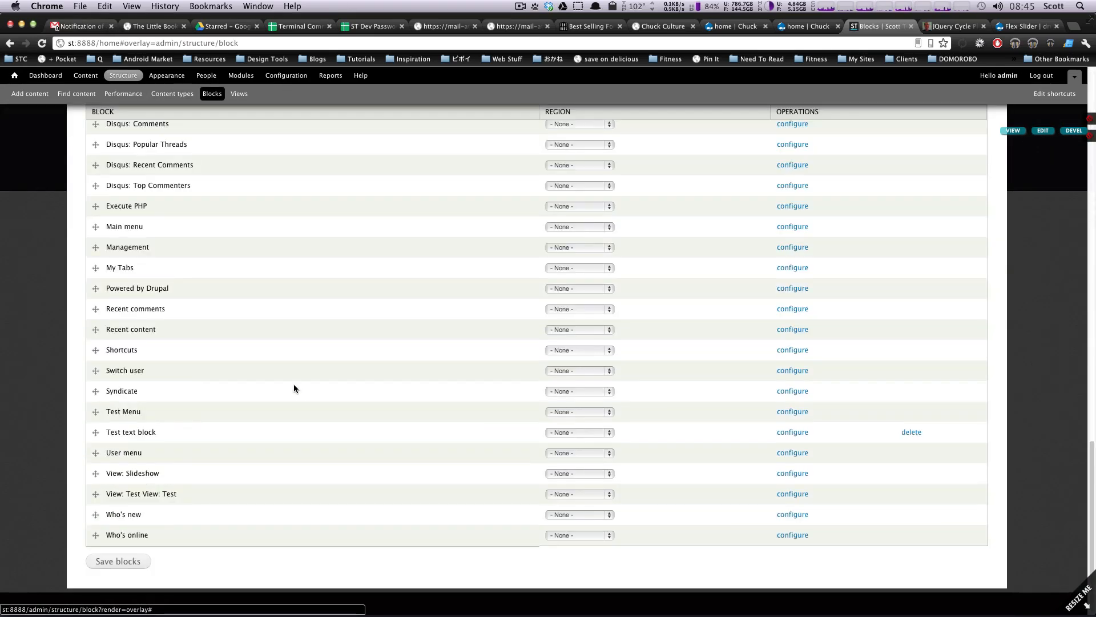
scroll(up, 3)
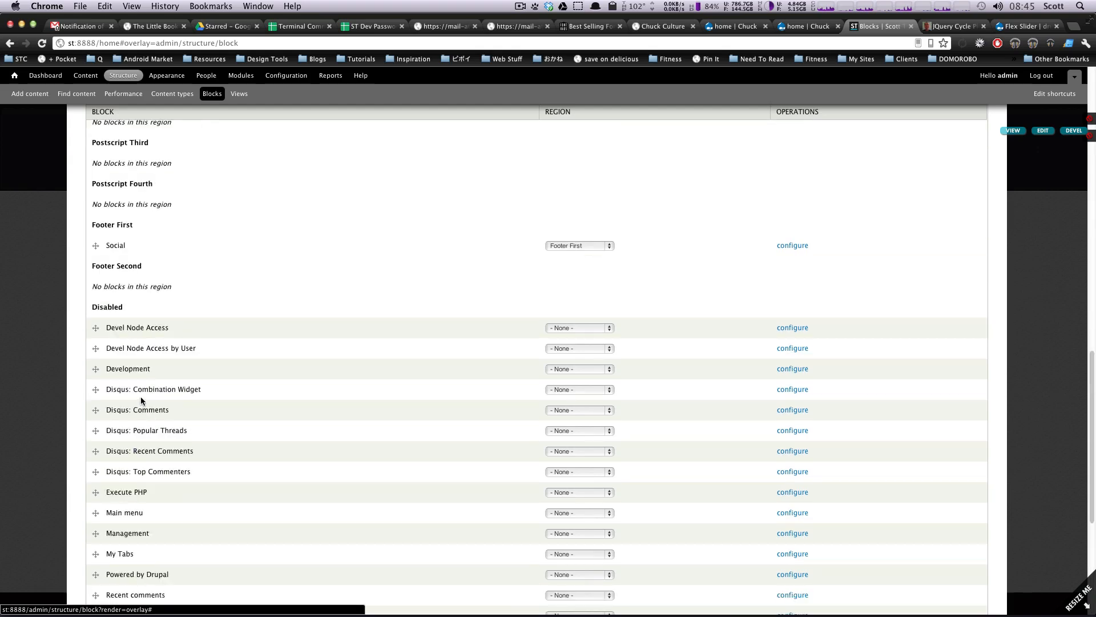
scroll(down, 3)
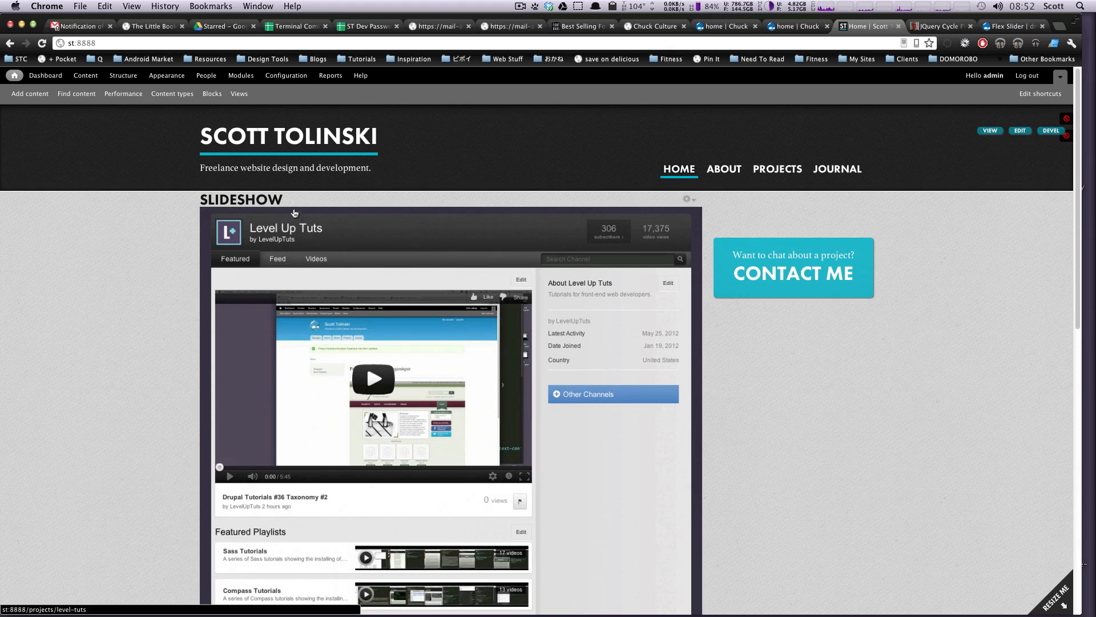
mouse_move(960, 209)
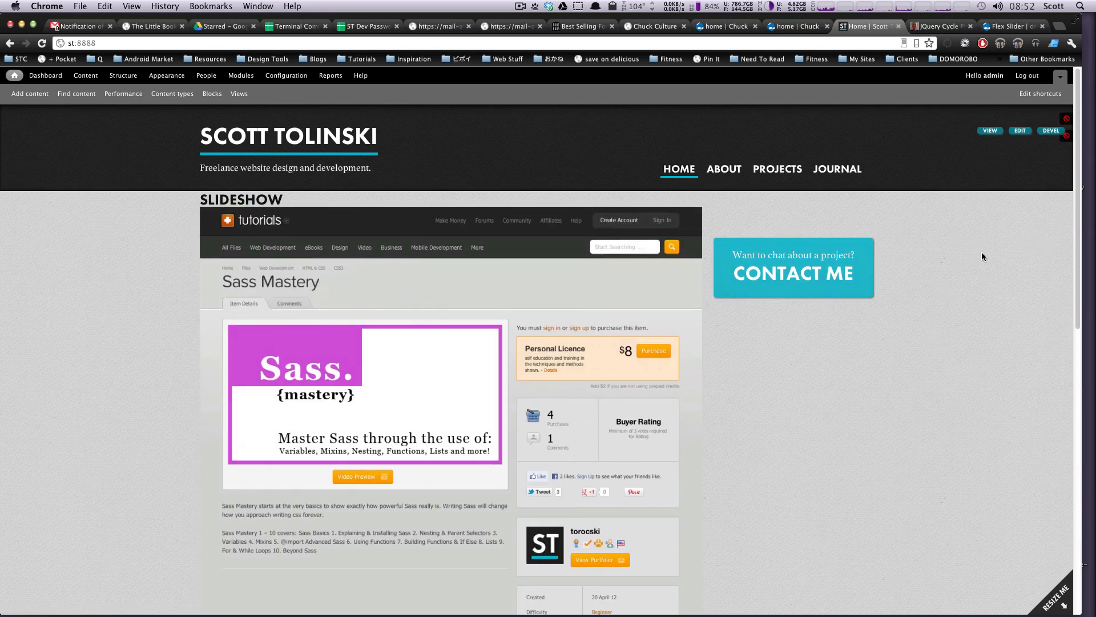
mouse_move(1080, 245)
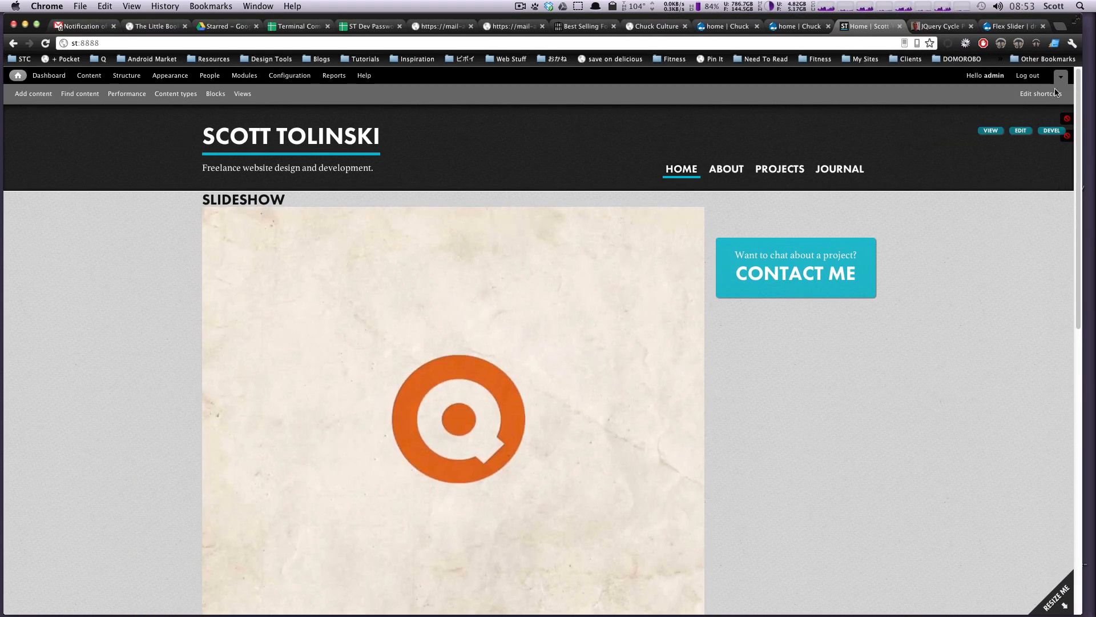
mouse_move(941, 254)
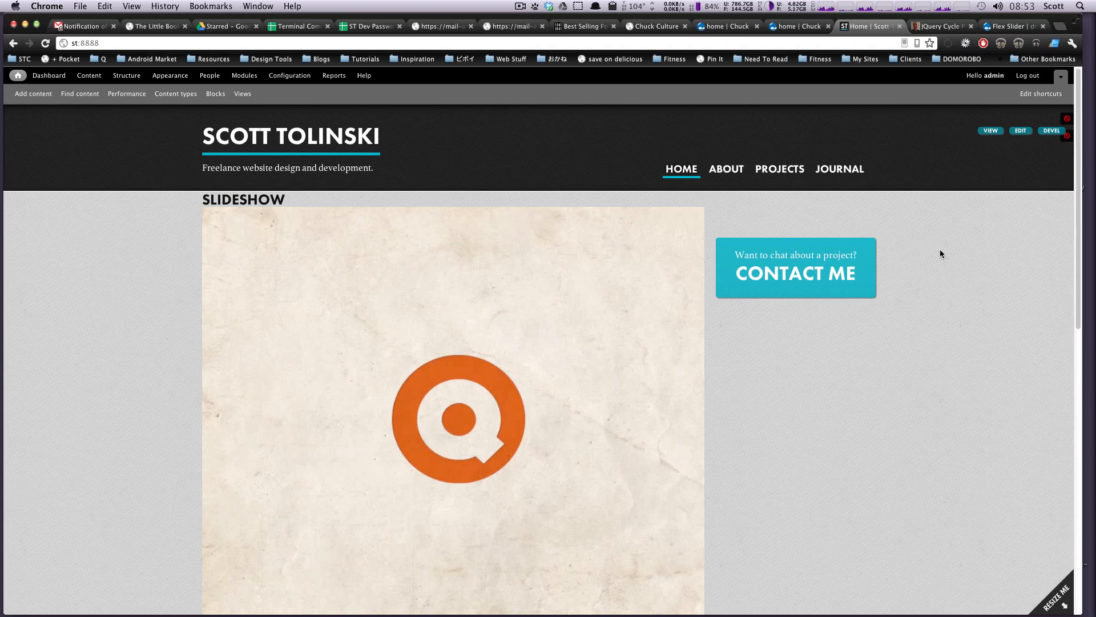
mouse_move(943, 257)
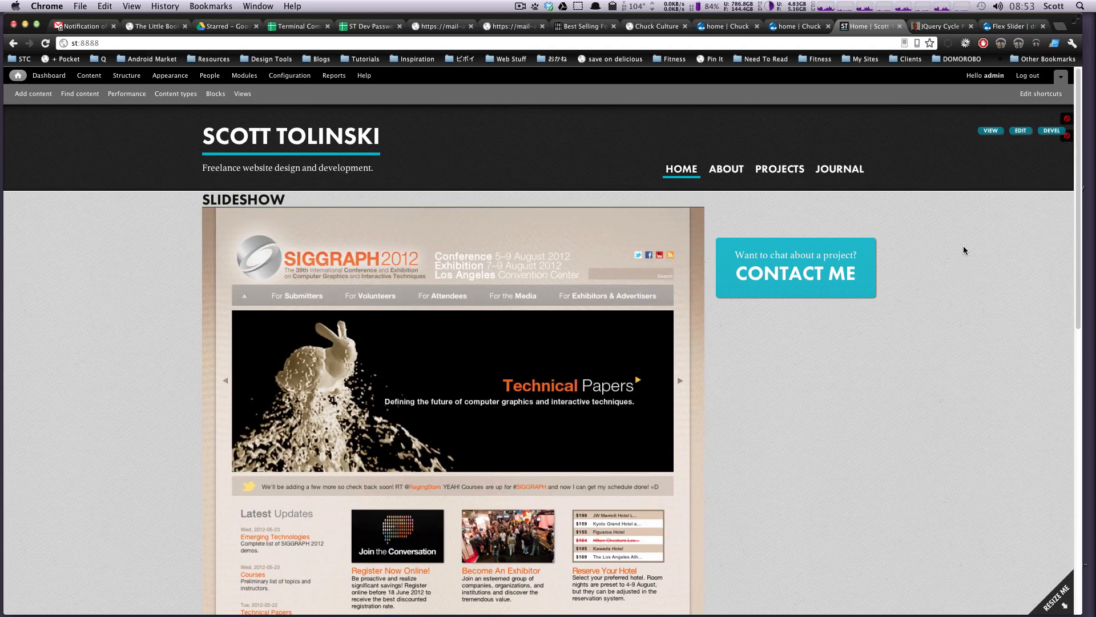
mouse_move(1050, 239)
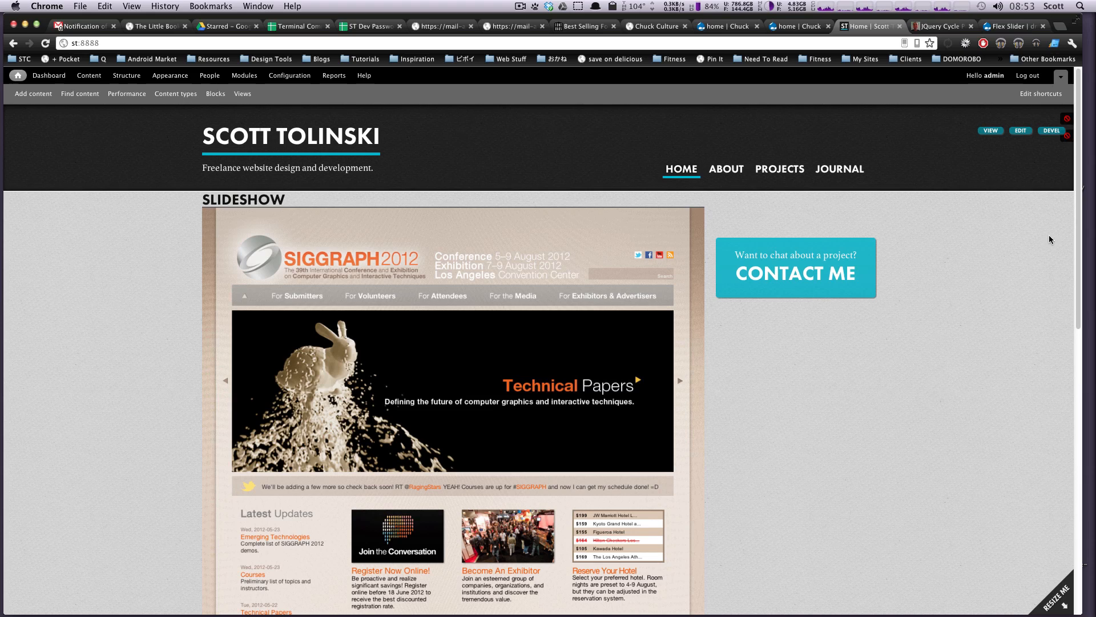
mouse_move(961, 217)
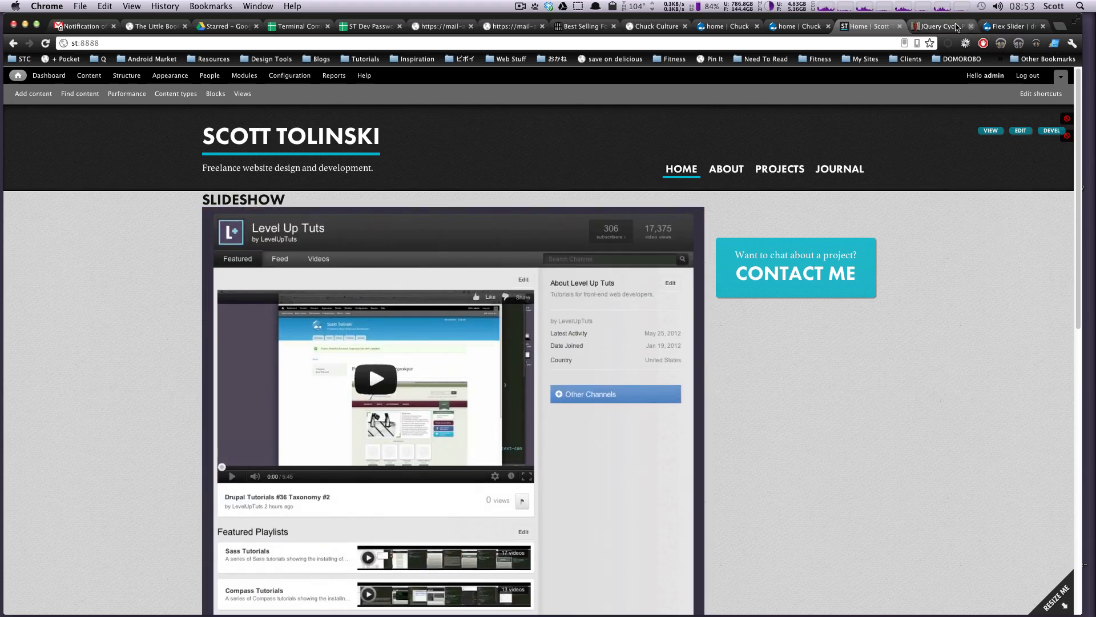
Review the Flex Slider drupal.org page and move the flexslider folder into sites/all/modules.
click(965, 26)
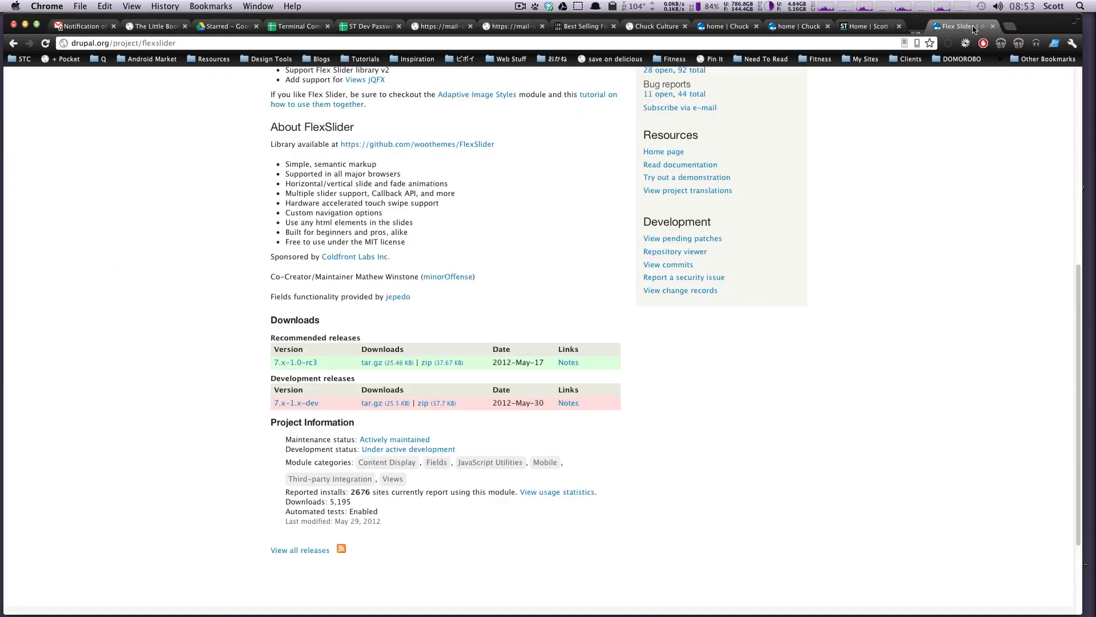
scroll(up, 3)
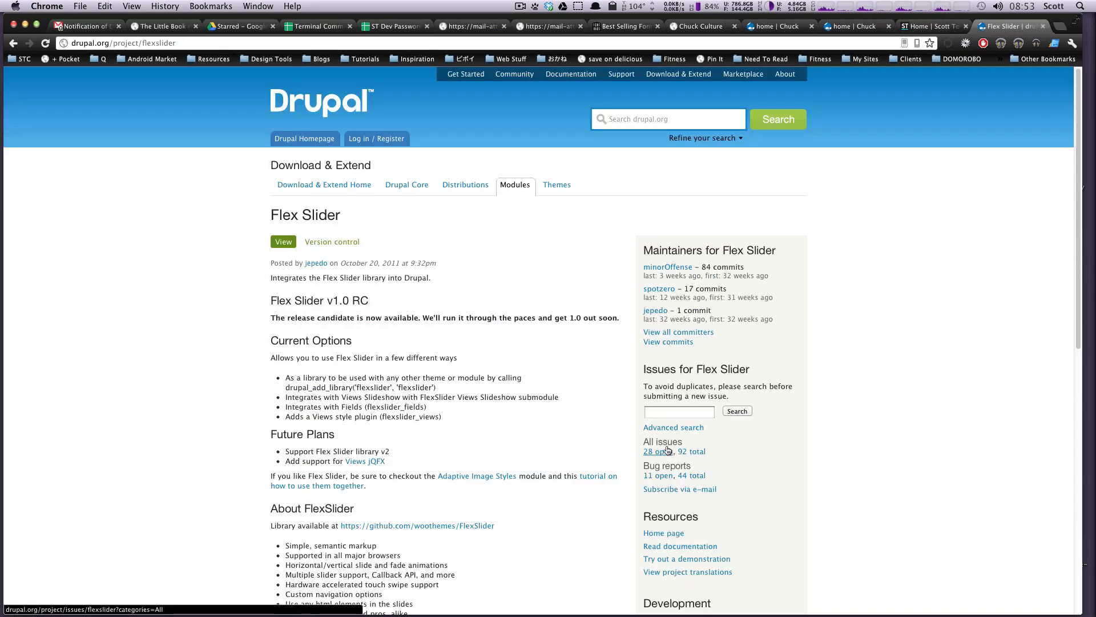
mouse_move(566, 355)
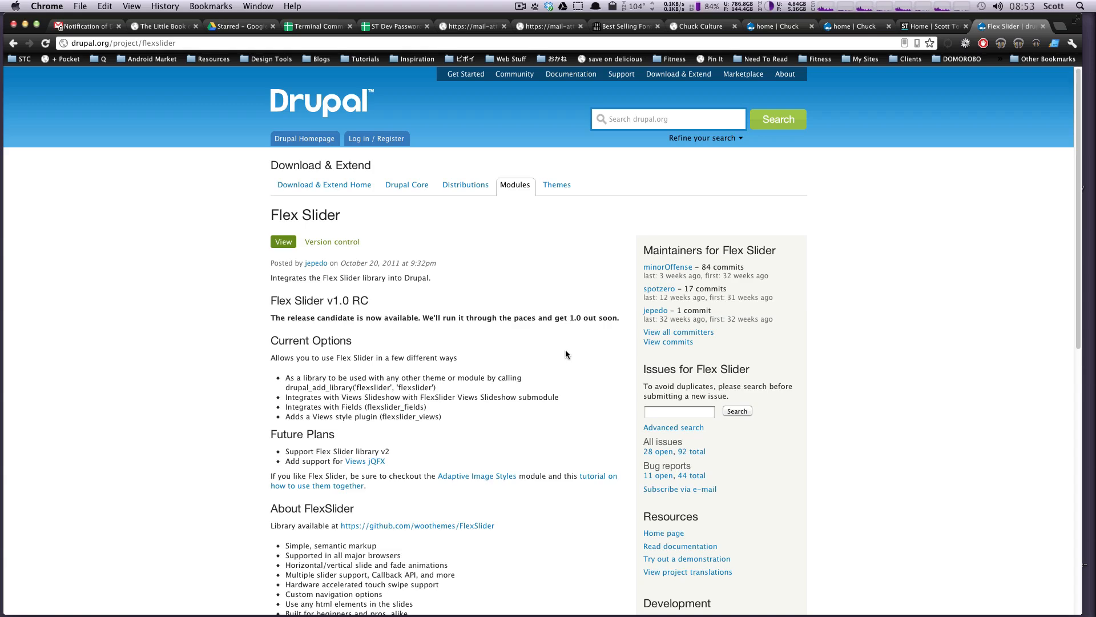
scroll(down, 3)
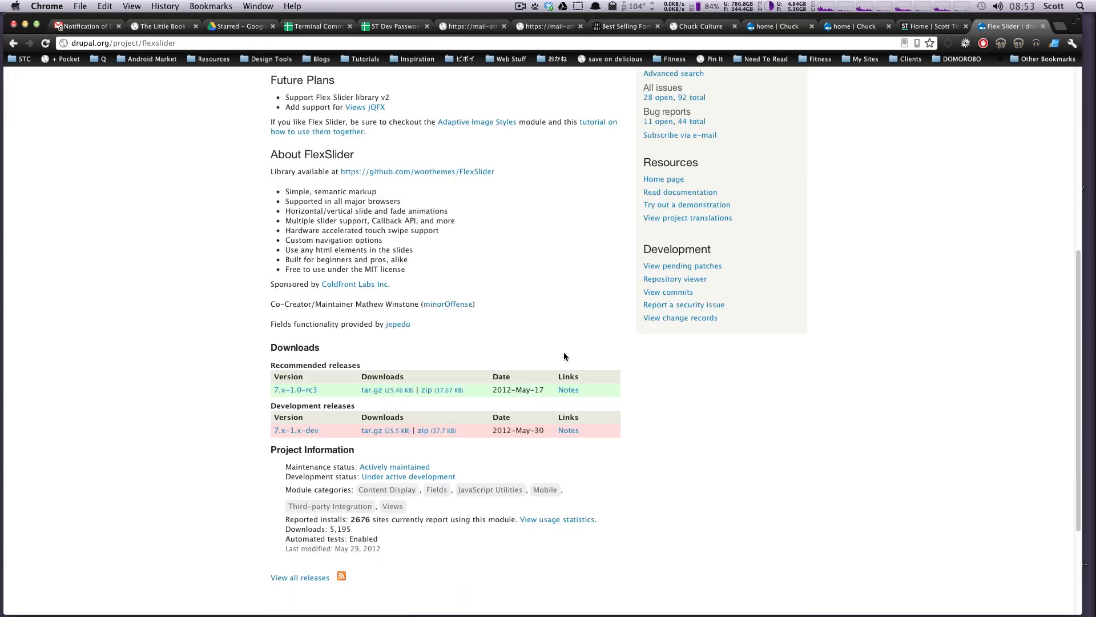
scroll(up, 3)
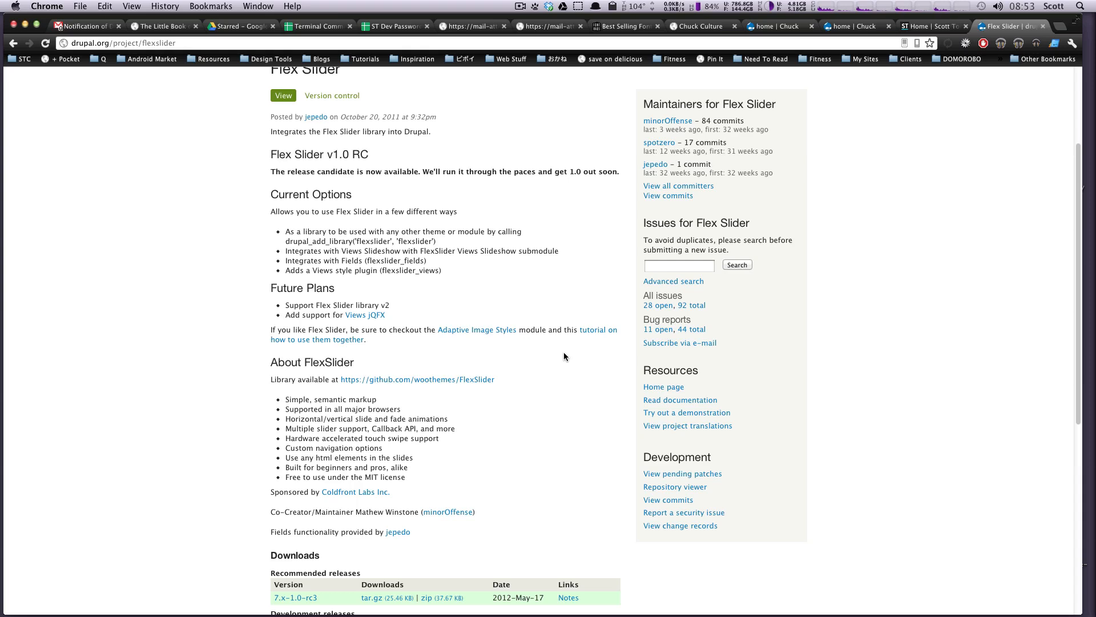
mouse_move(574, 380)
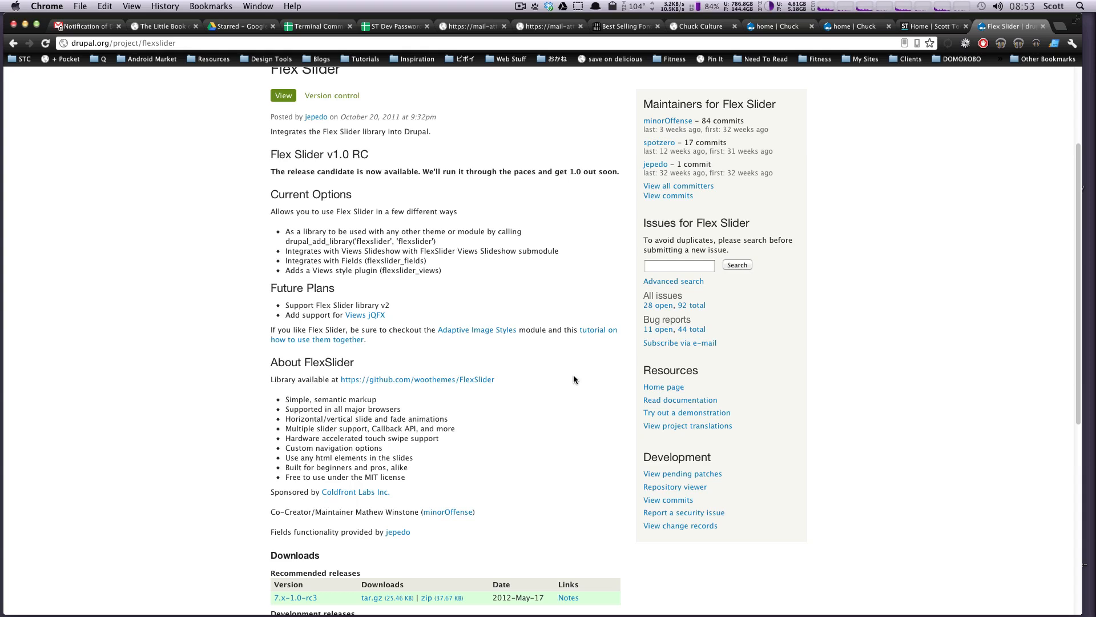
mouse_move(788, 501)
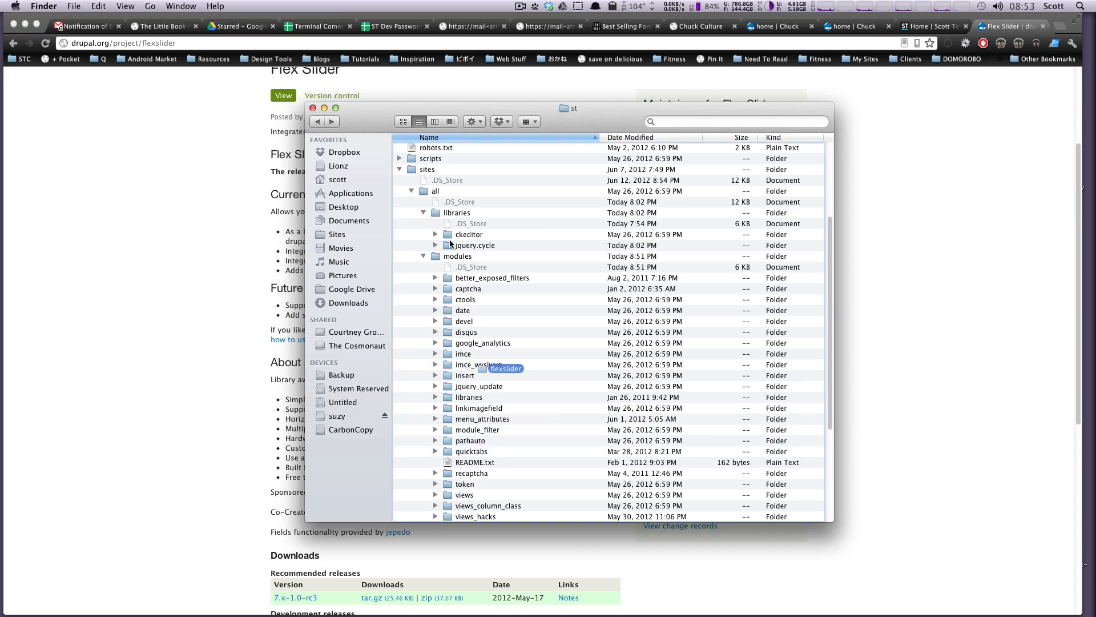
click(312, 108)
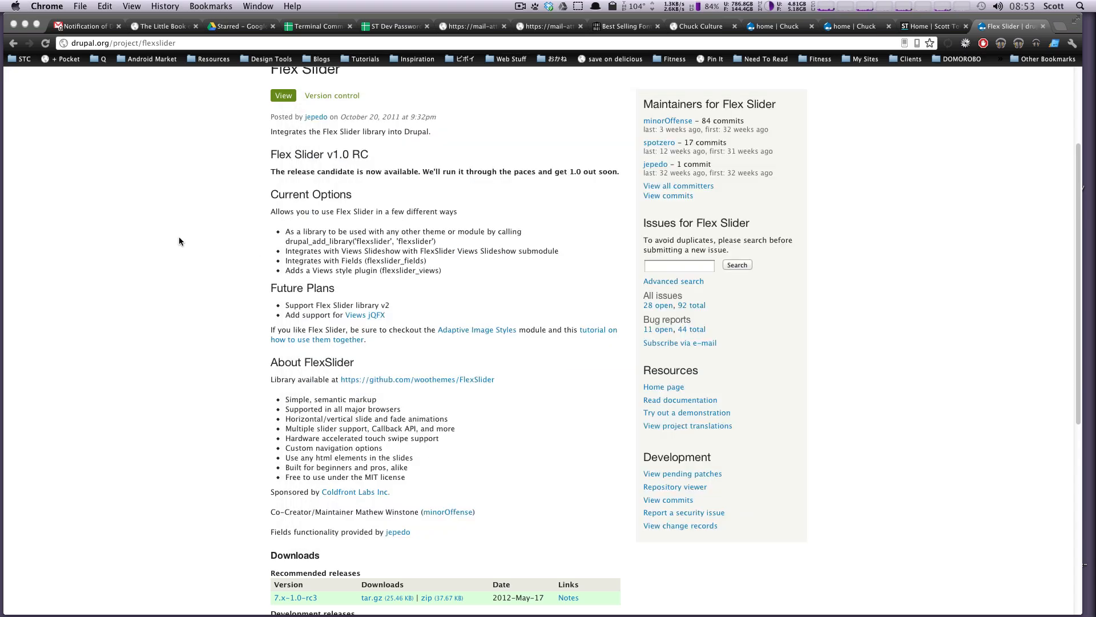
Enable Flex Slider and Flex Slider Views Slideshow modules, save configuration, and close the overlay.
click(924, 26)
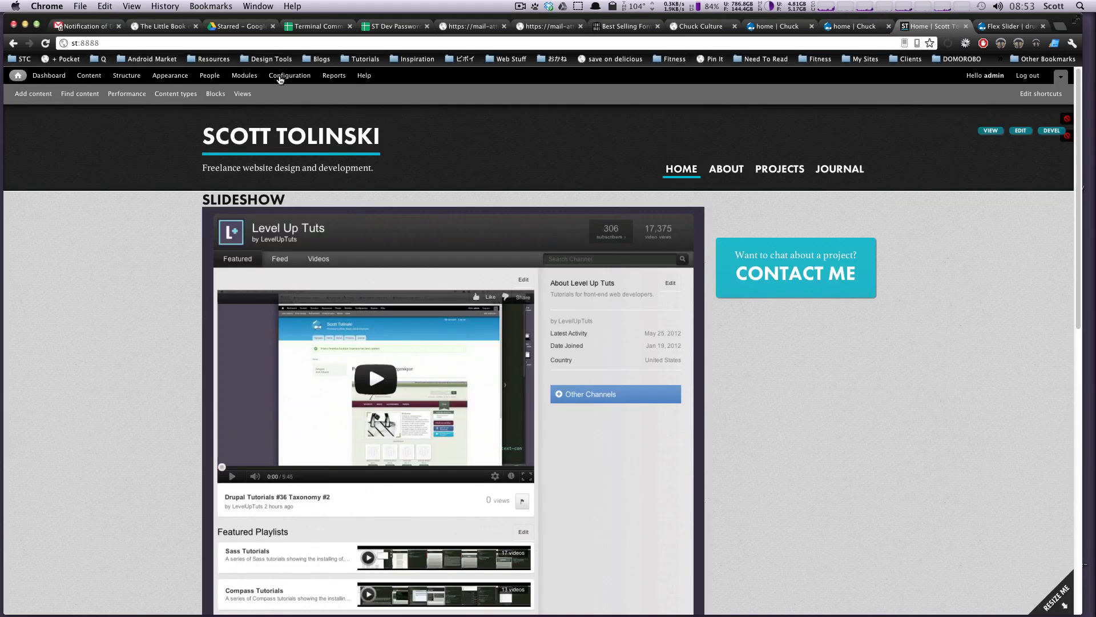
click(244, 76)
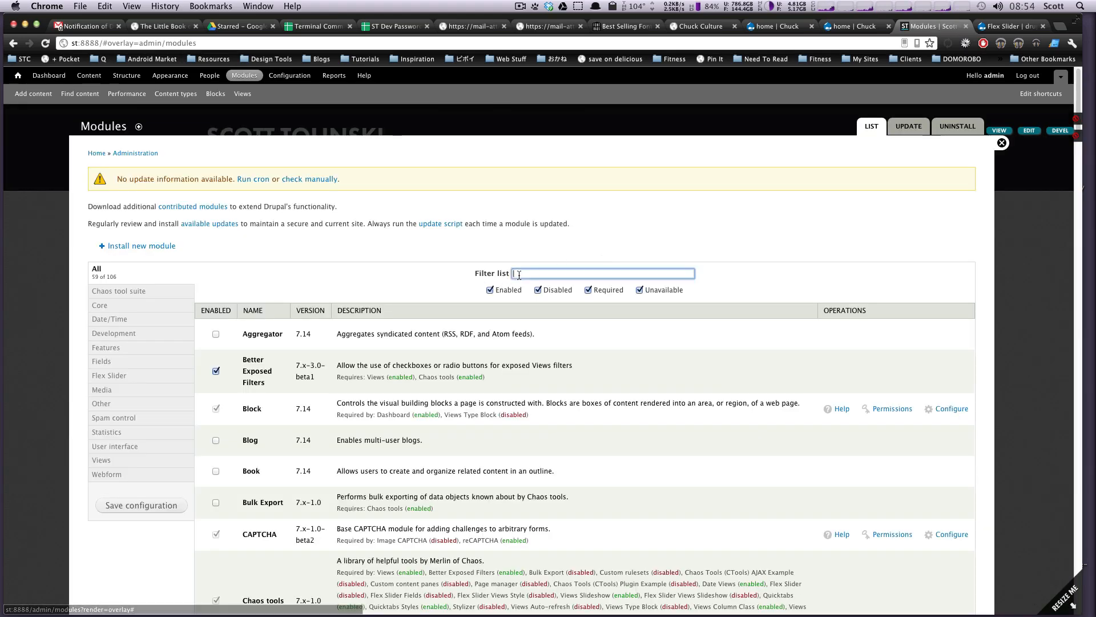
text(flex)
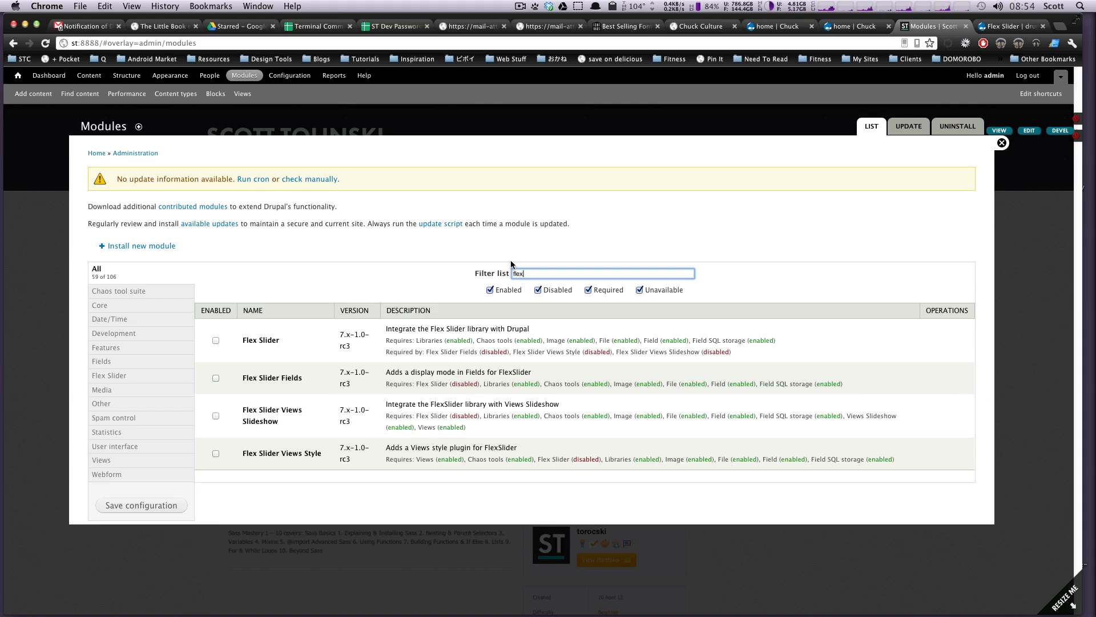
click(215, 340)
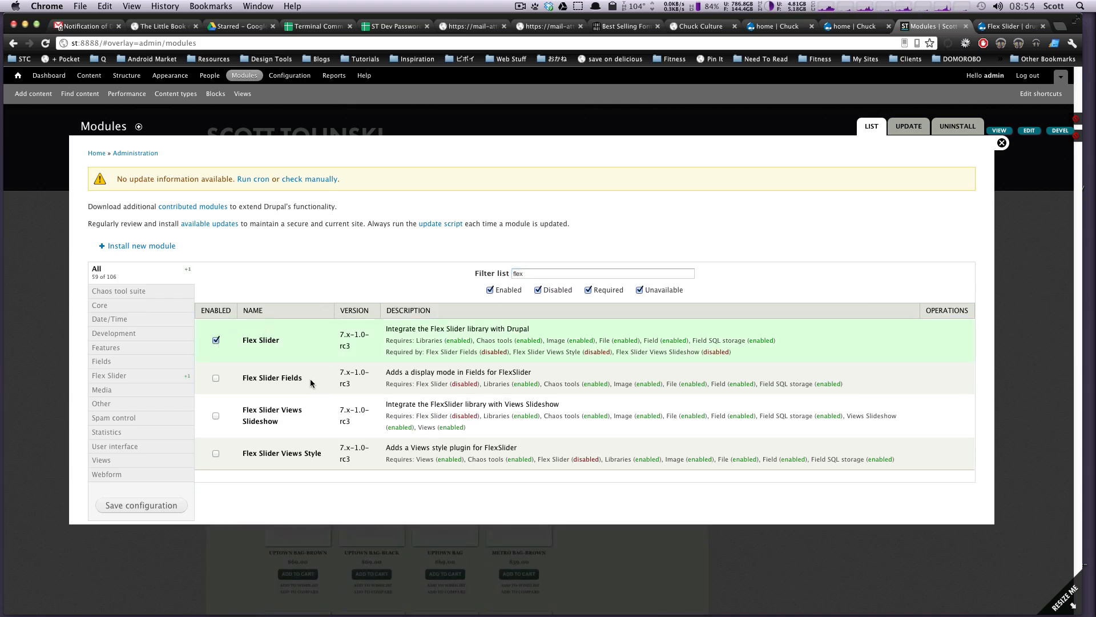
mouse_move(310, 412)
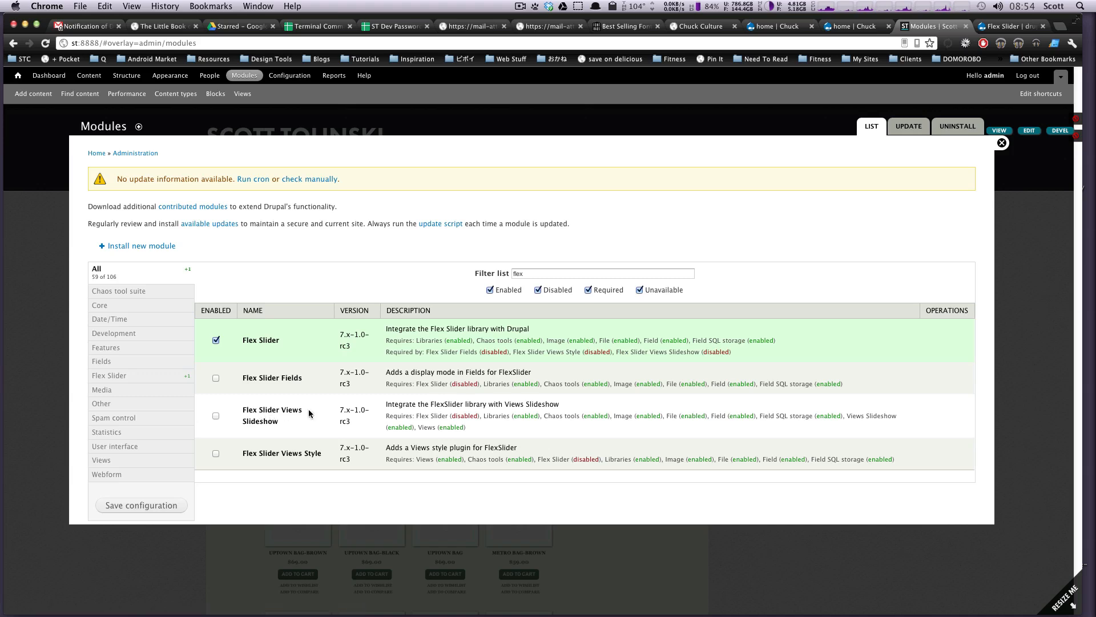
click(216, 415)
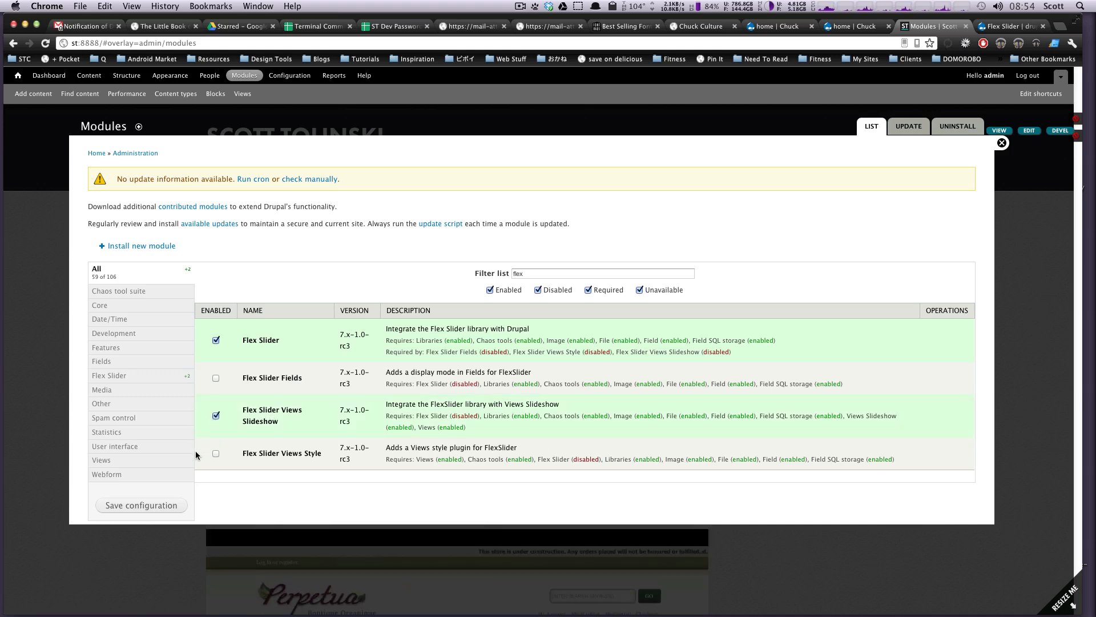
click(141, 505)
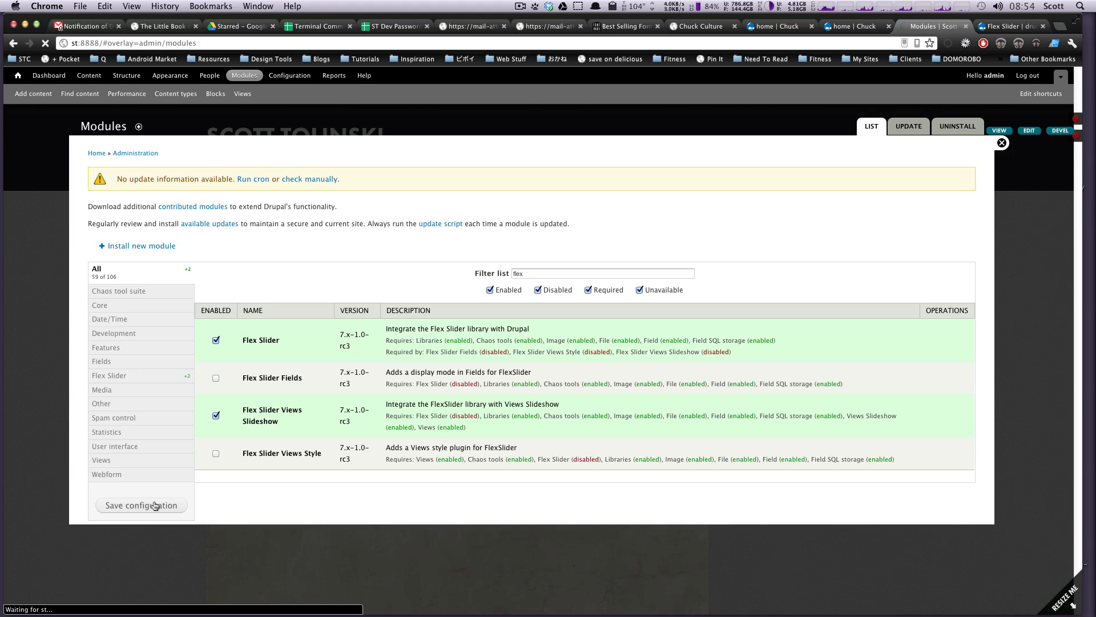
click(140, 505)
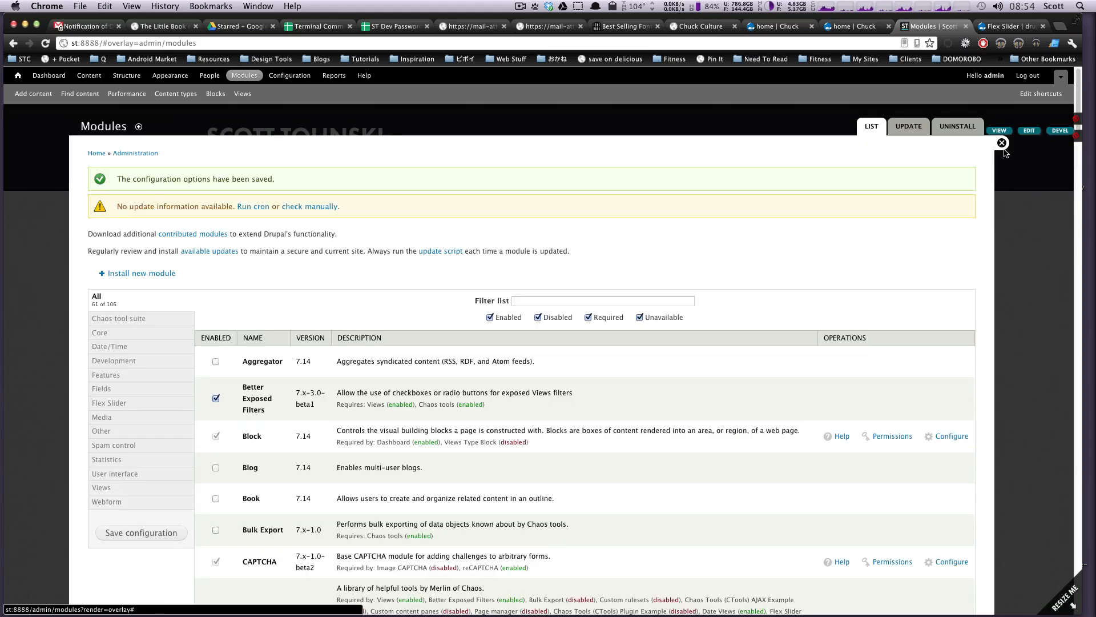
click(1002, 143)
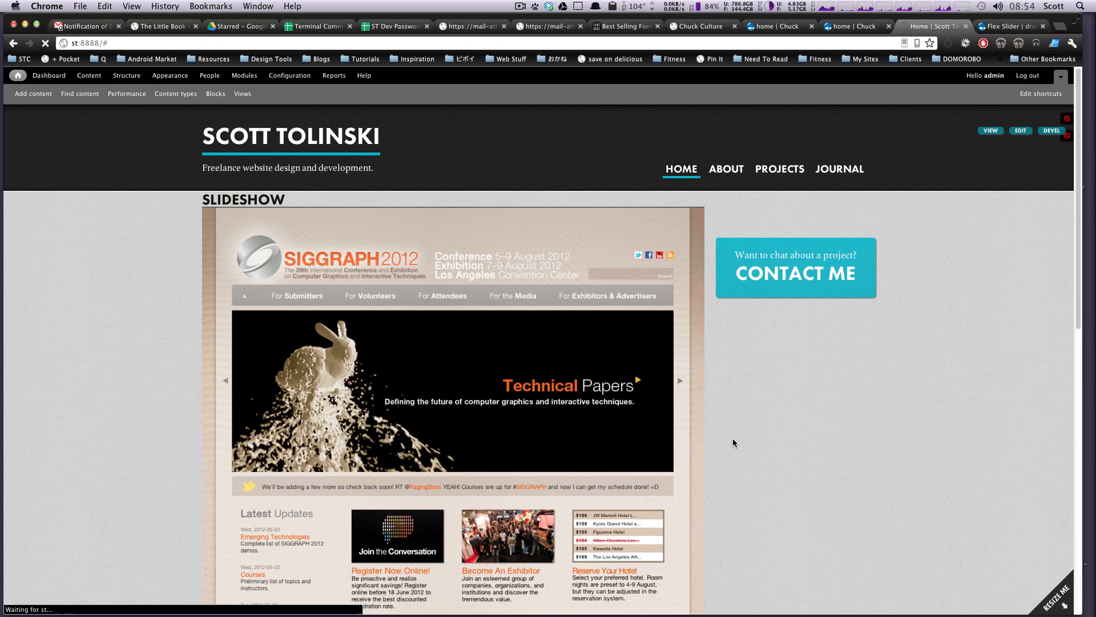
Set the Slideshow view's format to Flex Slider with caption field None, applied to all displays.
click(688, 199)
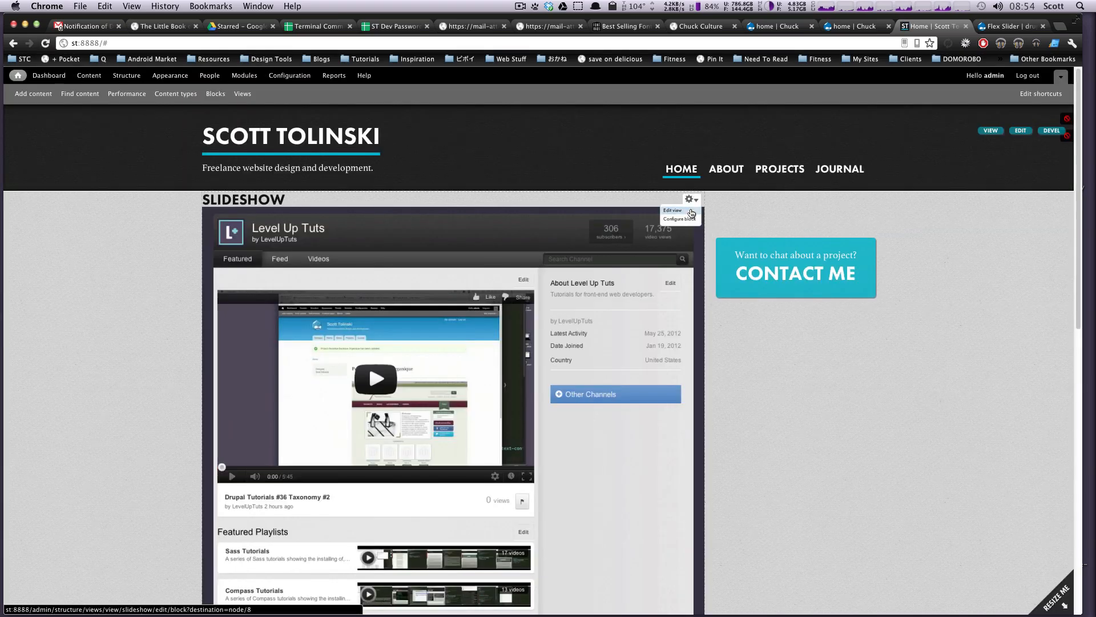
click(672, 211)
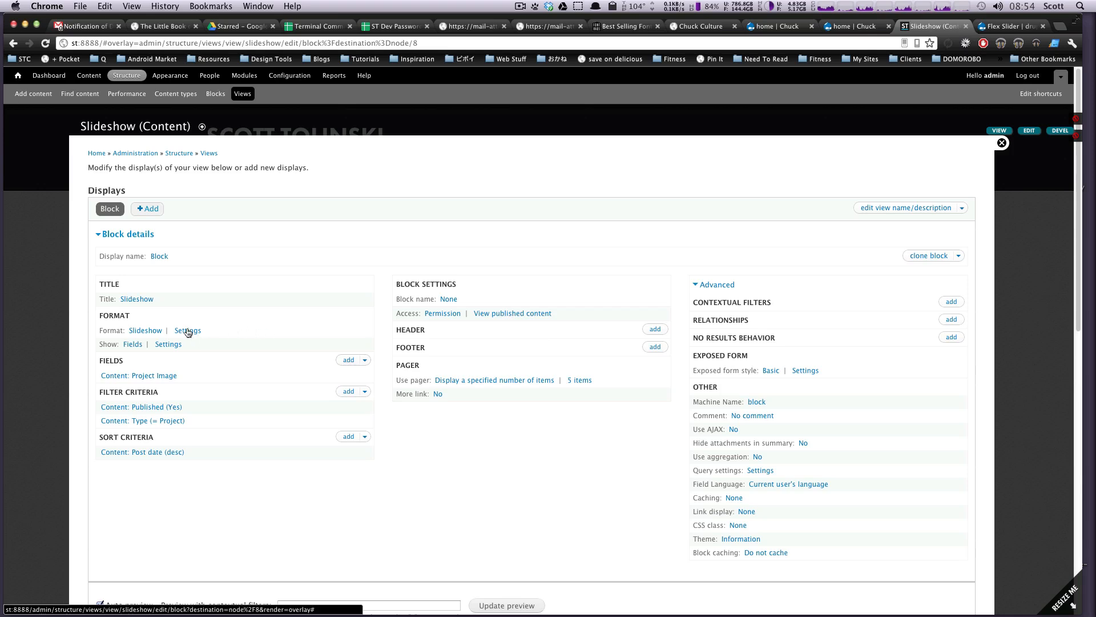
click(187, 330)
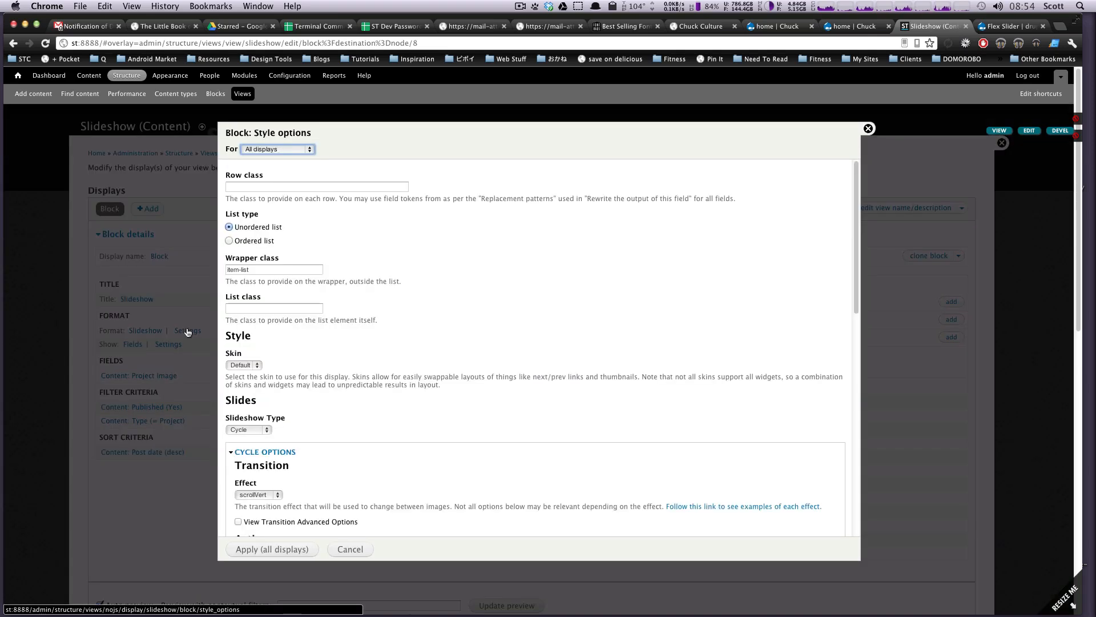
mouse_move(257, 267)
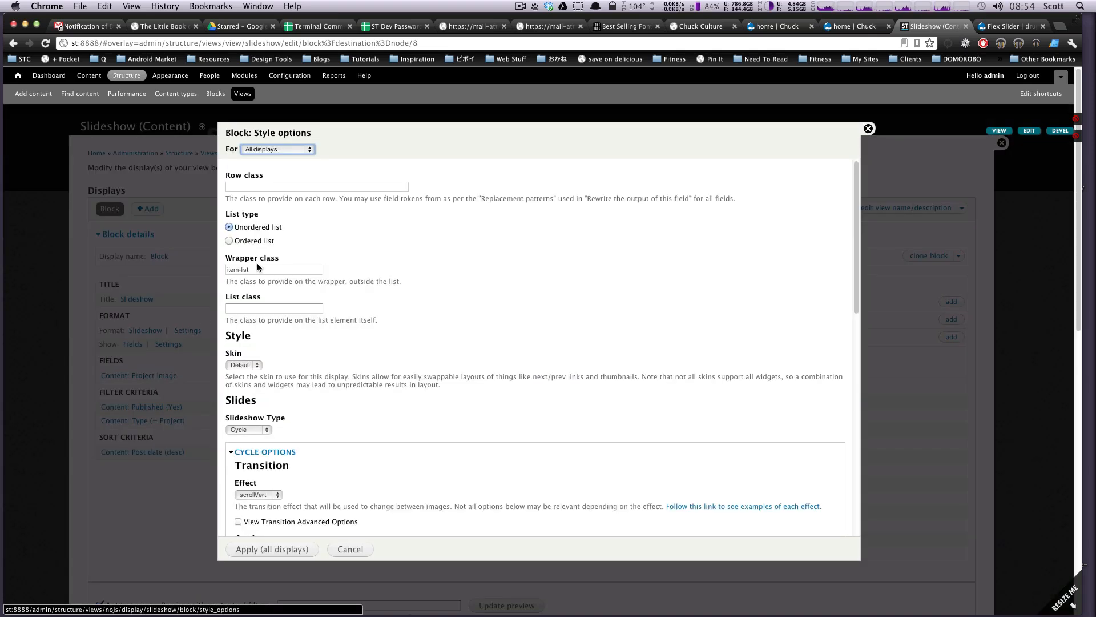
click(249, 429)
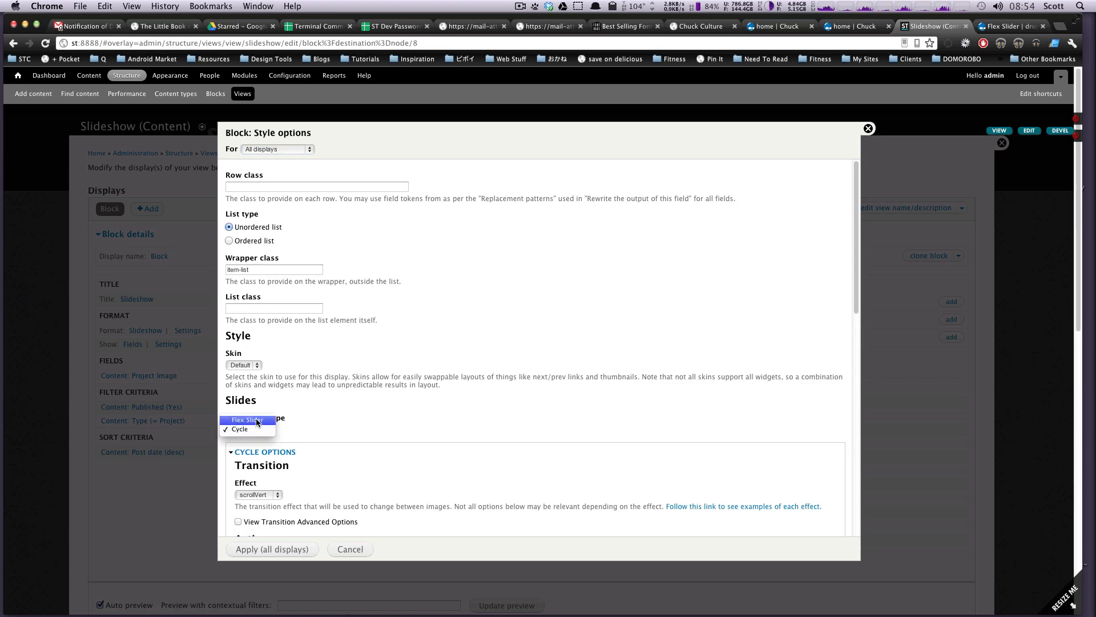
click(246, 420)
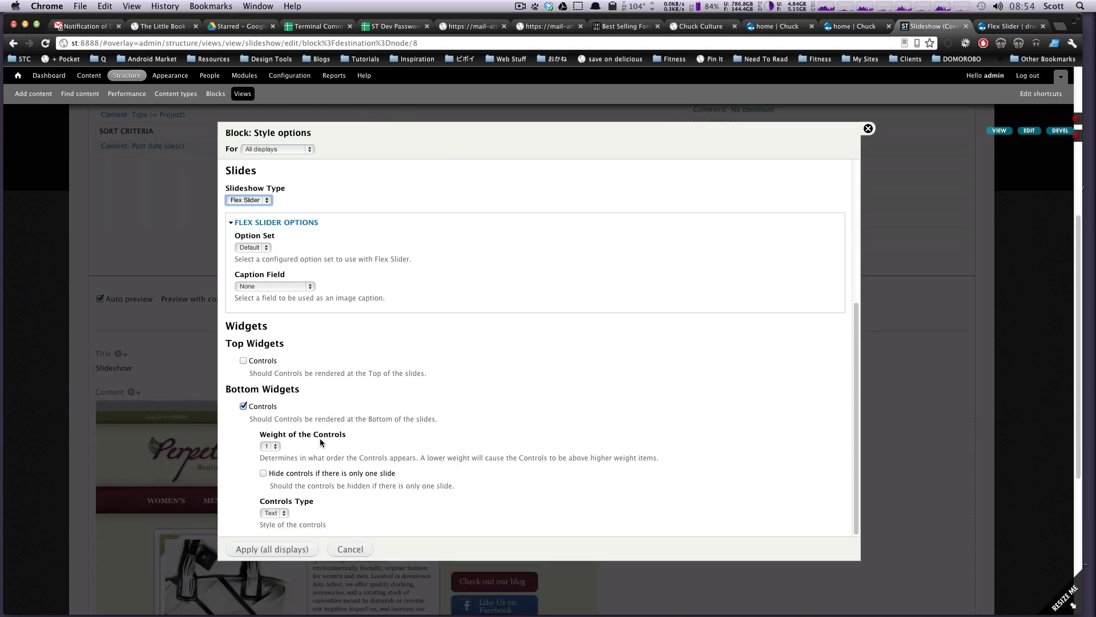
mouse_move(337, 208)
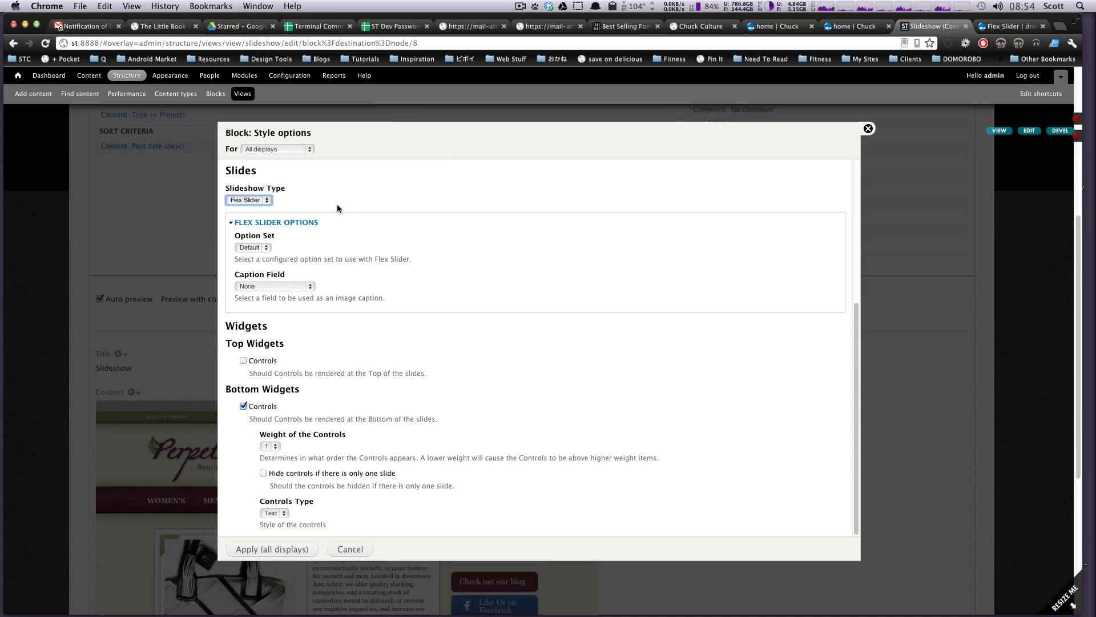
click(273, 286)
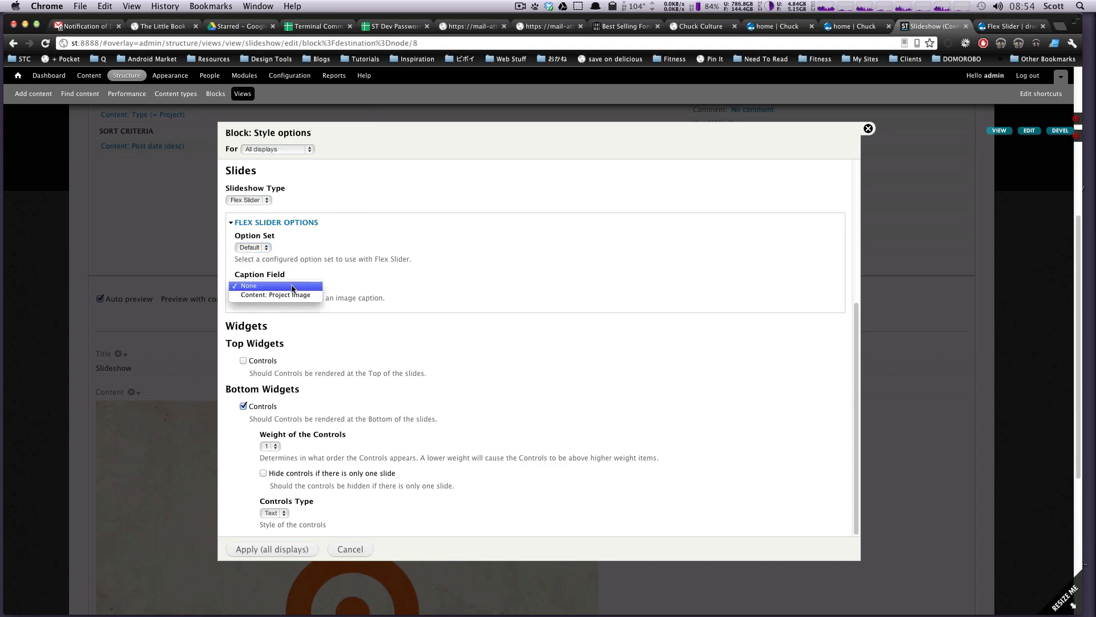
click(248, 285)
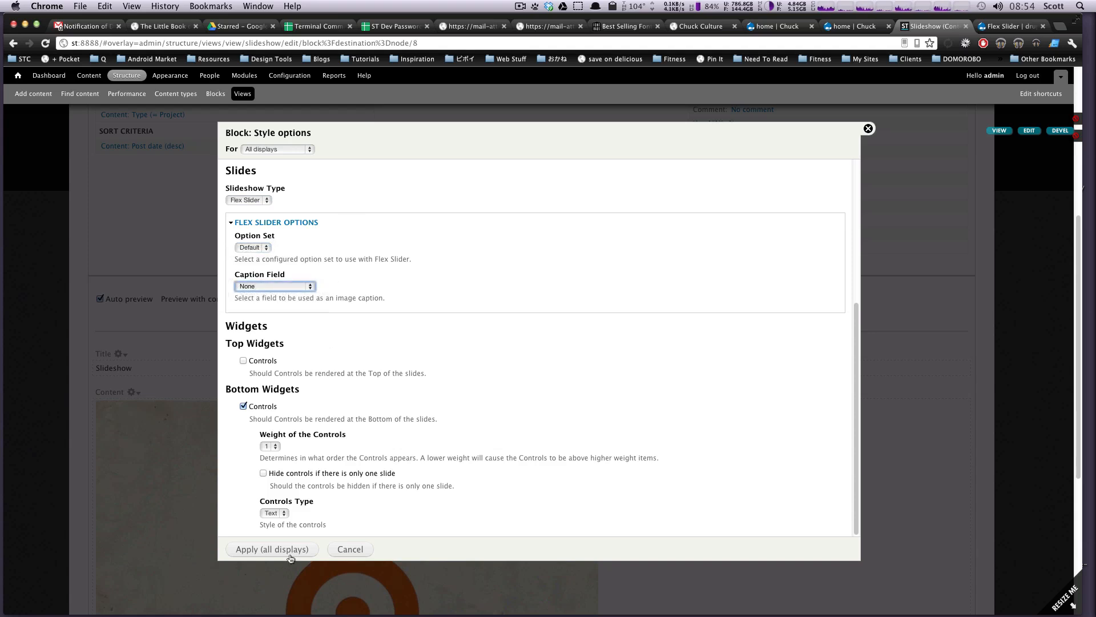
click(271, 548)
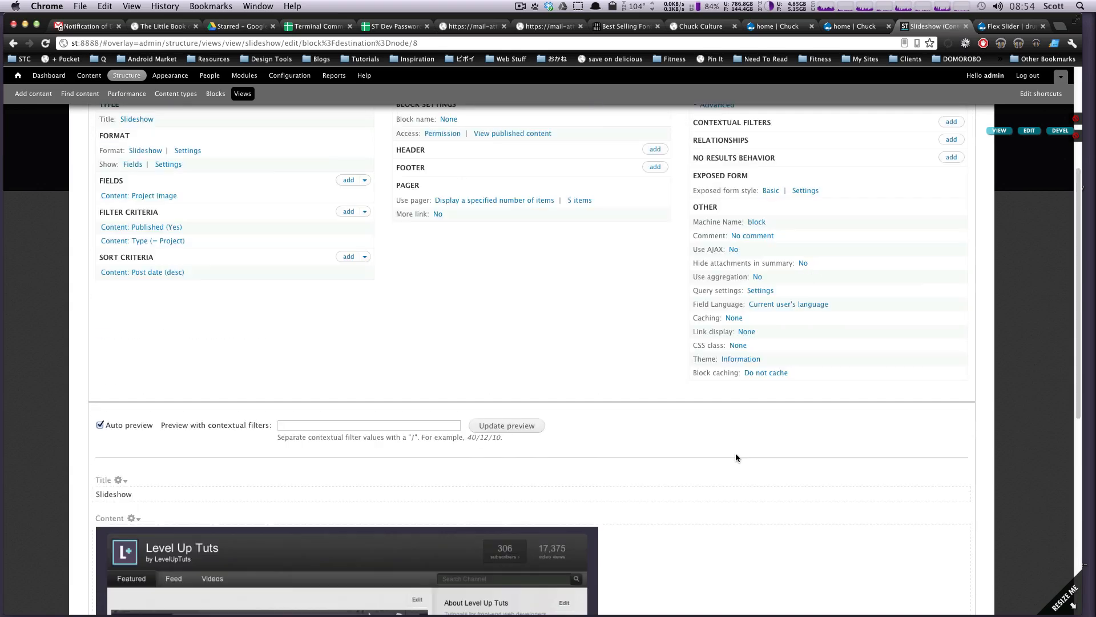
Scroll the view preview, then return to the Flex Slider drupal.org tab.
scroll(down, 3)
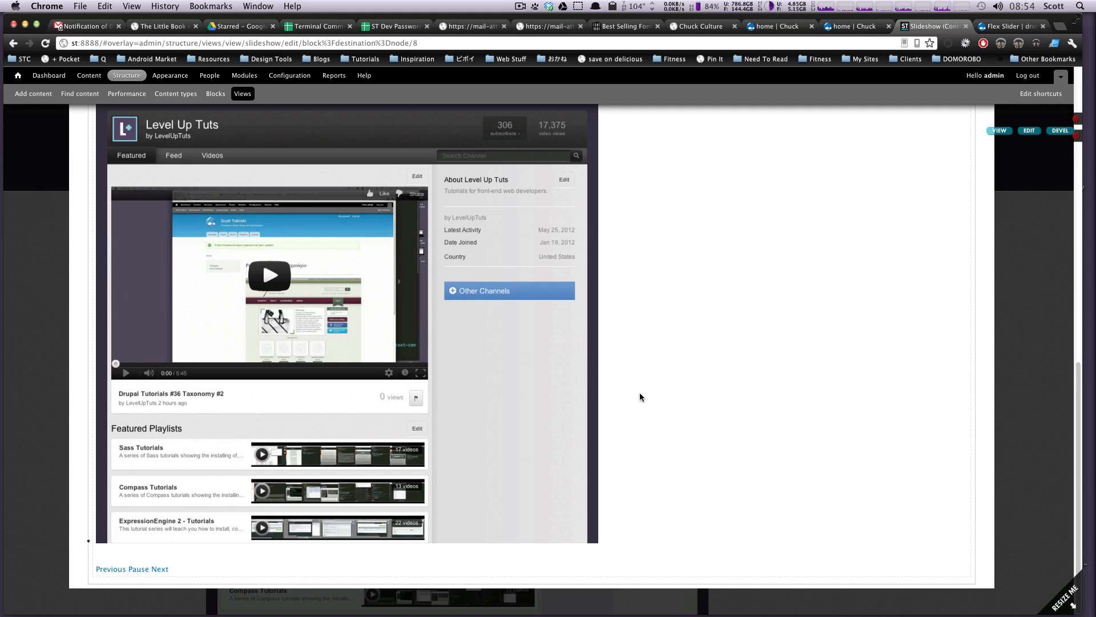
mouse_move(755, 187)
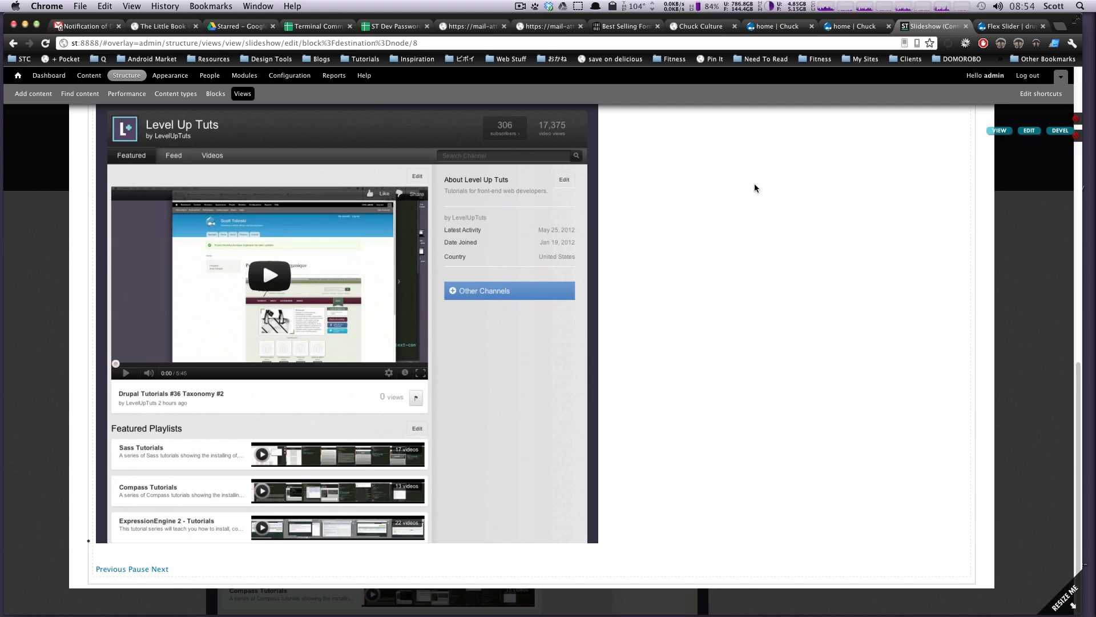
mouse_move(786, 367)
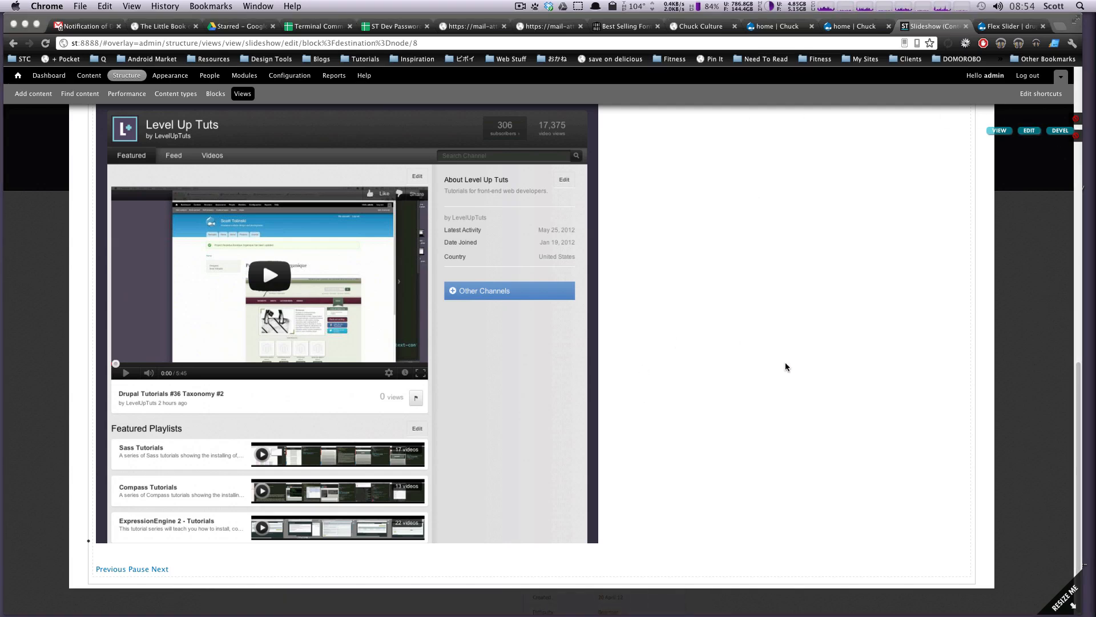
click(1006, 26)
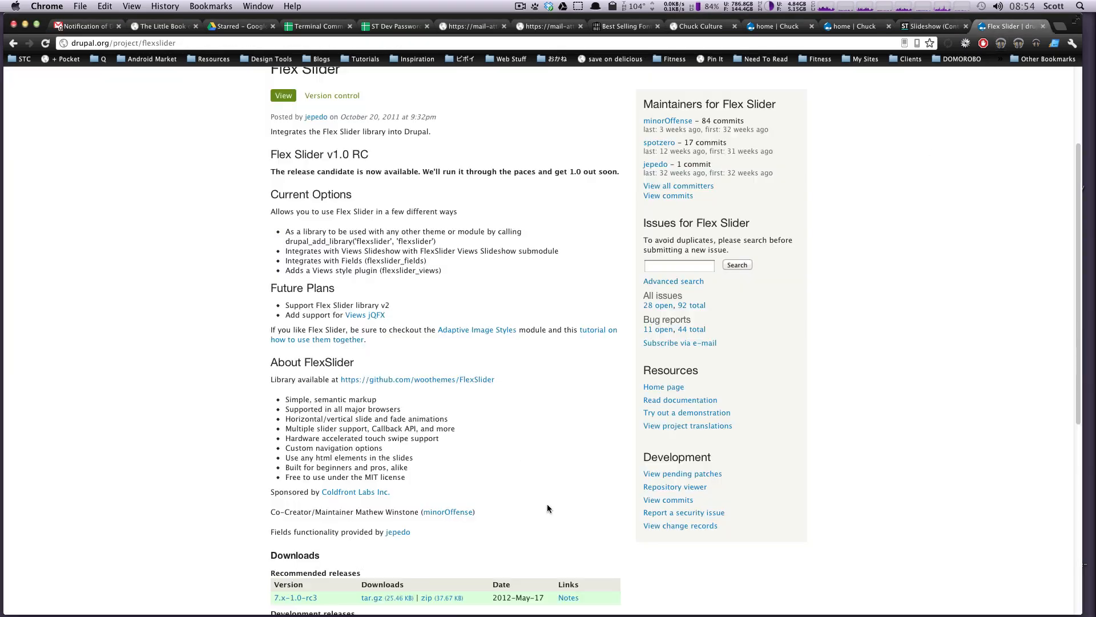
Open the woothemes/FlexSlider GitHub repository and download it as a ZIP.
click(417, 379)
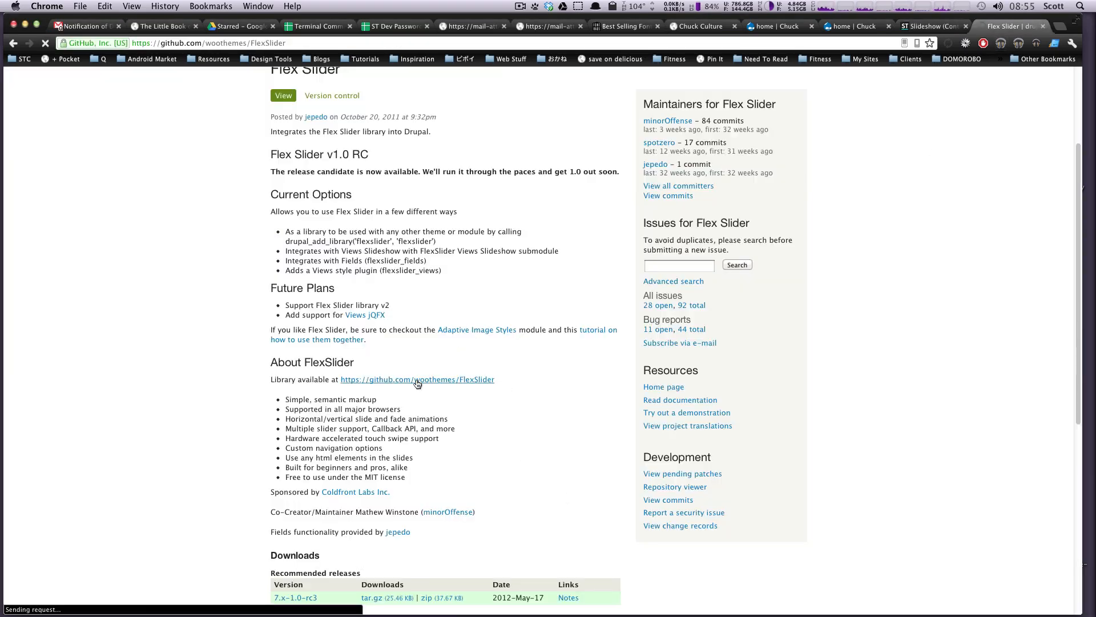
click(417, 379)
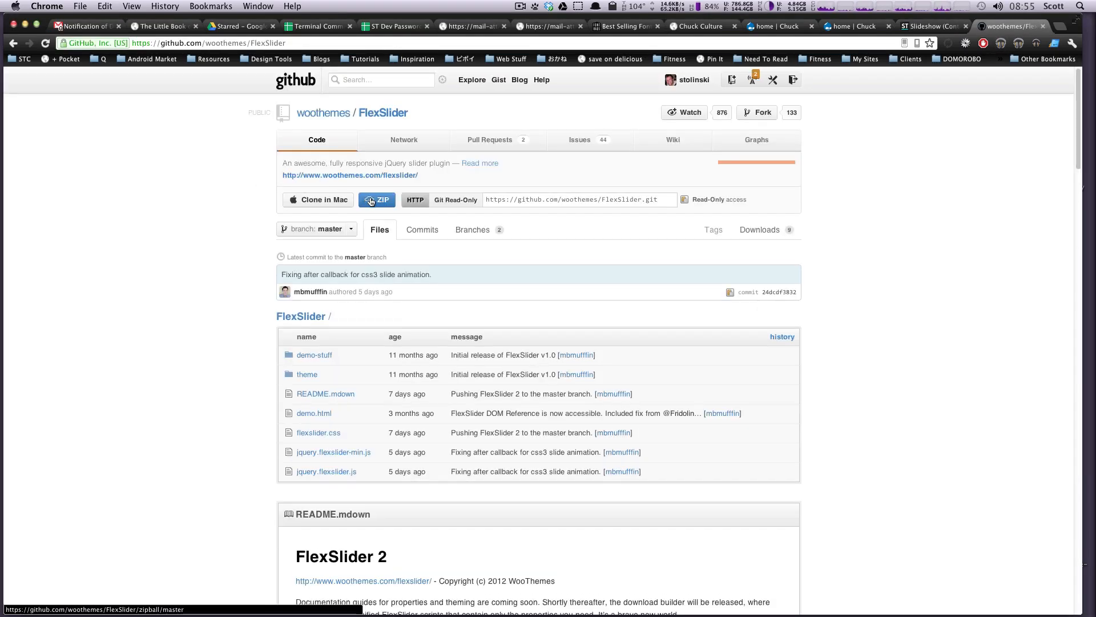
click(376, 199)
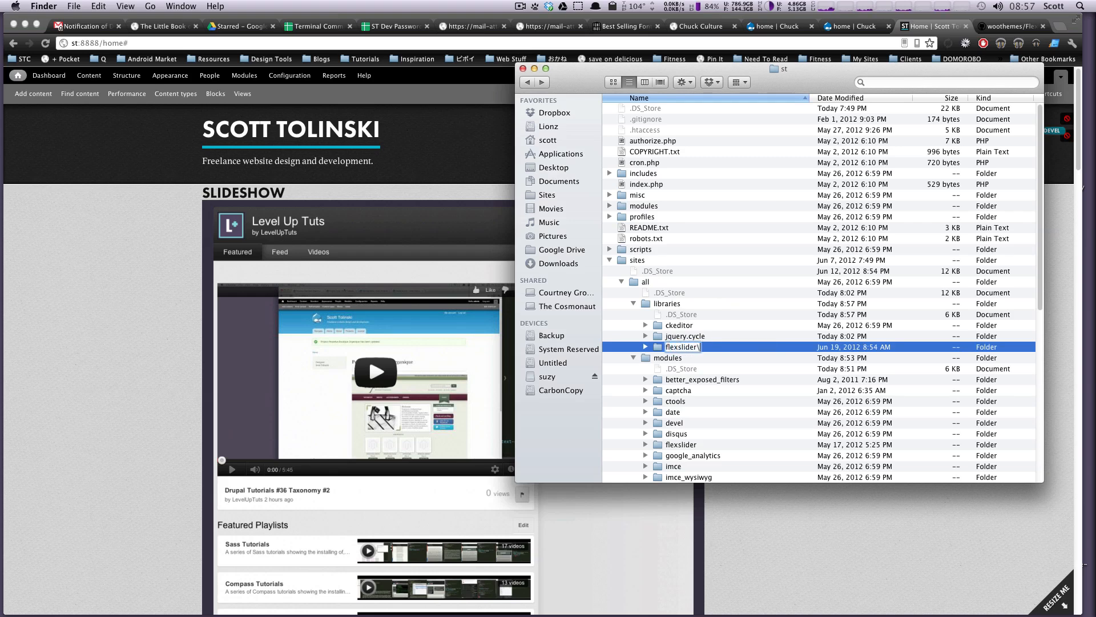
Confirm the library folder name flexslider inside sites/all/libraries.
click(681, 336)
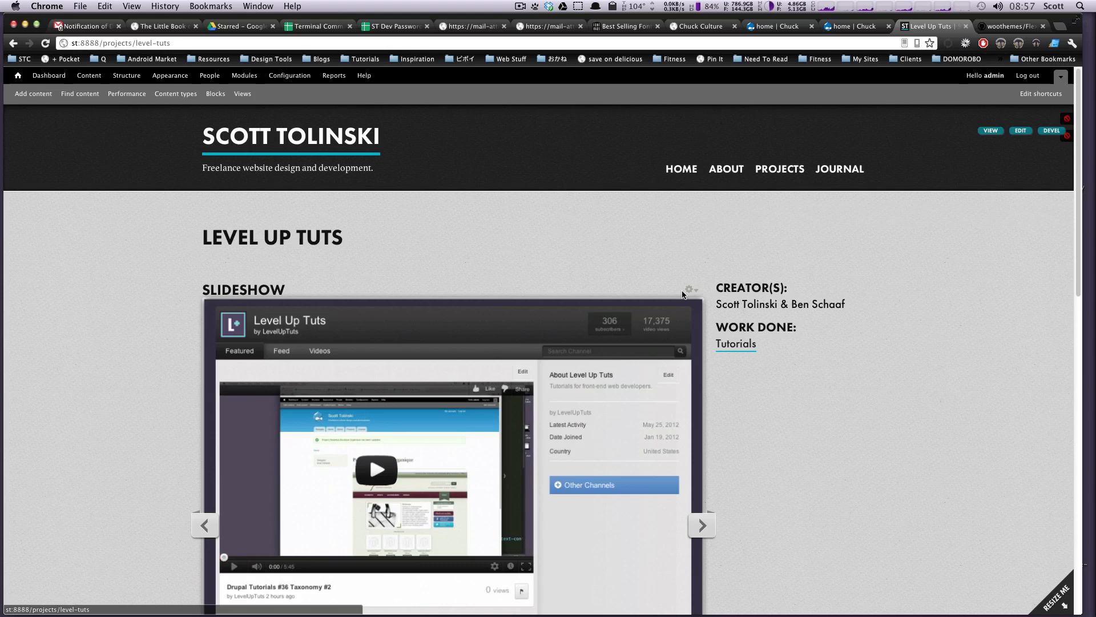
Edit the slideshow view and apply the Flex Slider format in Format Settings.
click(689, 289)
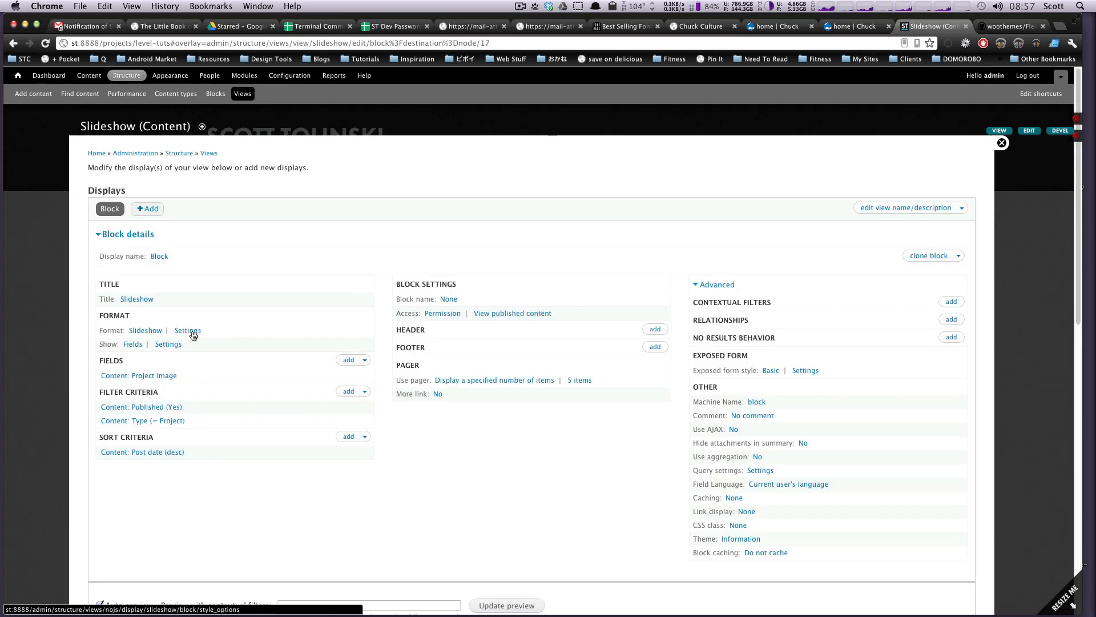
click(188, 330)
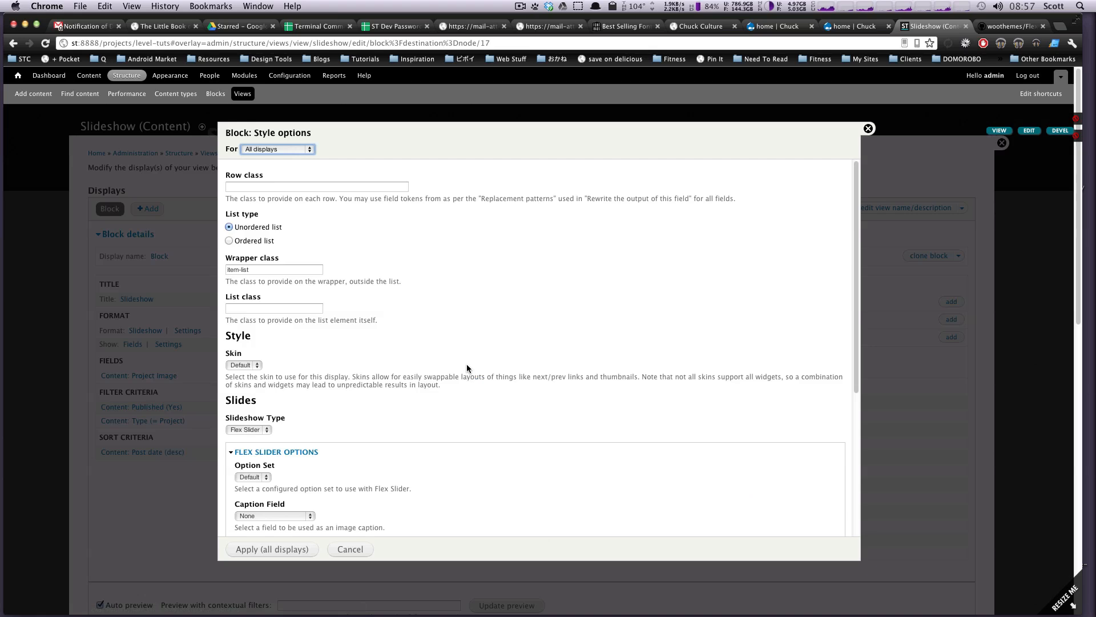
scroll(down, 3)
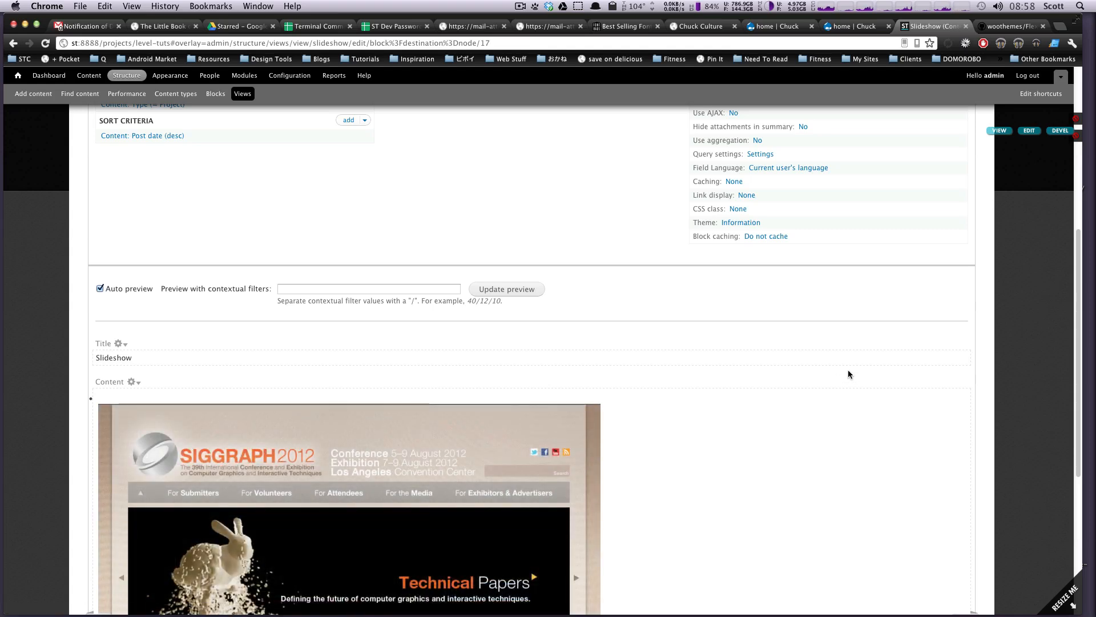
scroll(down, 3)
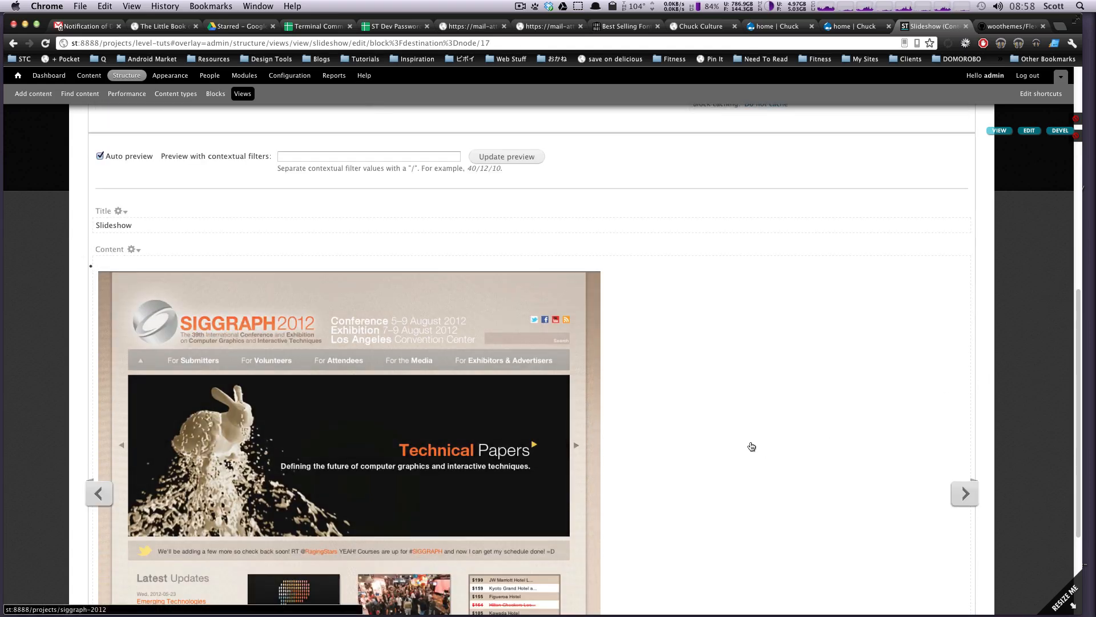
Step the view preview forward two slides with the next arrow.
click(964, 494)
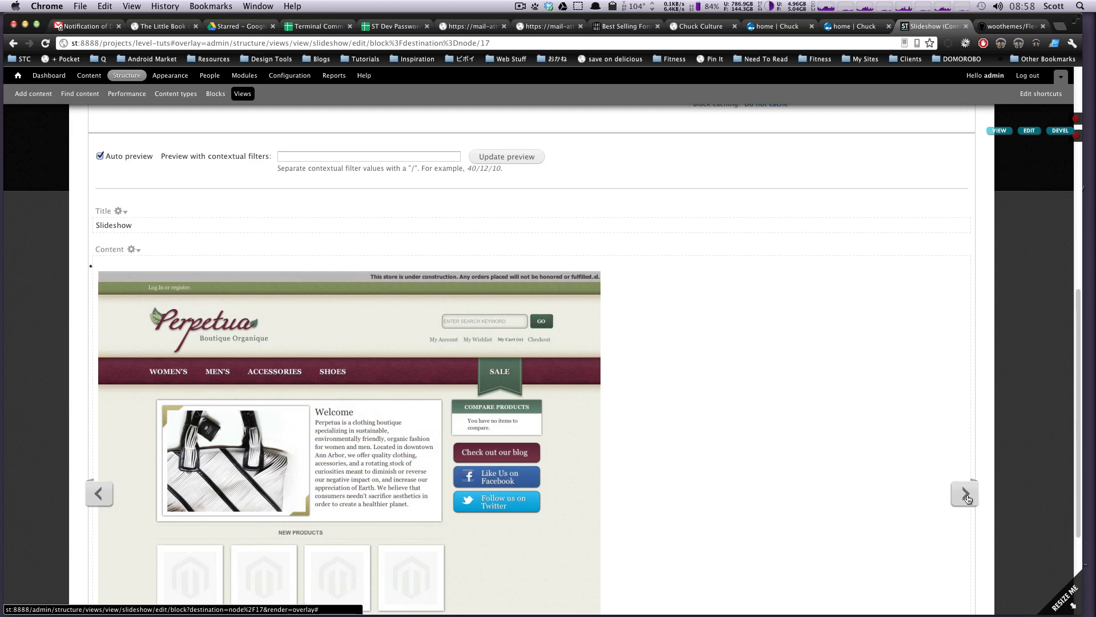
scroll(down, 3)
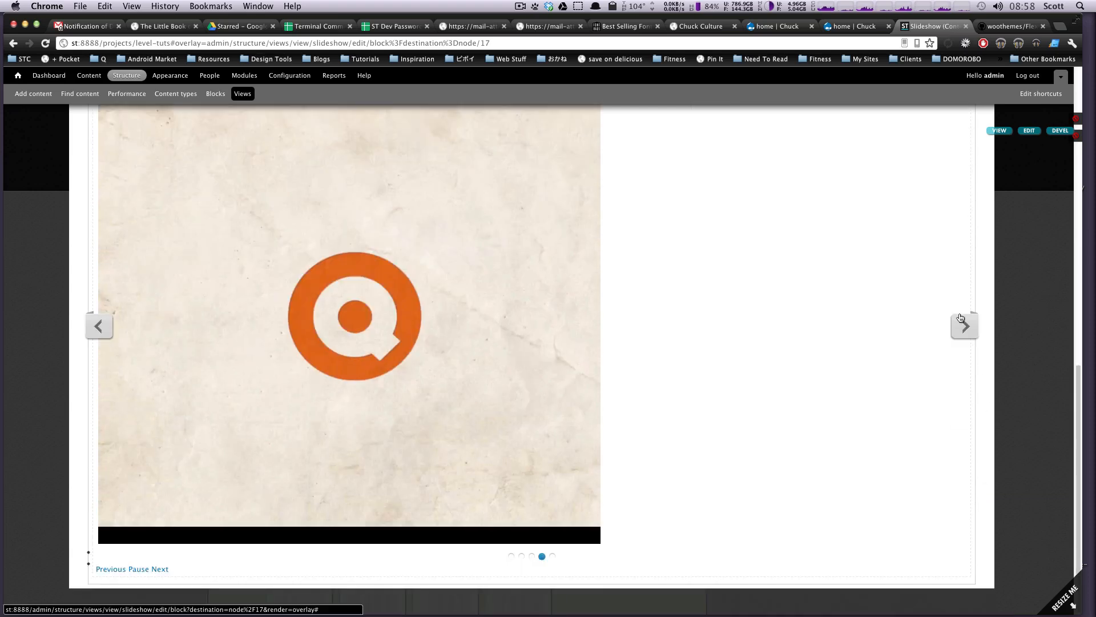
click(965, 326)
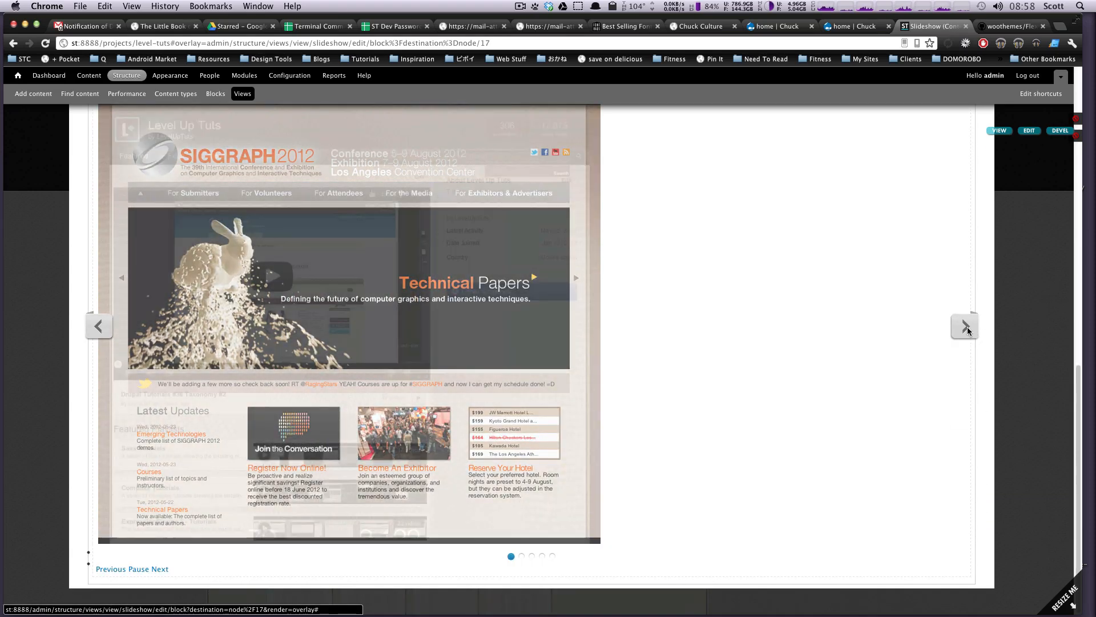
scroll(up, 3)
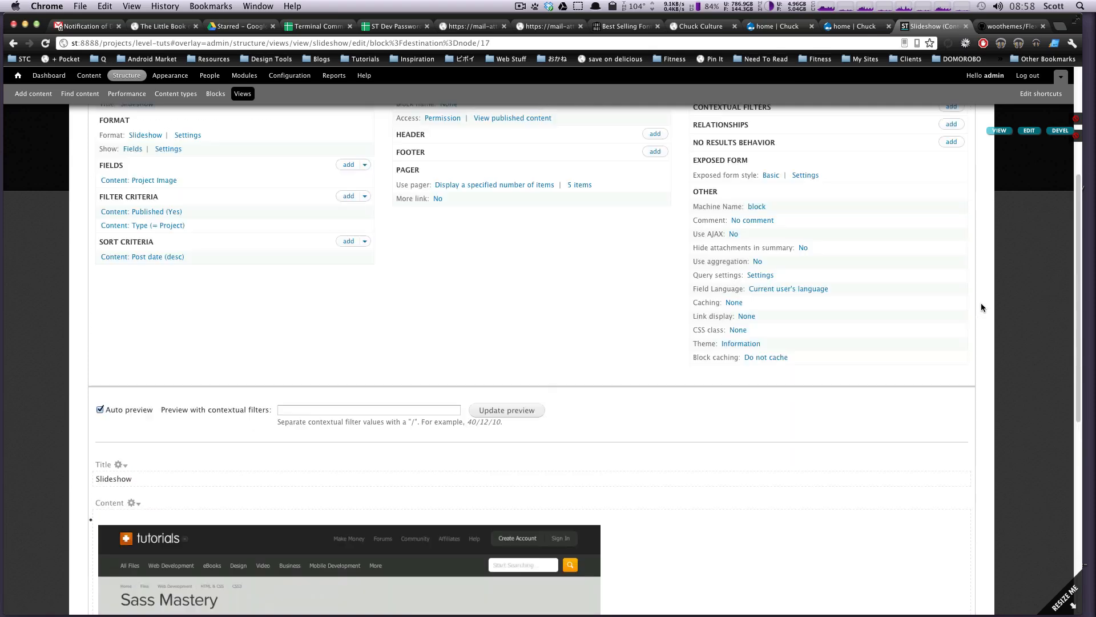
scroll(up, 3)
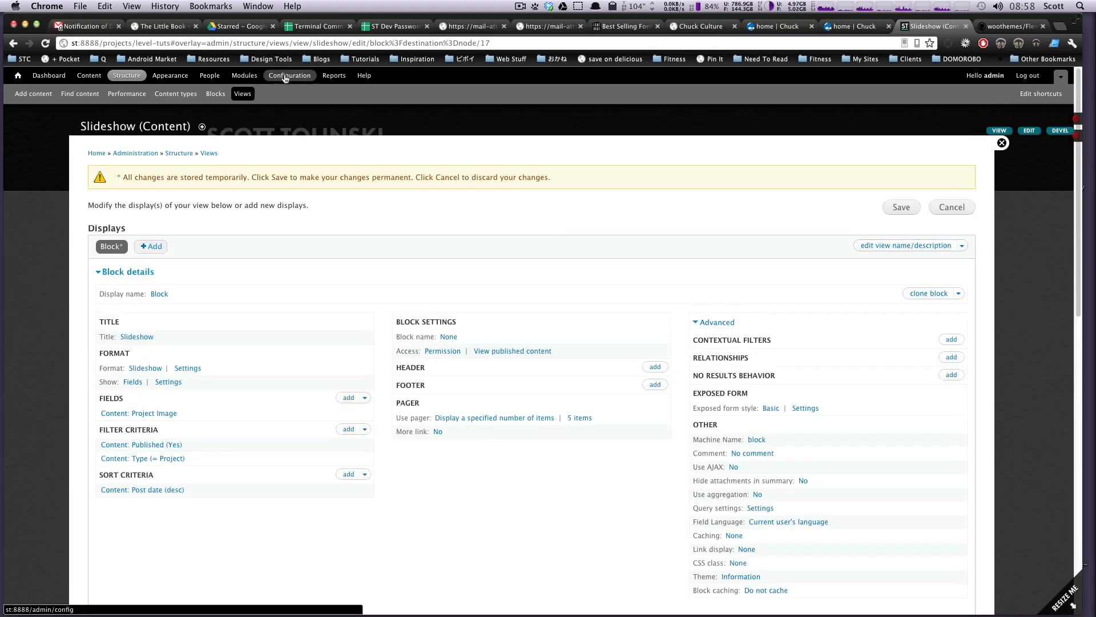
Go to Configuration and choose Flex Slider under the Media section.
right_click(289, 75)
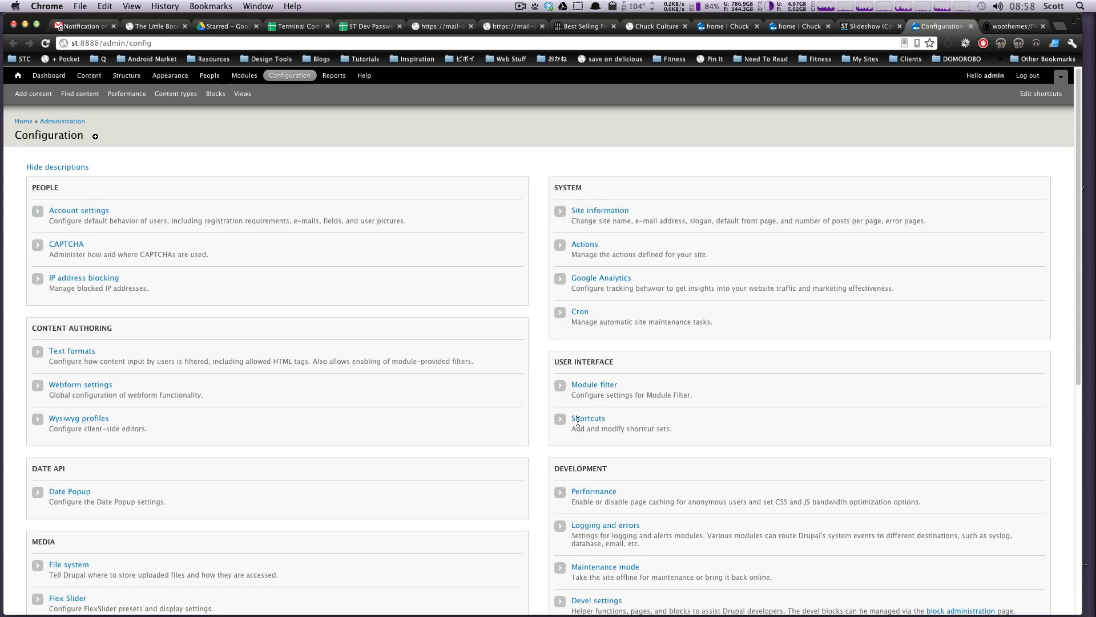
scroll(down, 3)
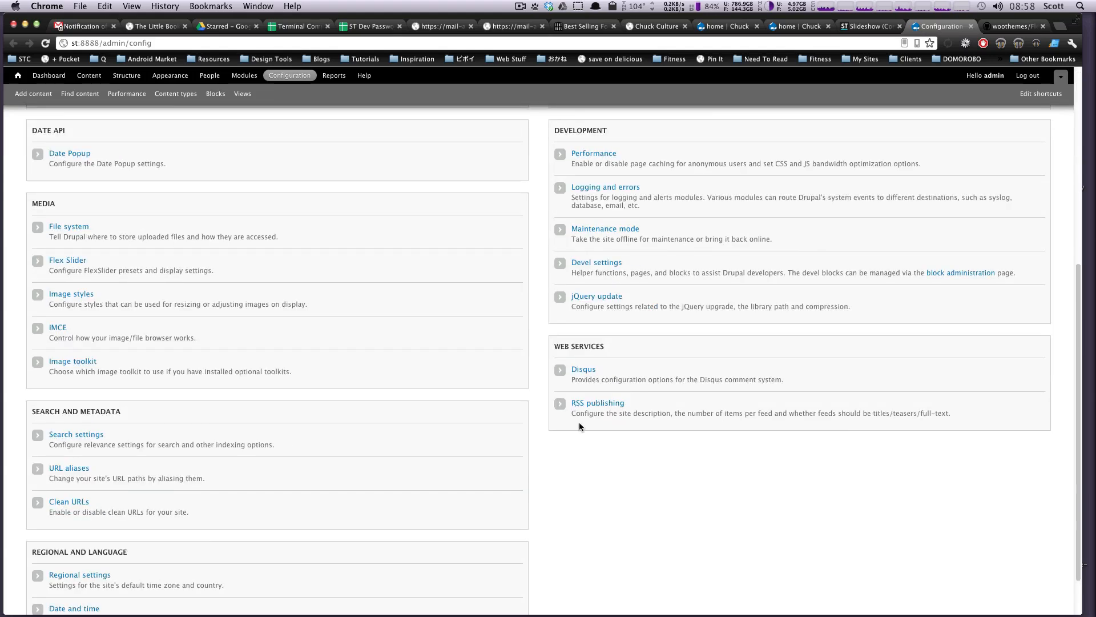
scroll(up, 3)
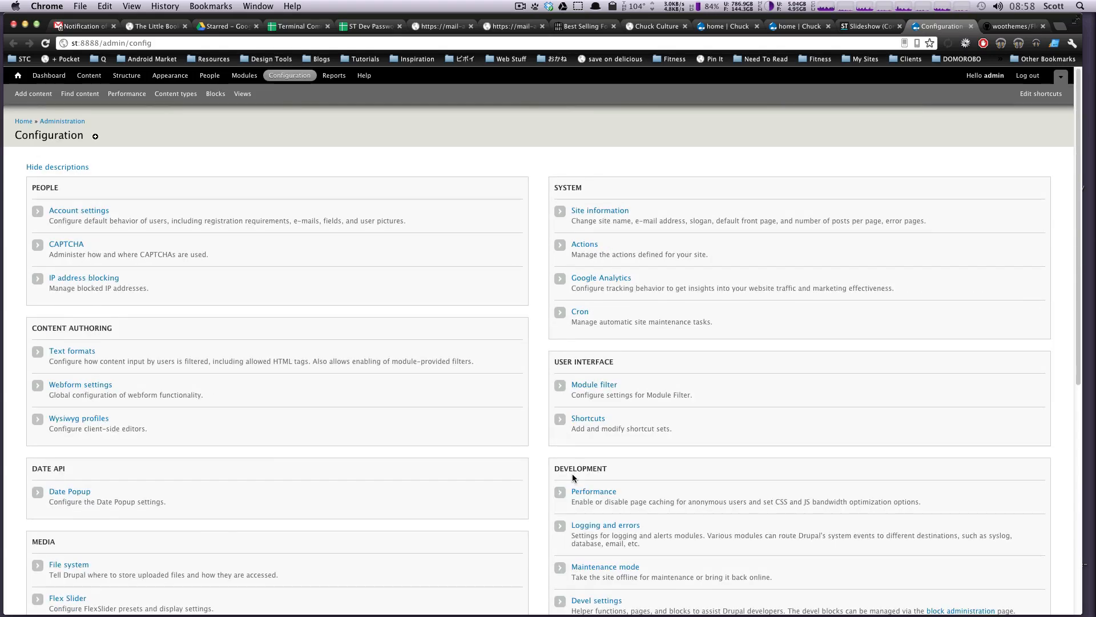
scroll(down, 3)
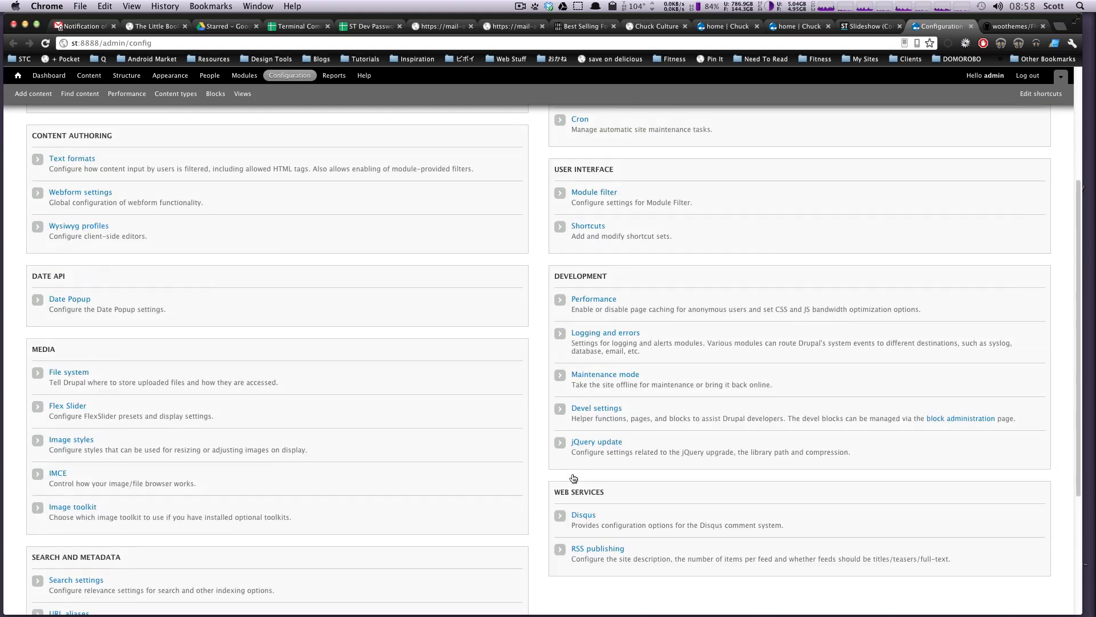
scroll(down, 3)
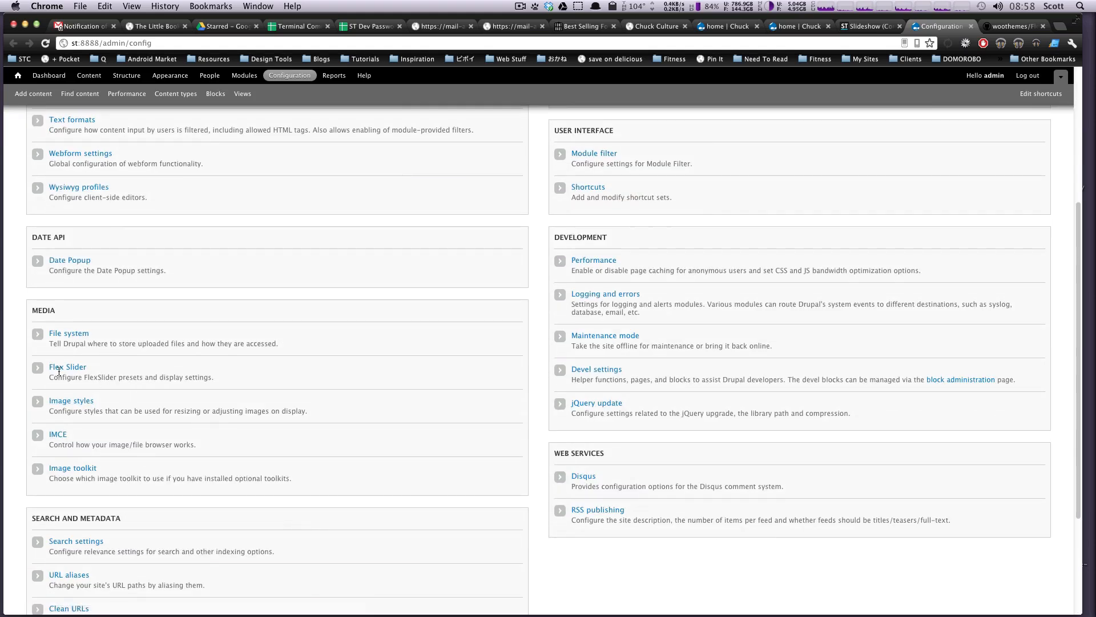
click(67, 366)
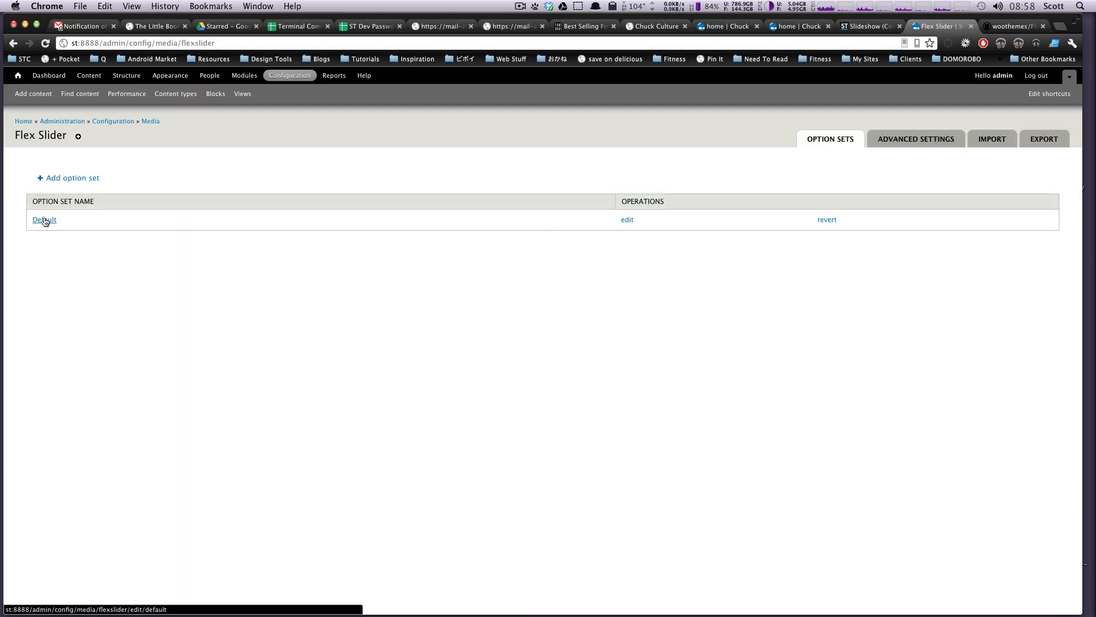
Edit the Default option set and uncheck Mousewheel Navigation in Navigation and Control Settings.
click(627, 219)
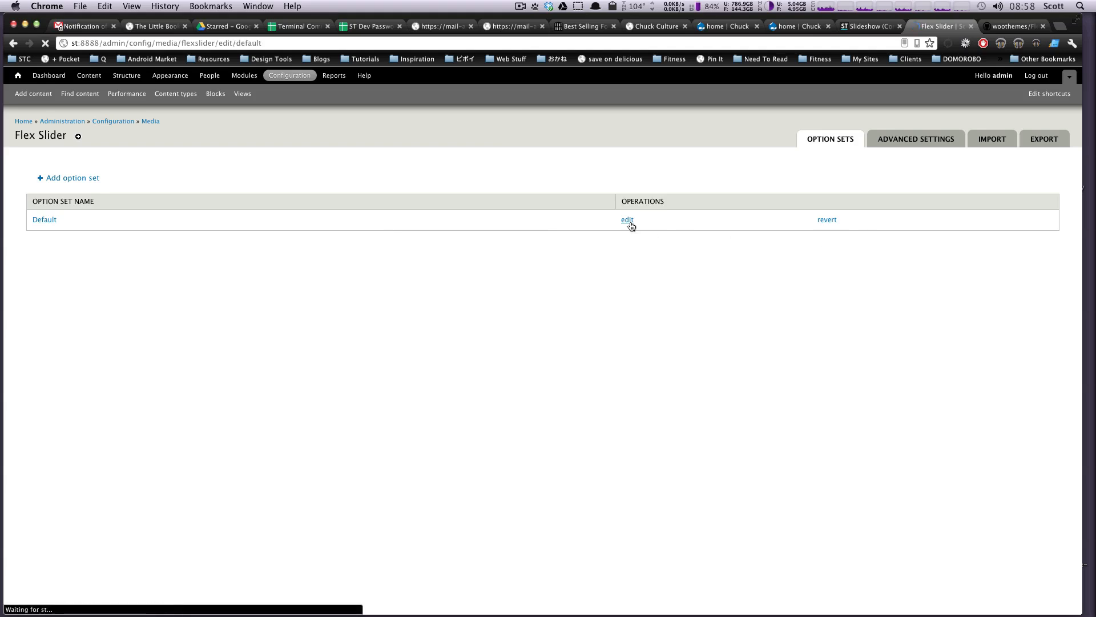
click(626, 220)
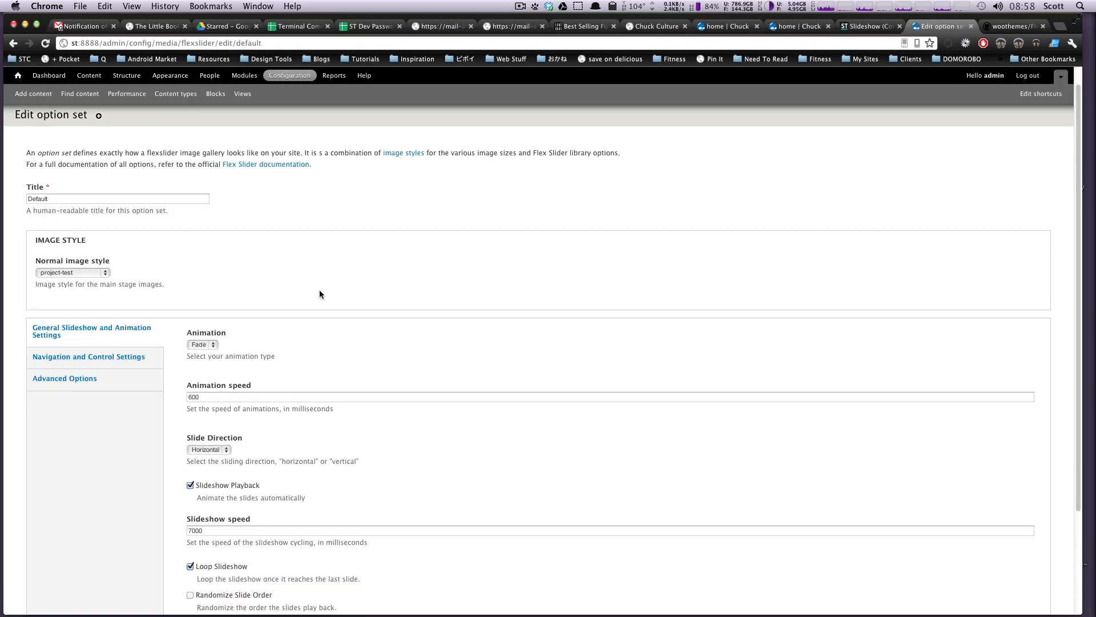
scroll(down, 3)
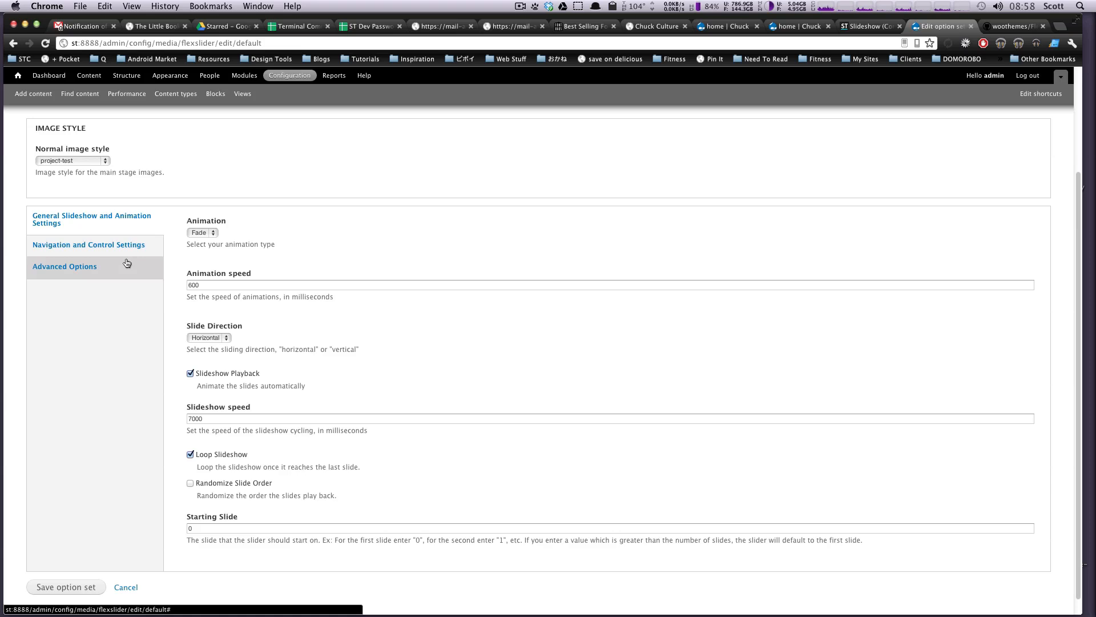
click(89, 245)
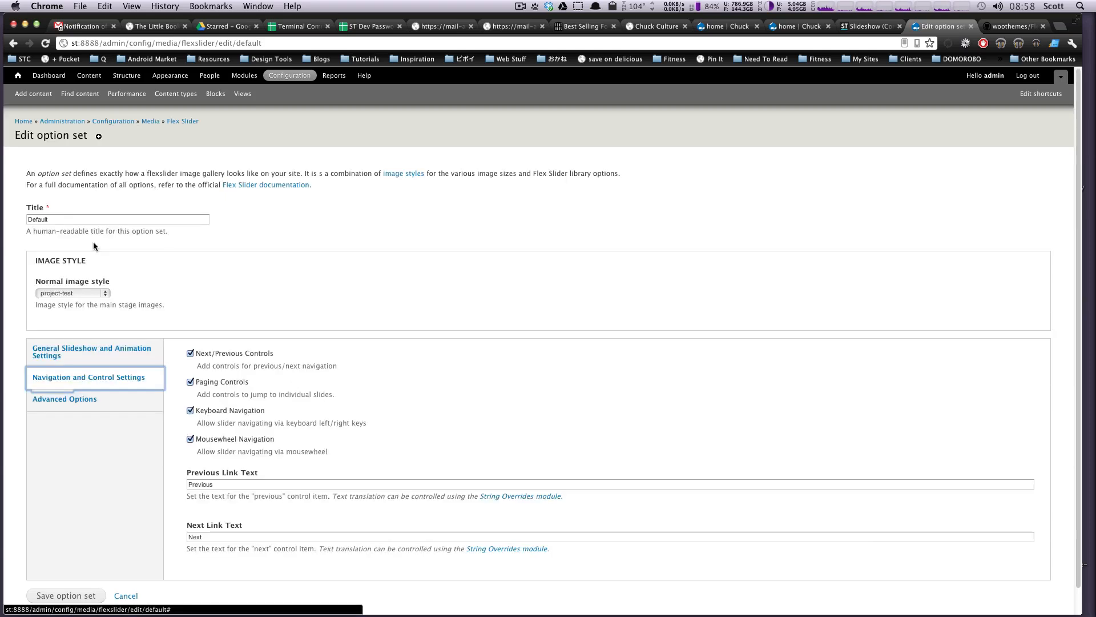
mouse_move(225, 366)
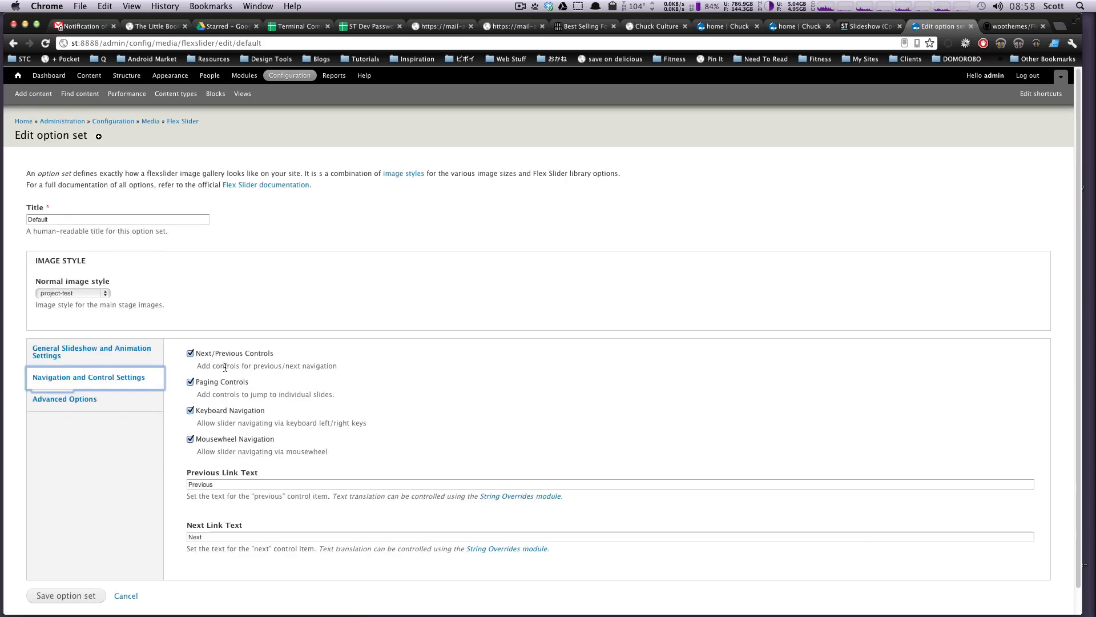
mouse_move(253, 419)
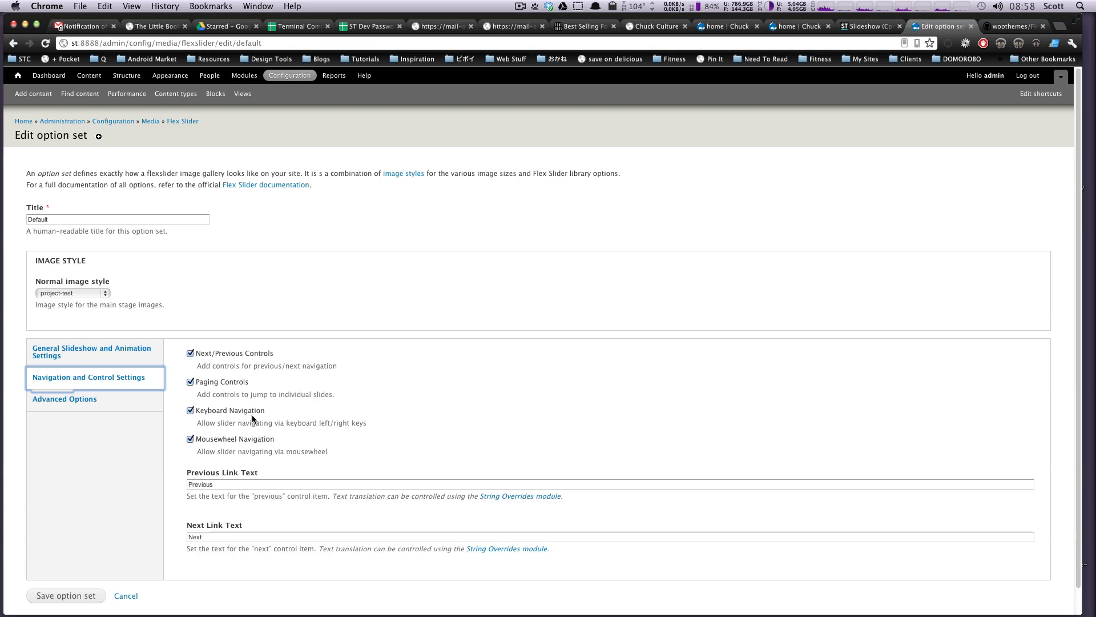
click(190, 438)
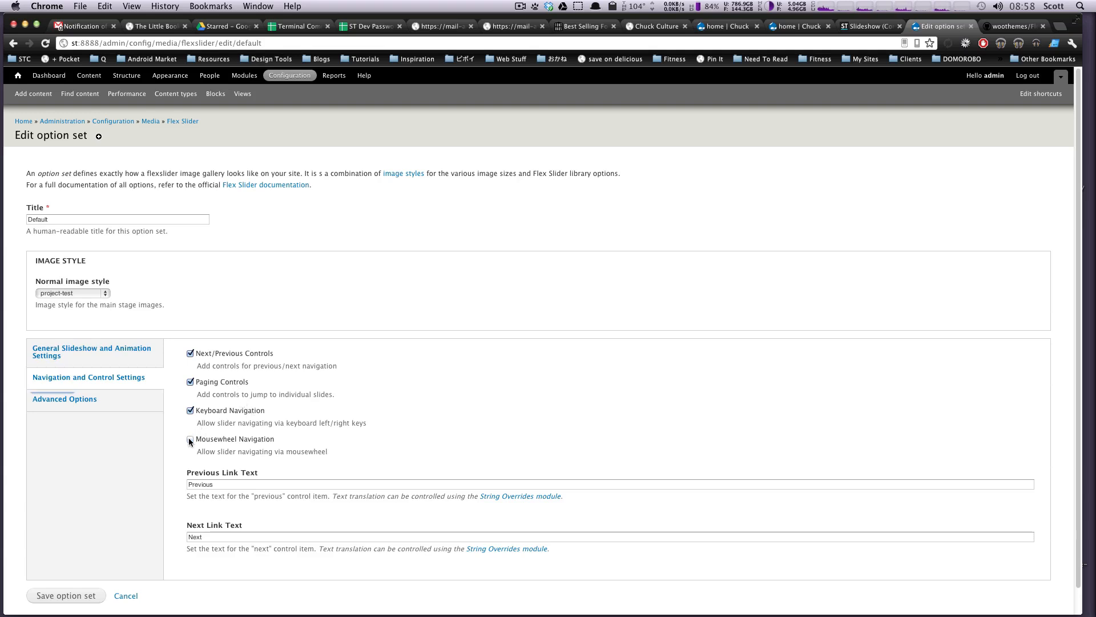
click(190, 438)
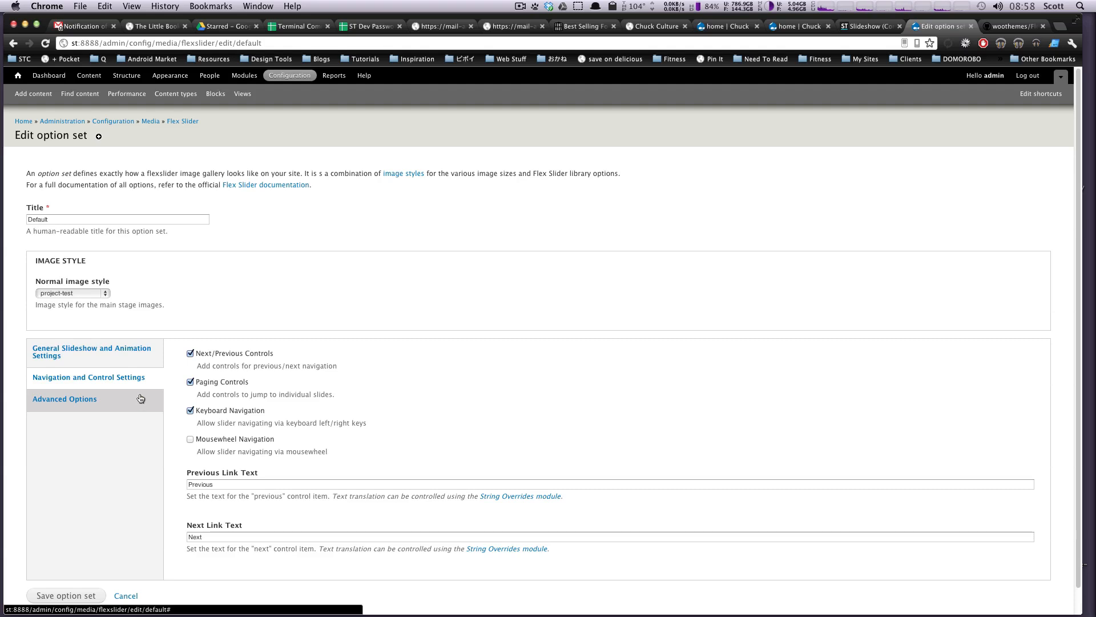
Save the Default option set and return to the Slideshow view editor.
click(64, 399)
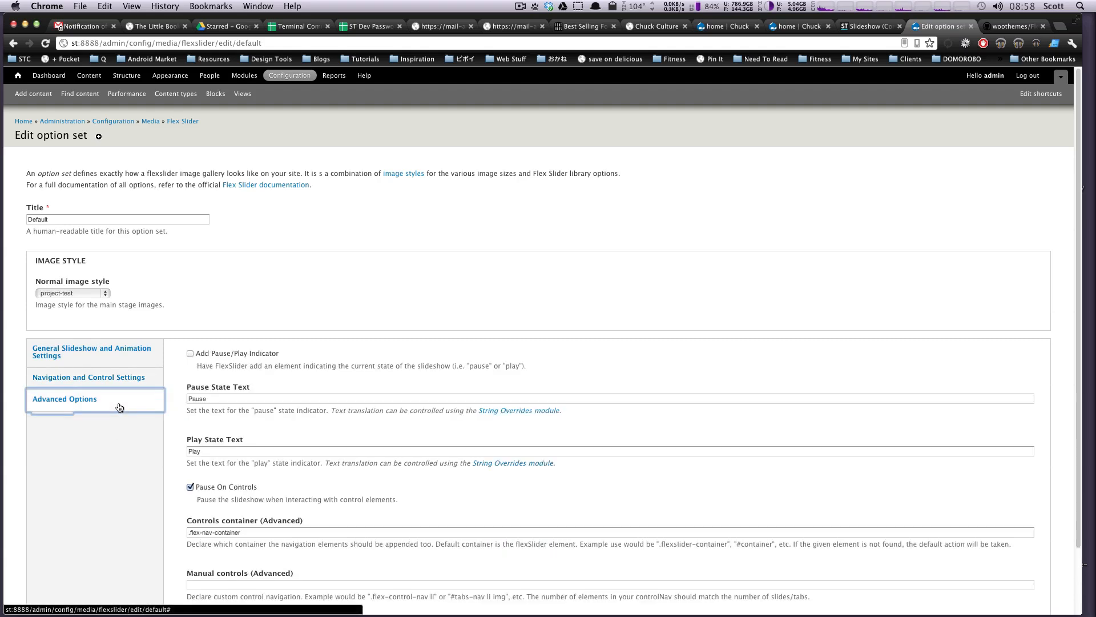
scroll(down, 3)
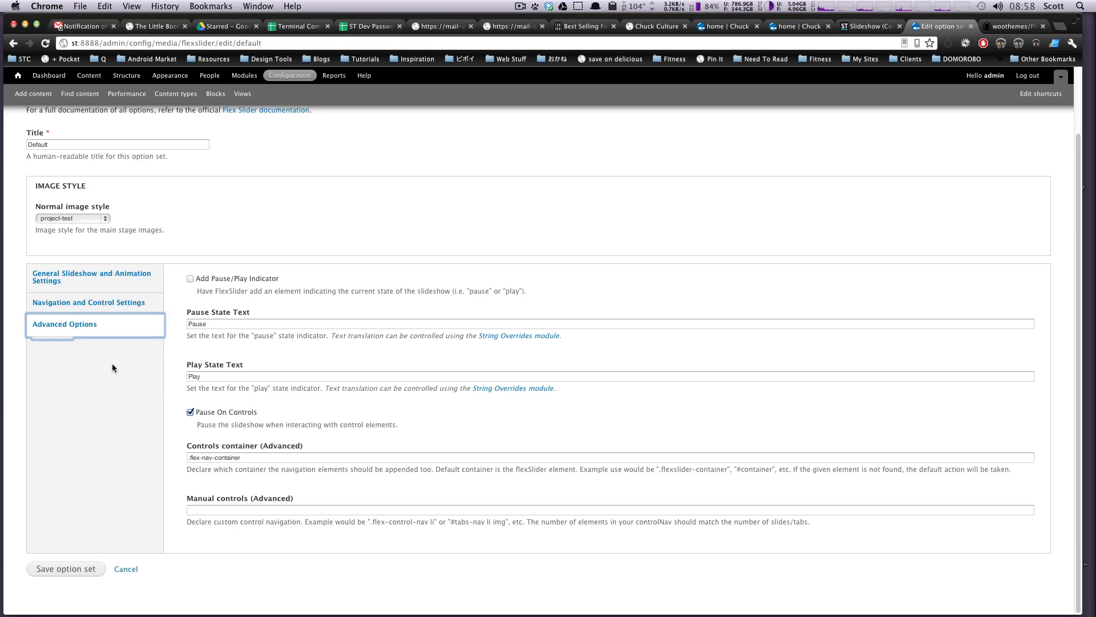
click(88, 302)
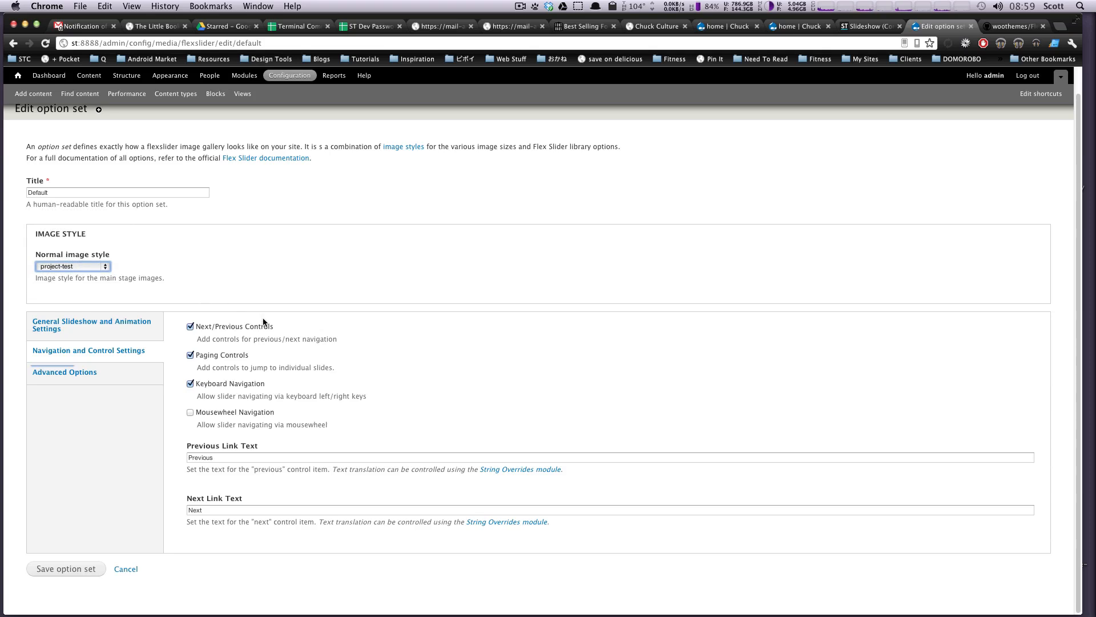
mouse_move(103, 530)
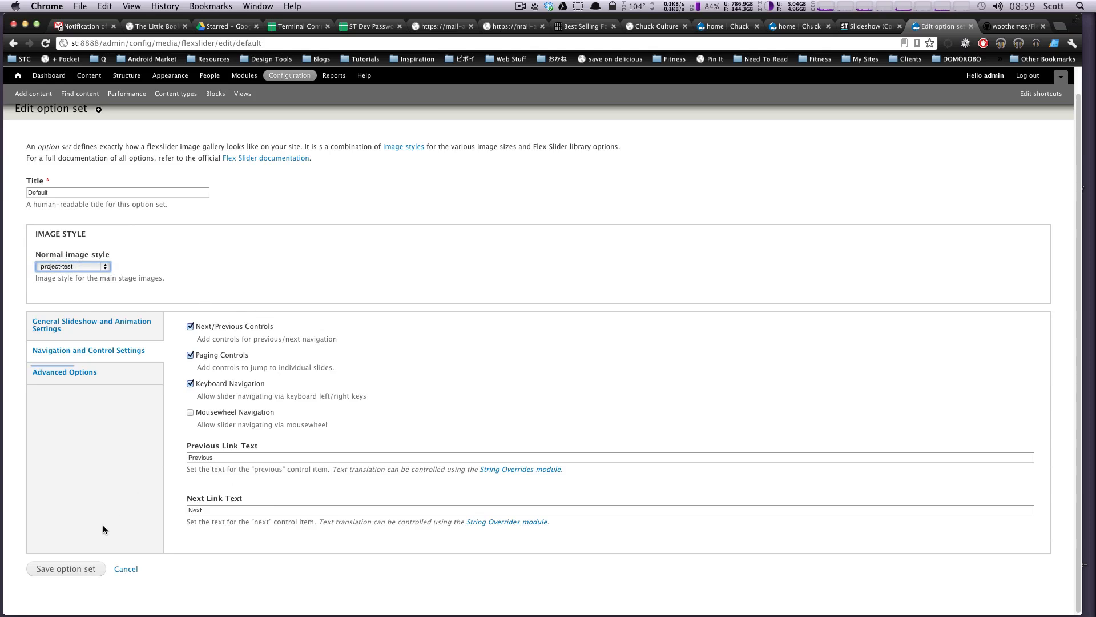
click(65, 569)
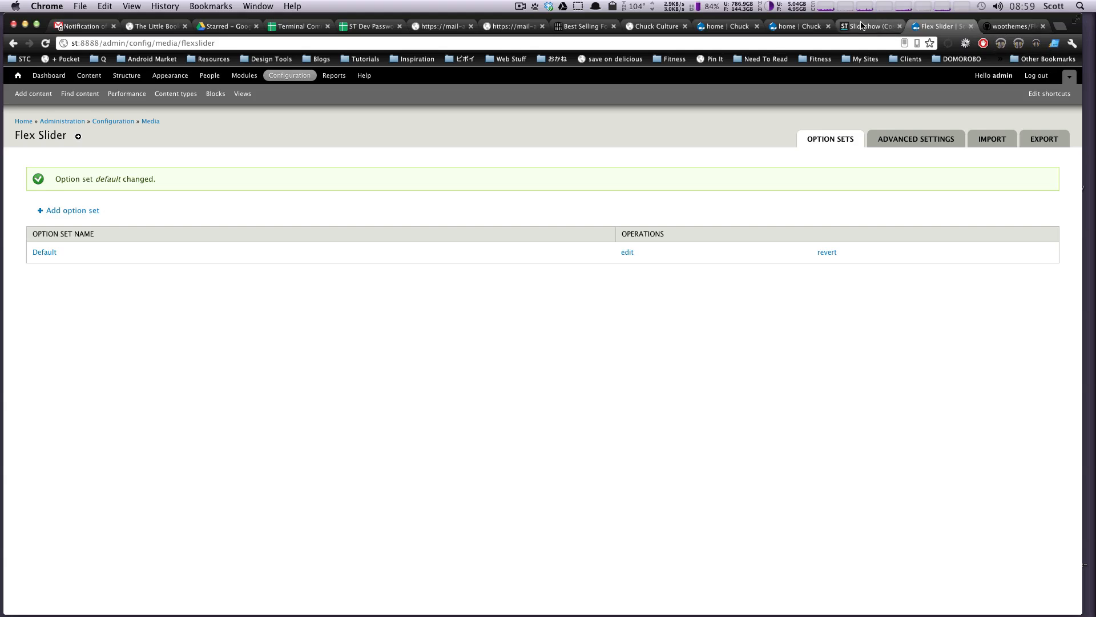
click(869, 26)
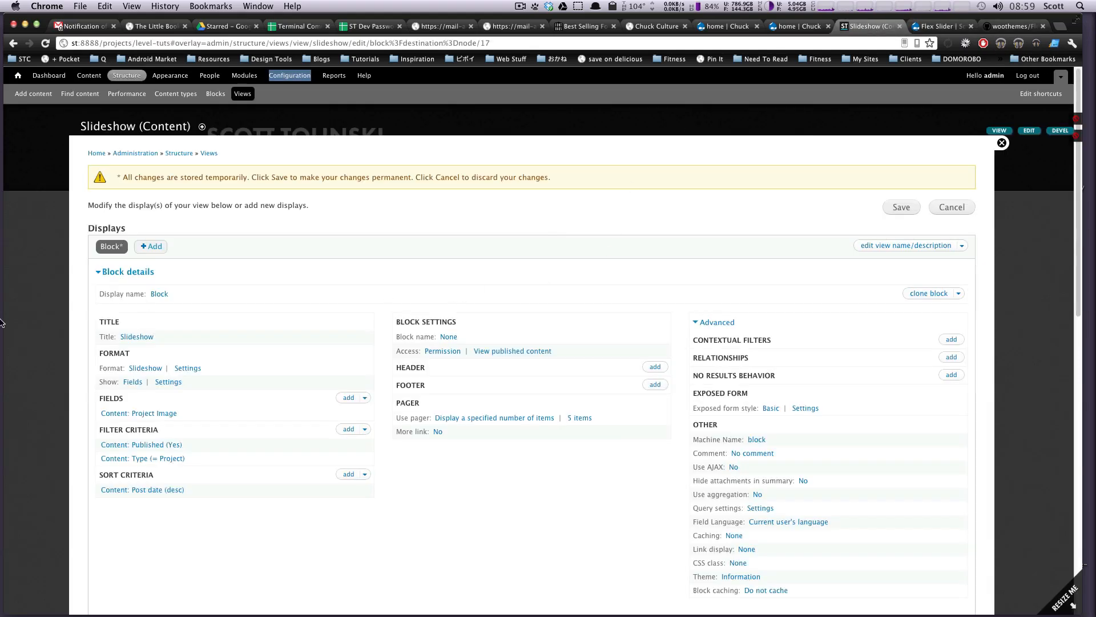
Keep option set Default with caption None, apply to all displays, and save the view.
click(187, 368)
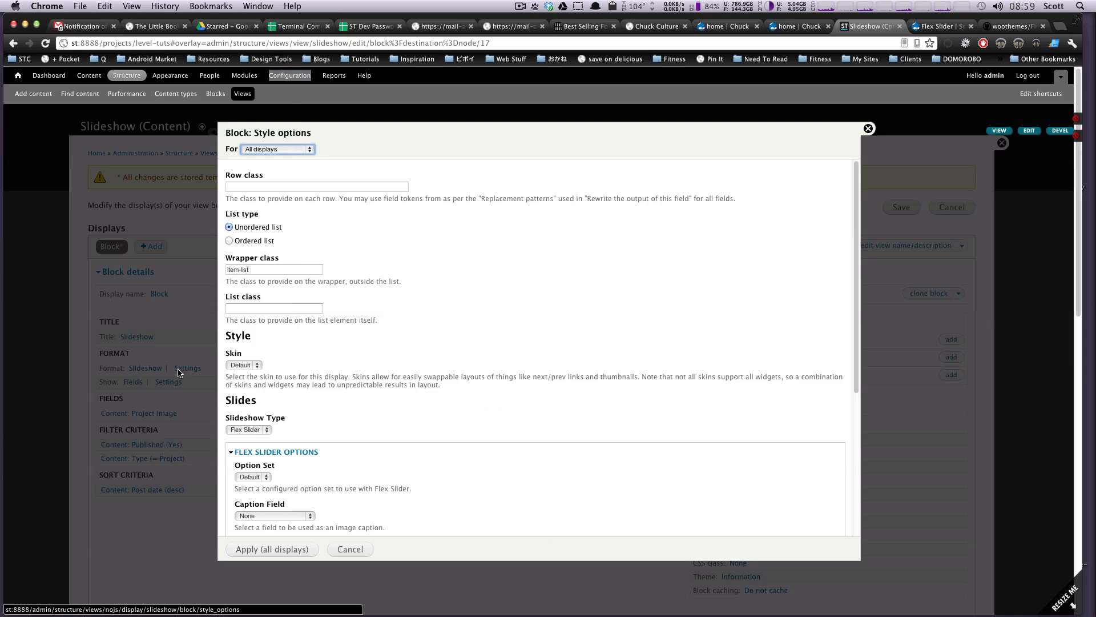
mouse_move(247, 374)
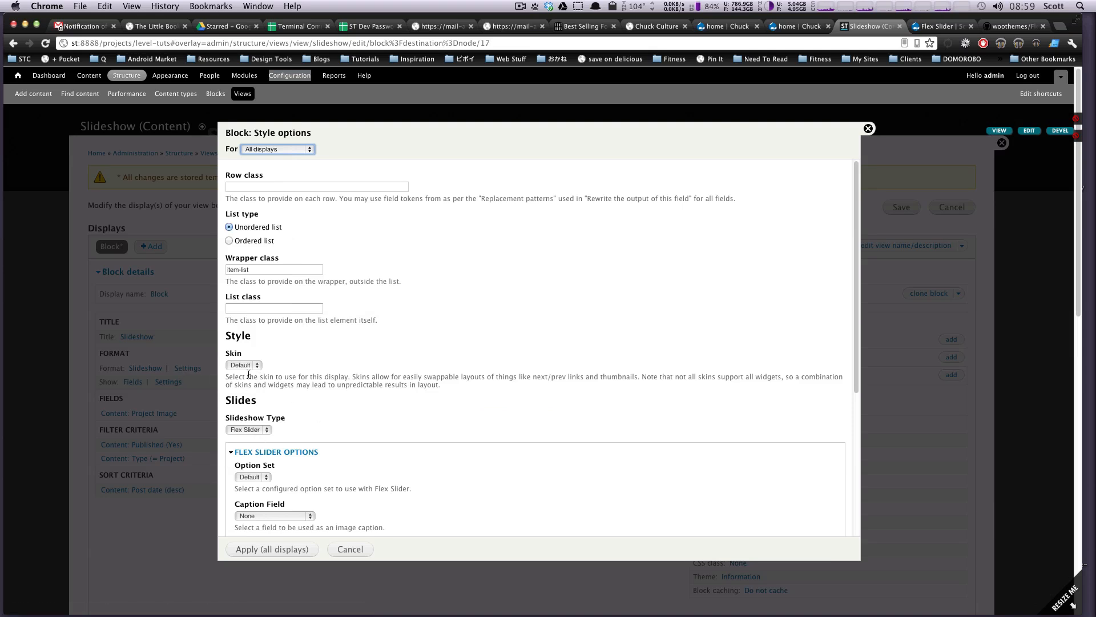
scroll(down, 3)
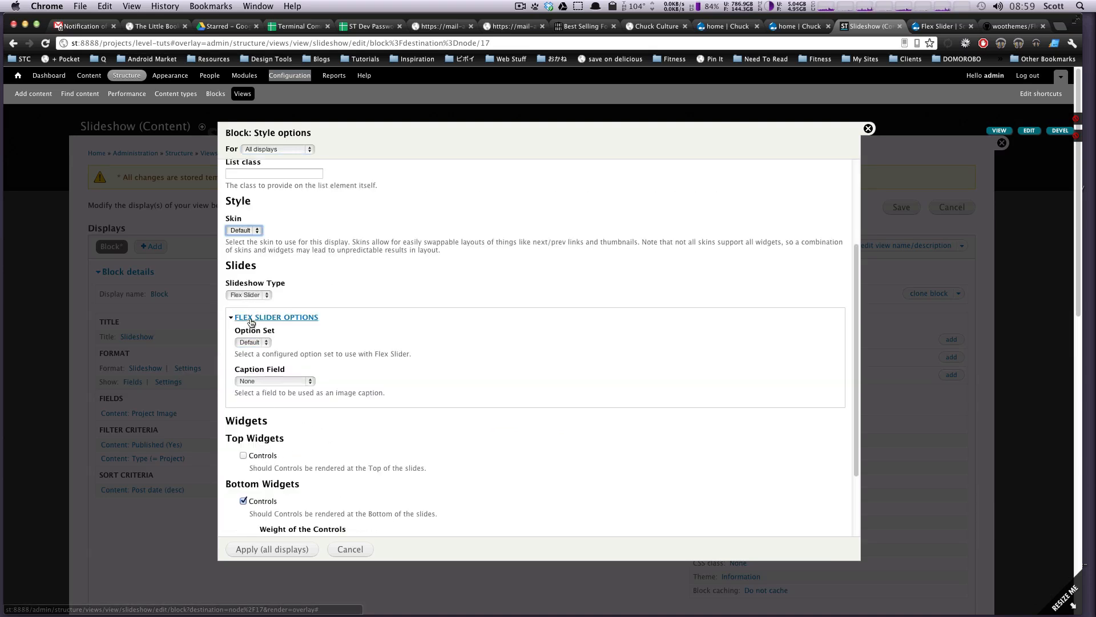
scroll(down, 3)
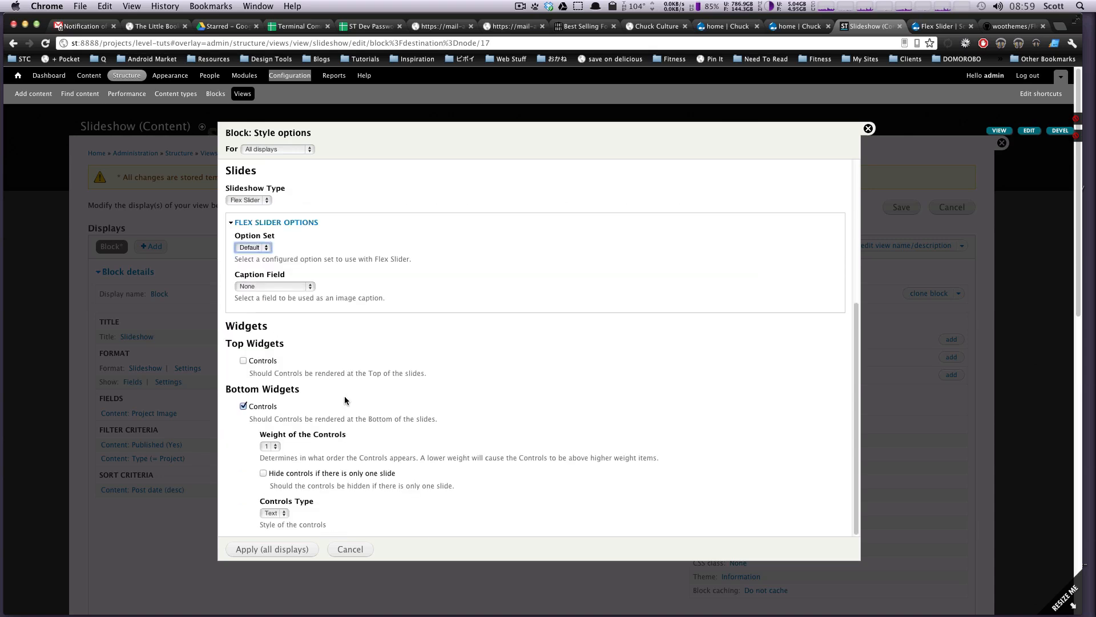
click(273, 286)
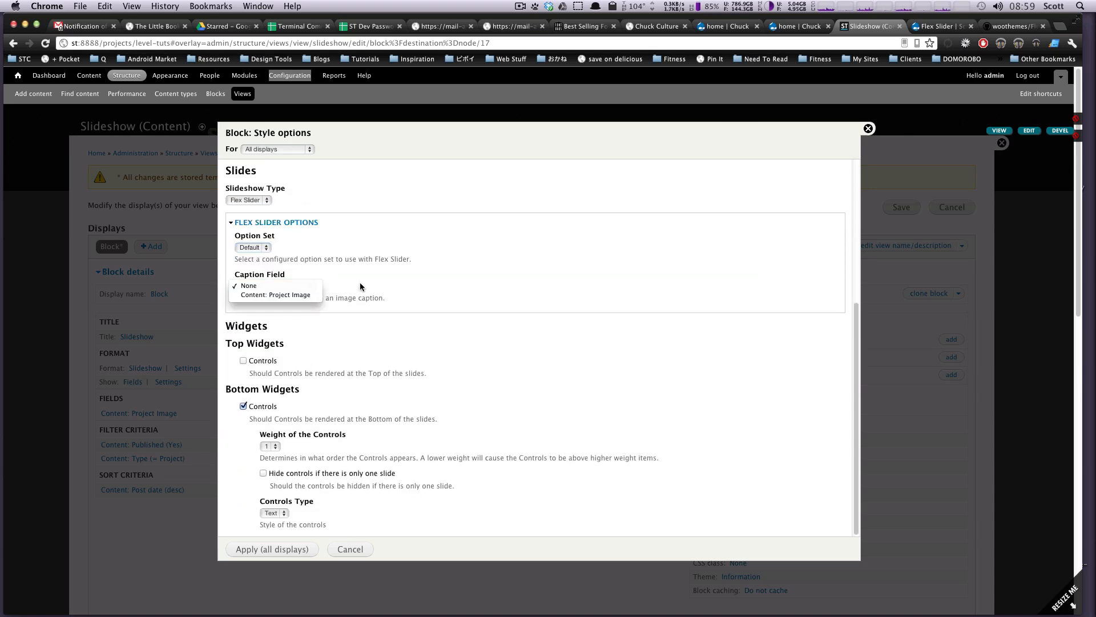
click(248, 286)
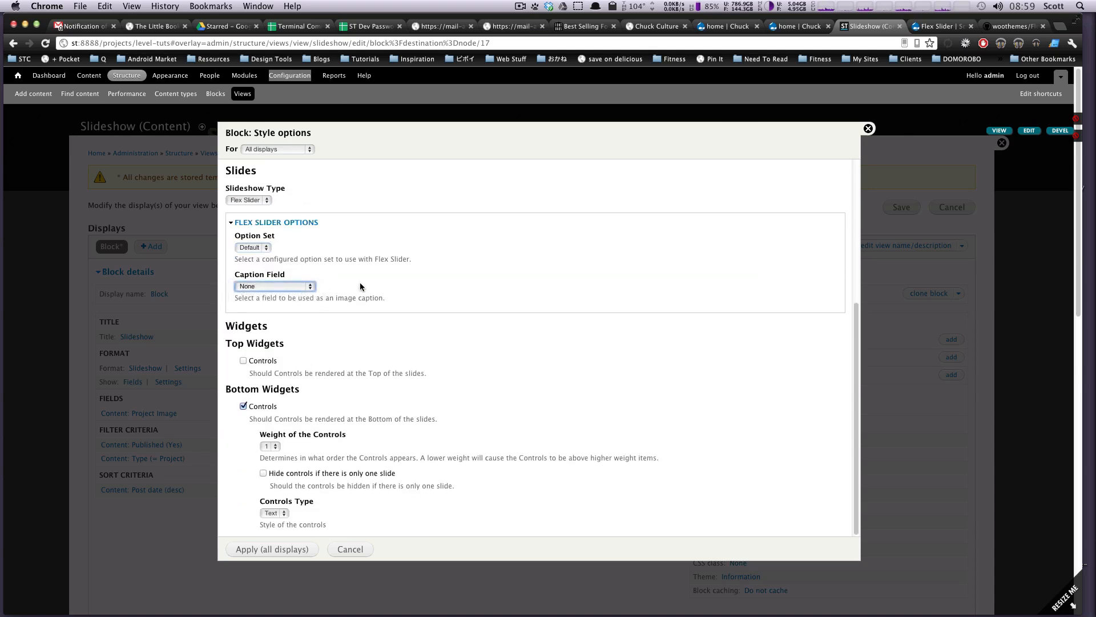
mouse_move(412, 399)
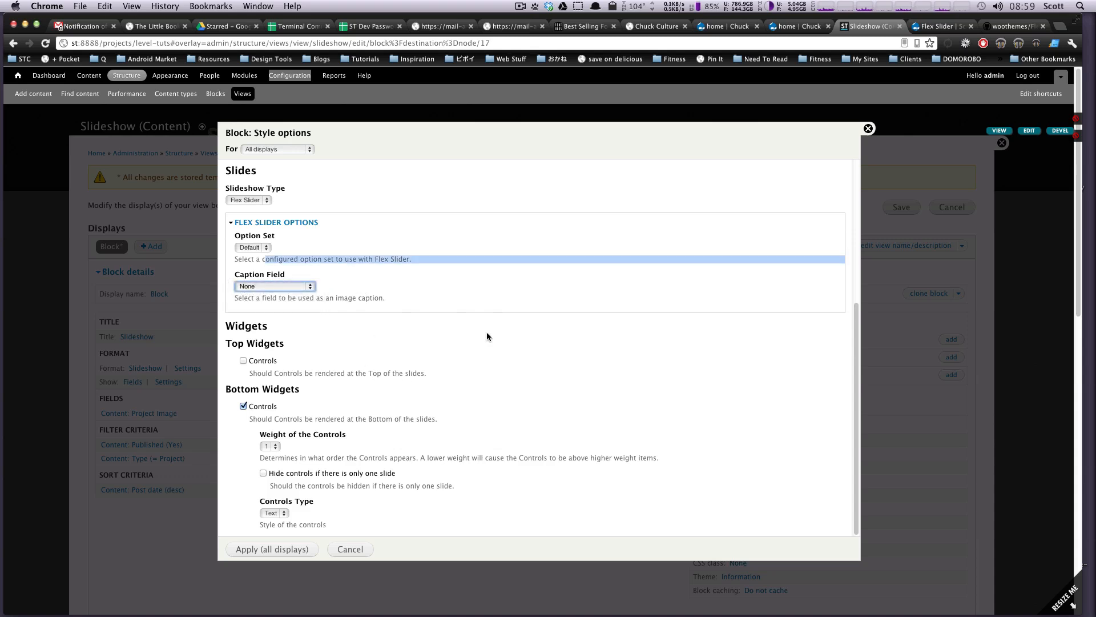
scroll(down, 3)
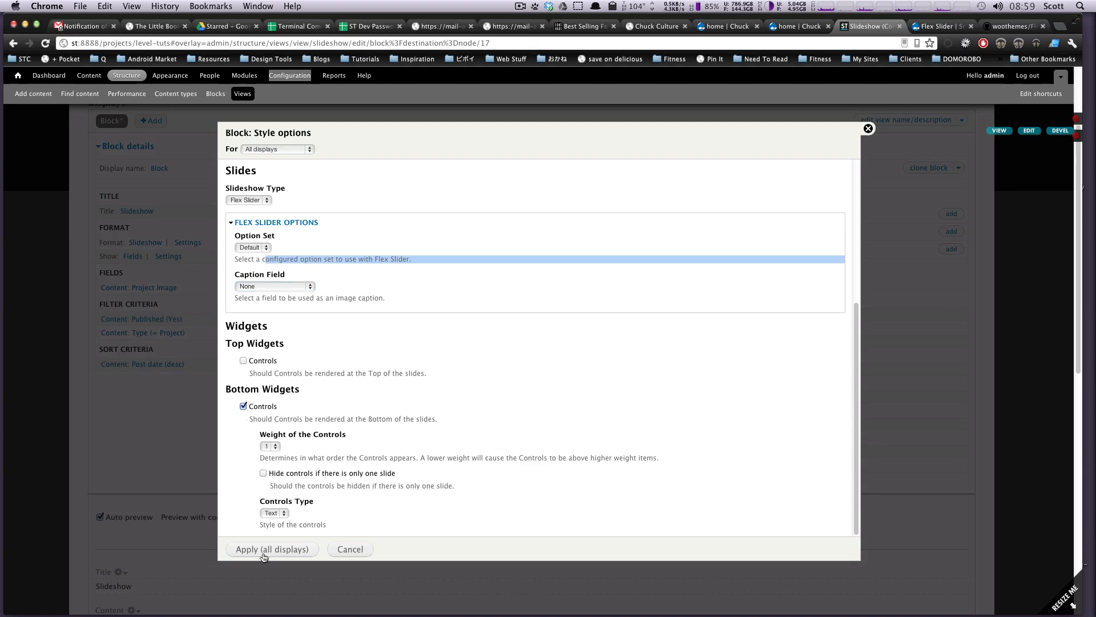
click(272, 549)
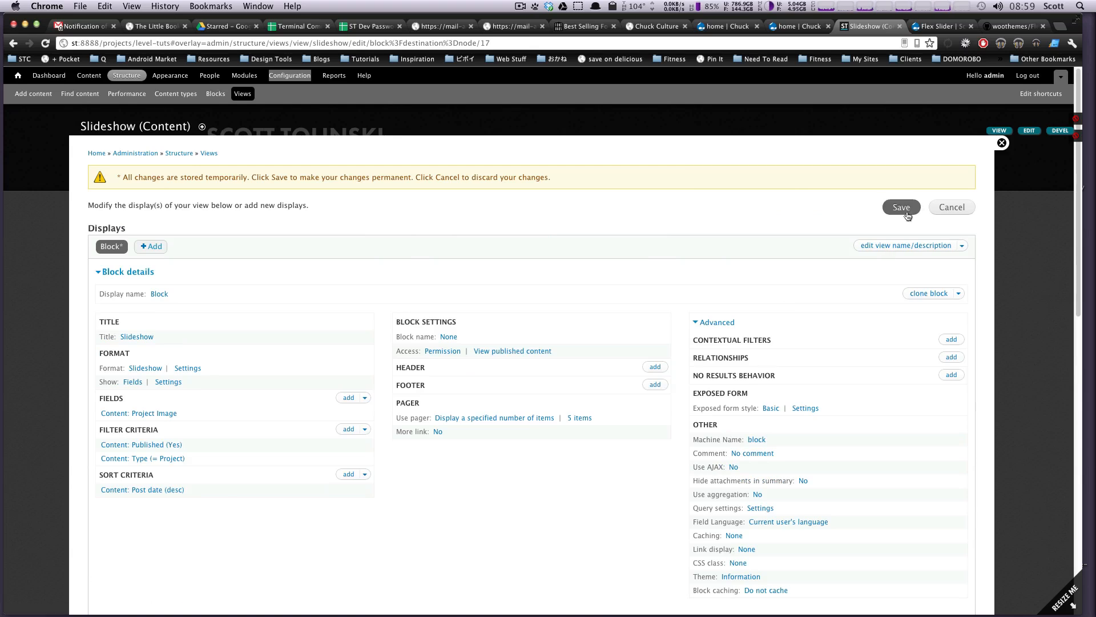
click(900, 206)
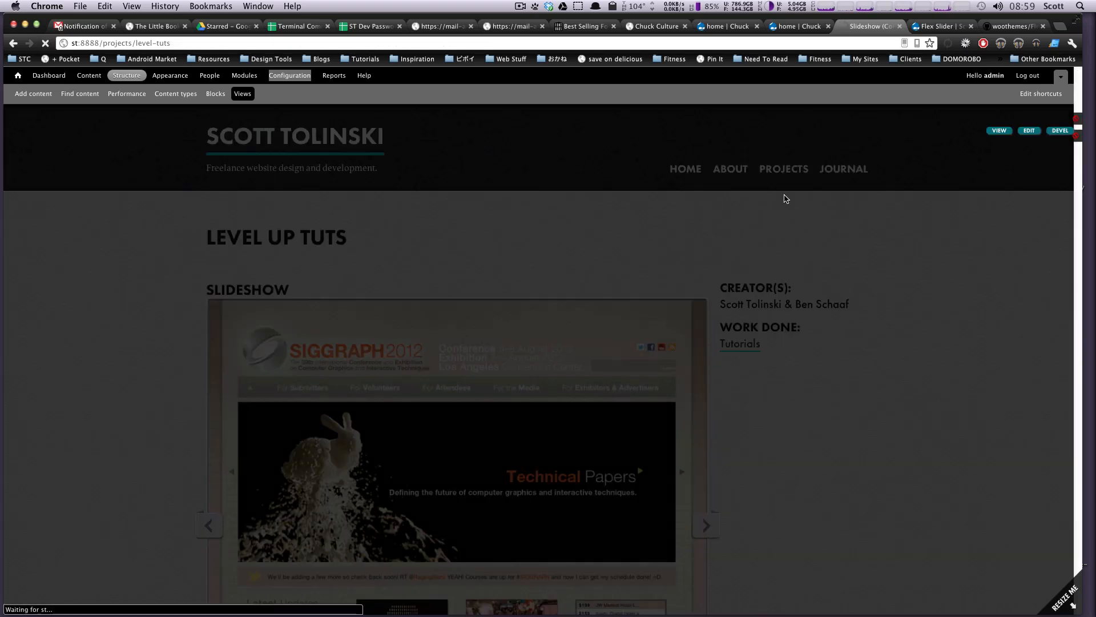
Reload the Level Up Tuts page and advance its slideshow two slides.
scroll(down, 3)
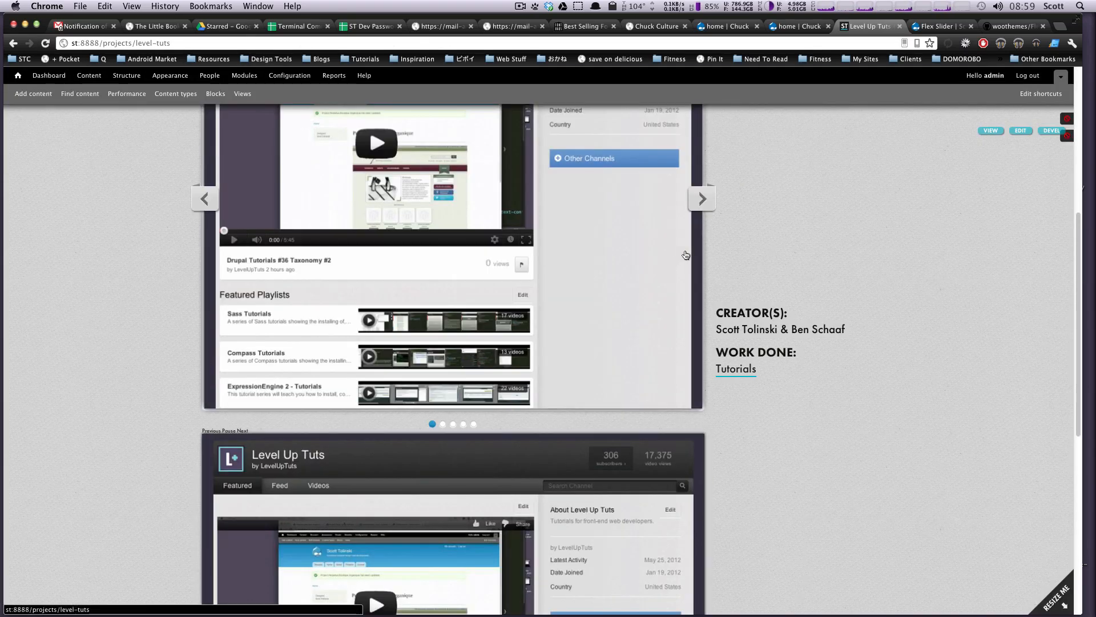
scroll(up, 3)
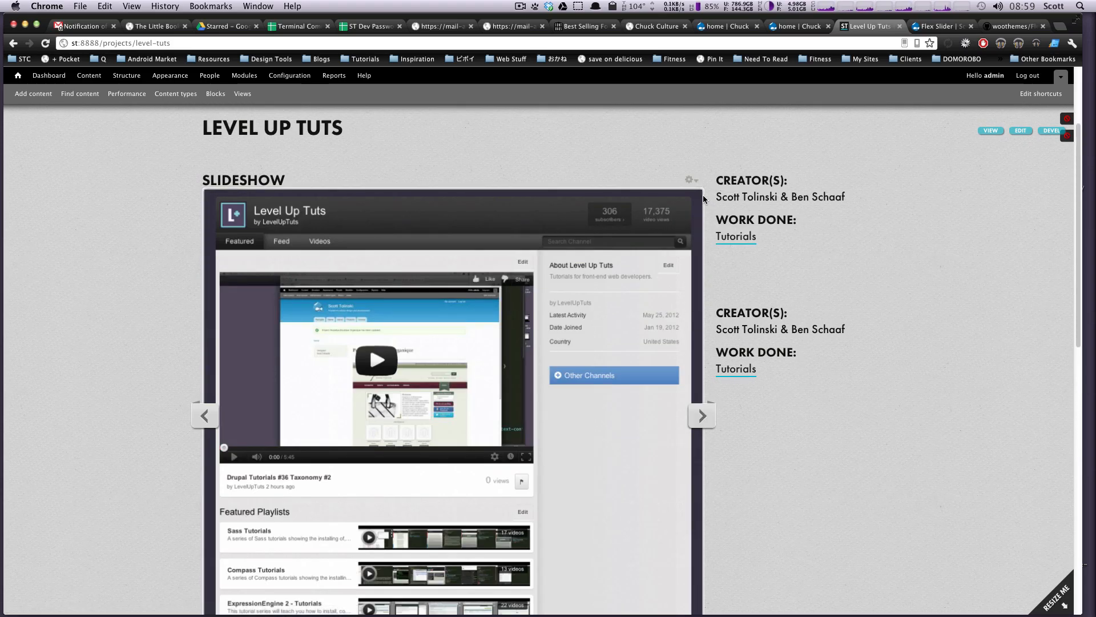
click(702, 415)
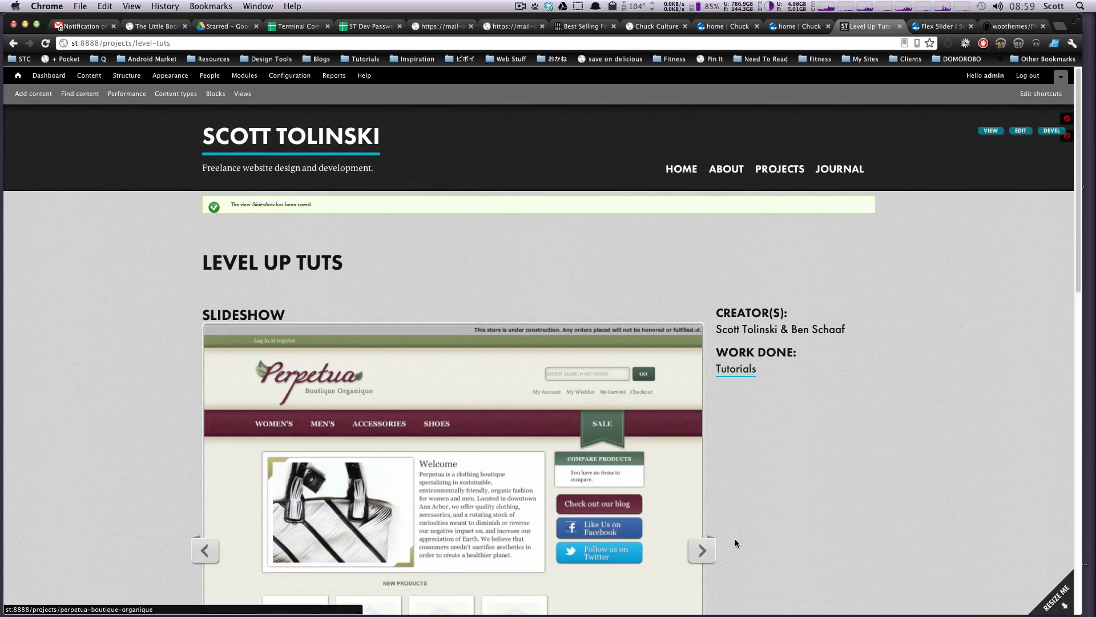
click(701, 549)
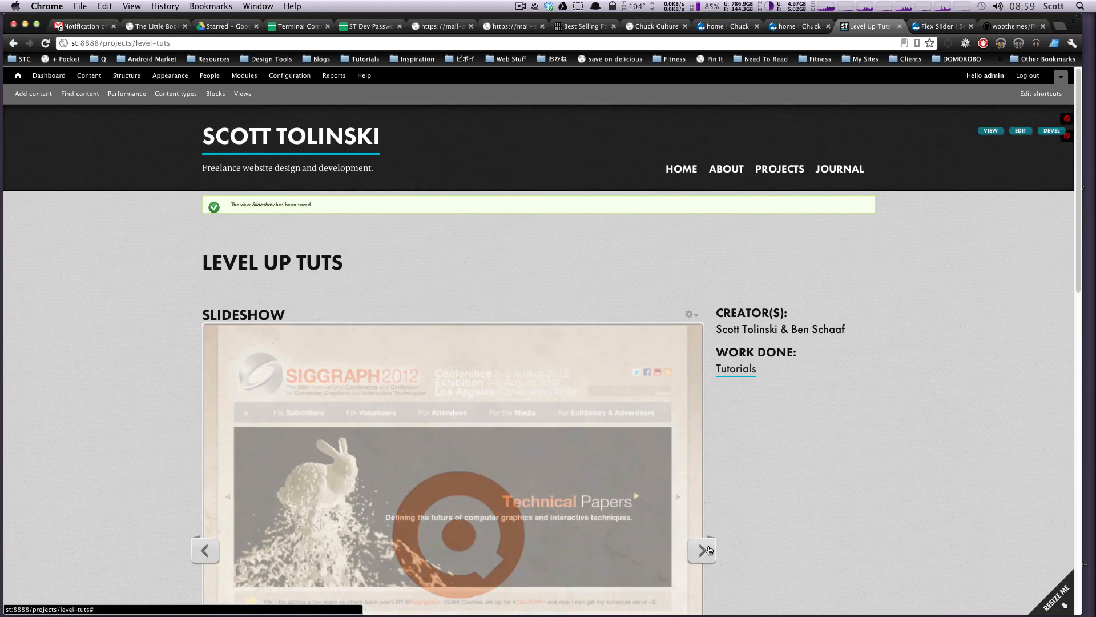
click(701, 550)
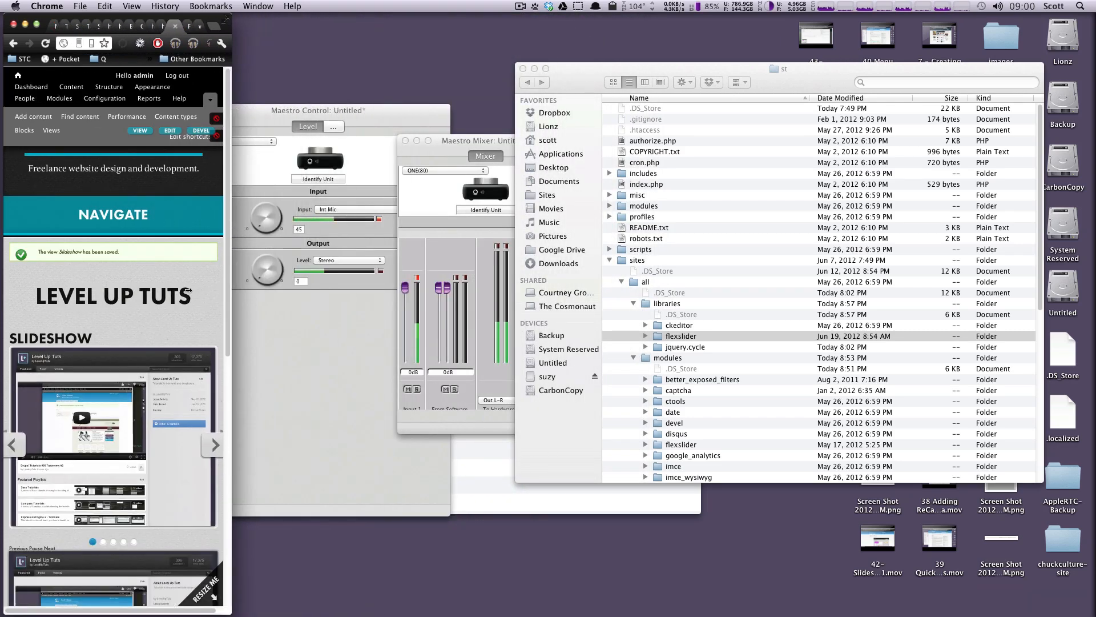
Advance the narrow-window slideshow two slides with the next arrow.
click(215, 445)
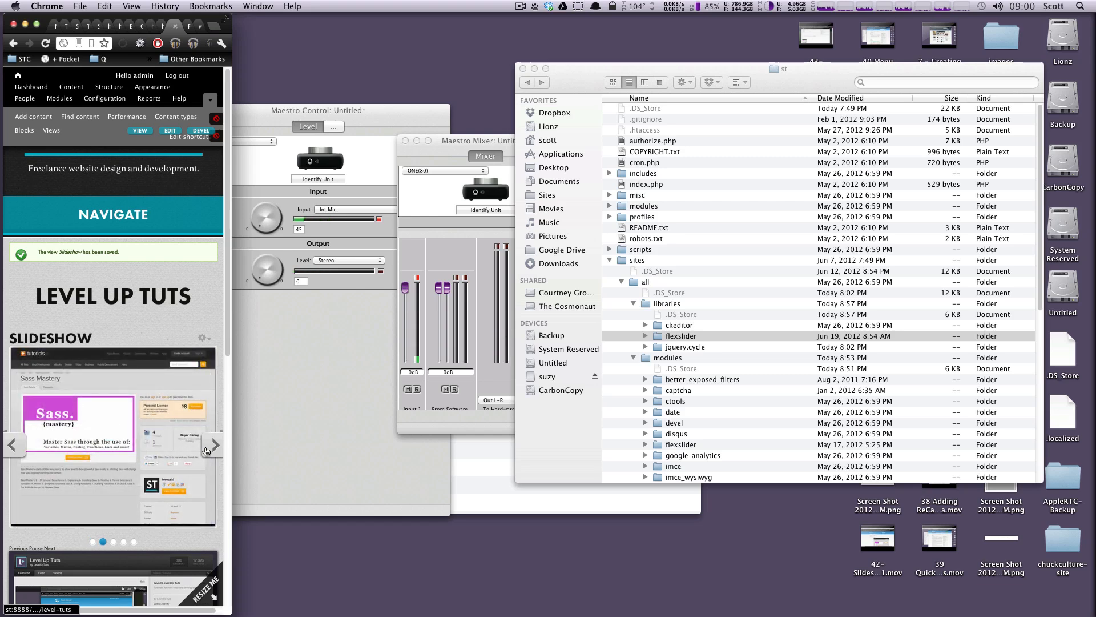
click(213, 445)
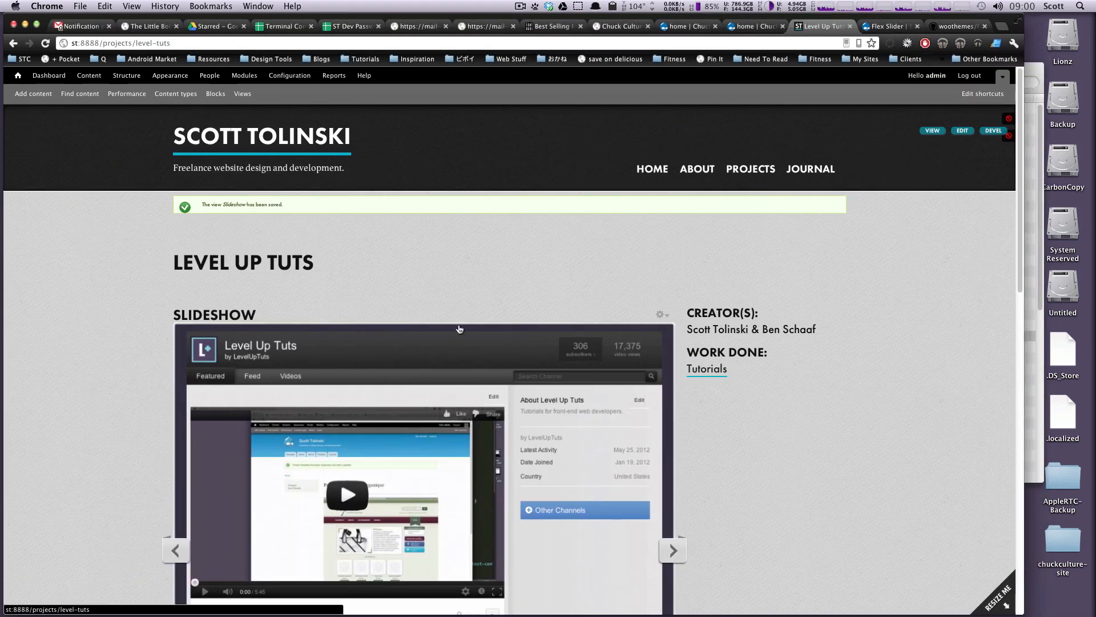
mouse_move(774, 538)
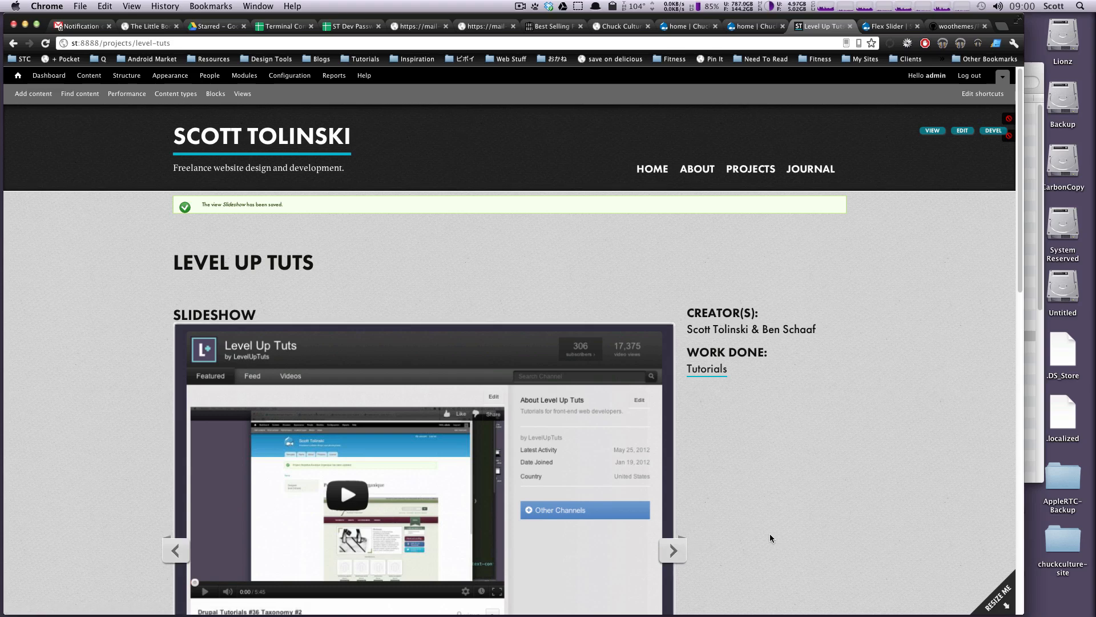
mouse_move(763, 525)
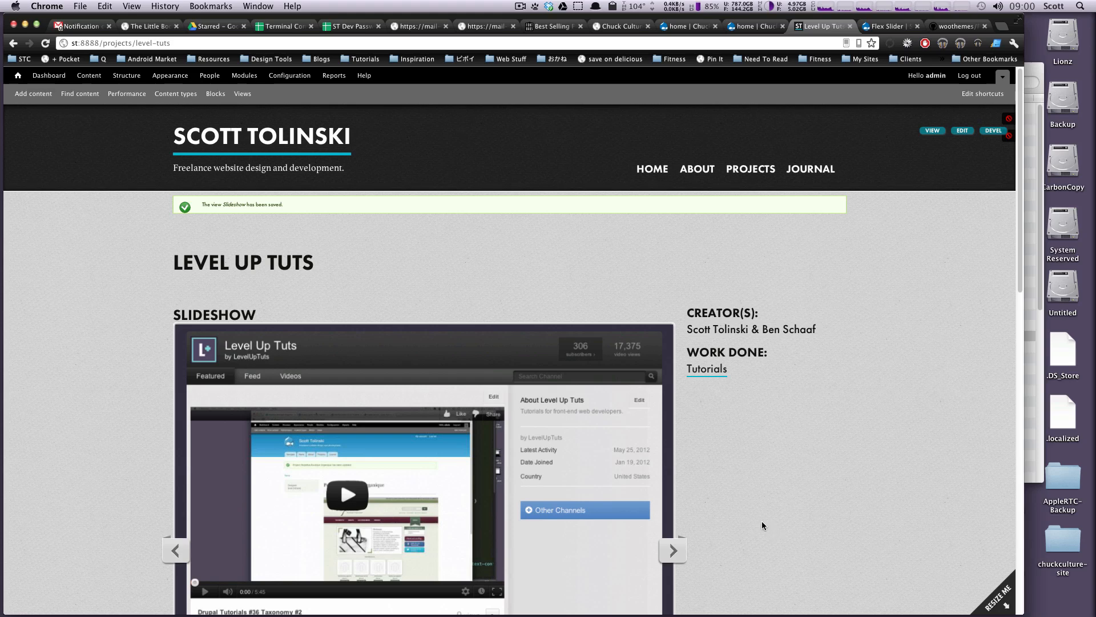
mouse_move(773, 511)
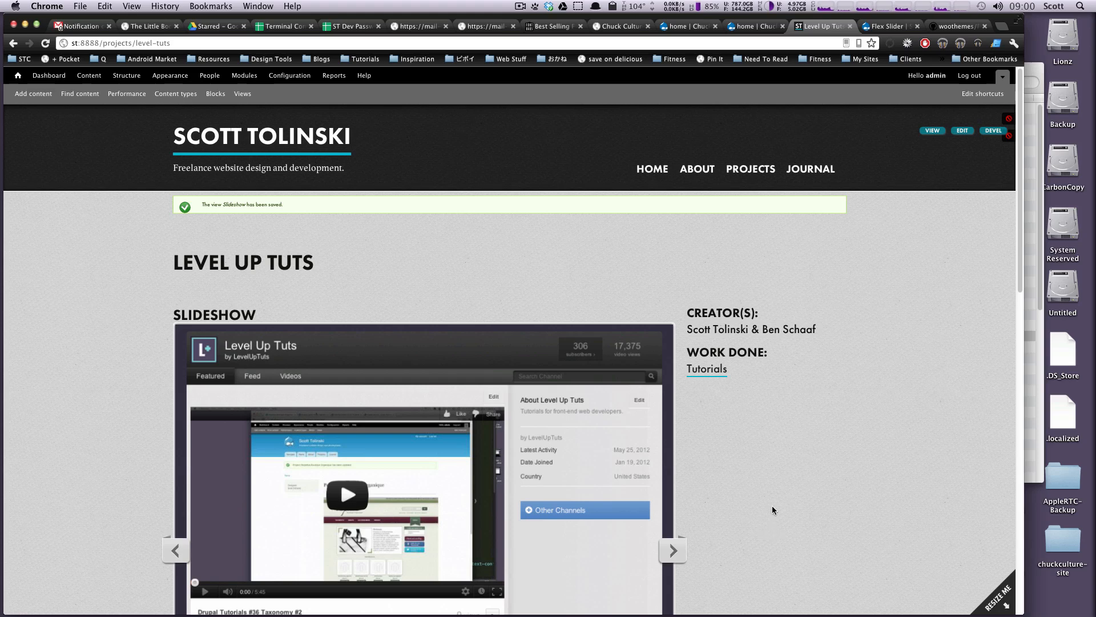